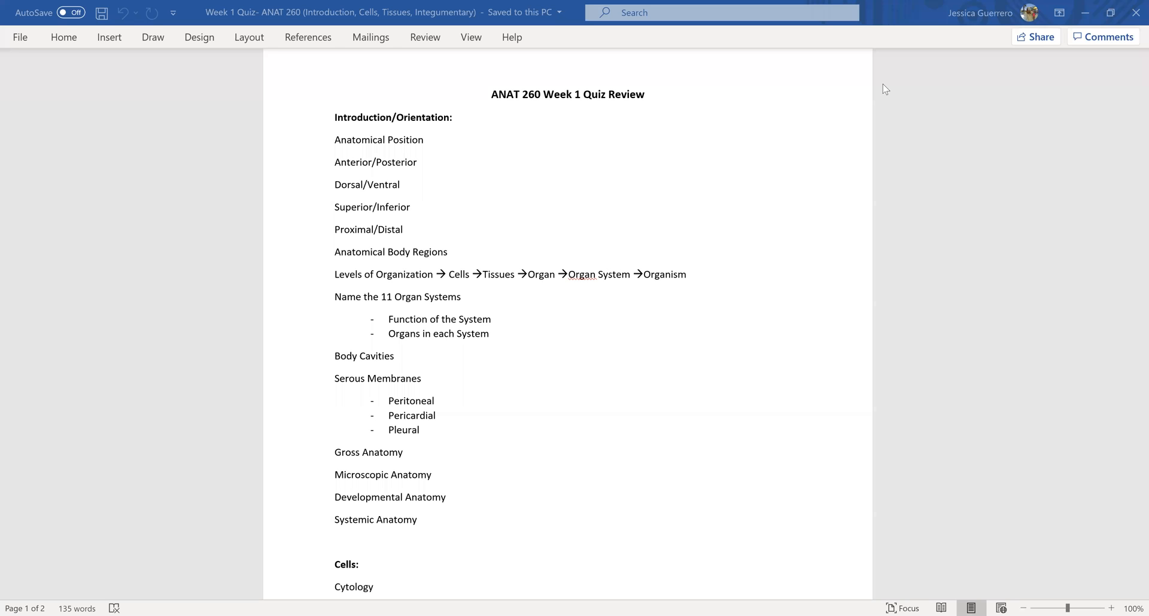
mouse_move(852, 107)
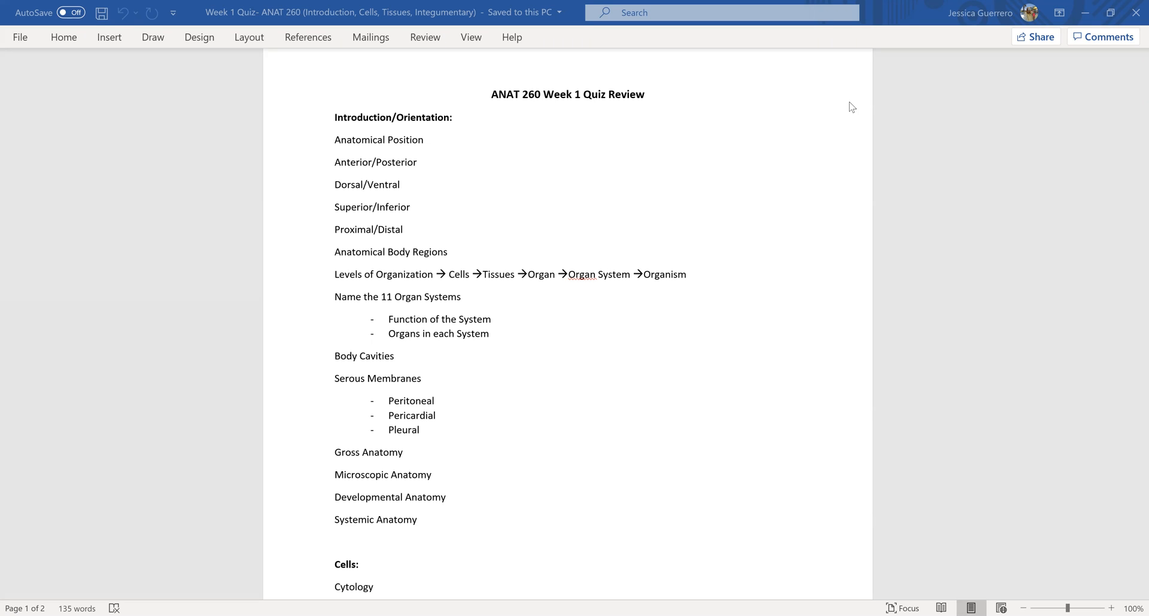
mouse_move(568, 117)
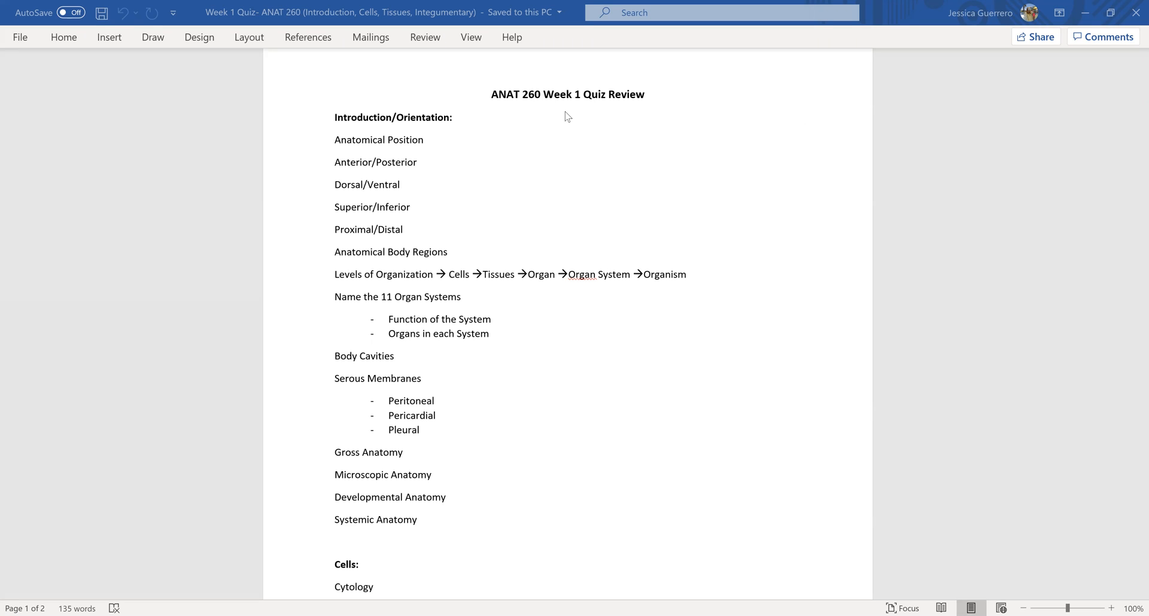
mouse_move(630, 124)
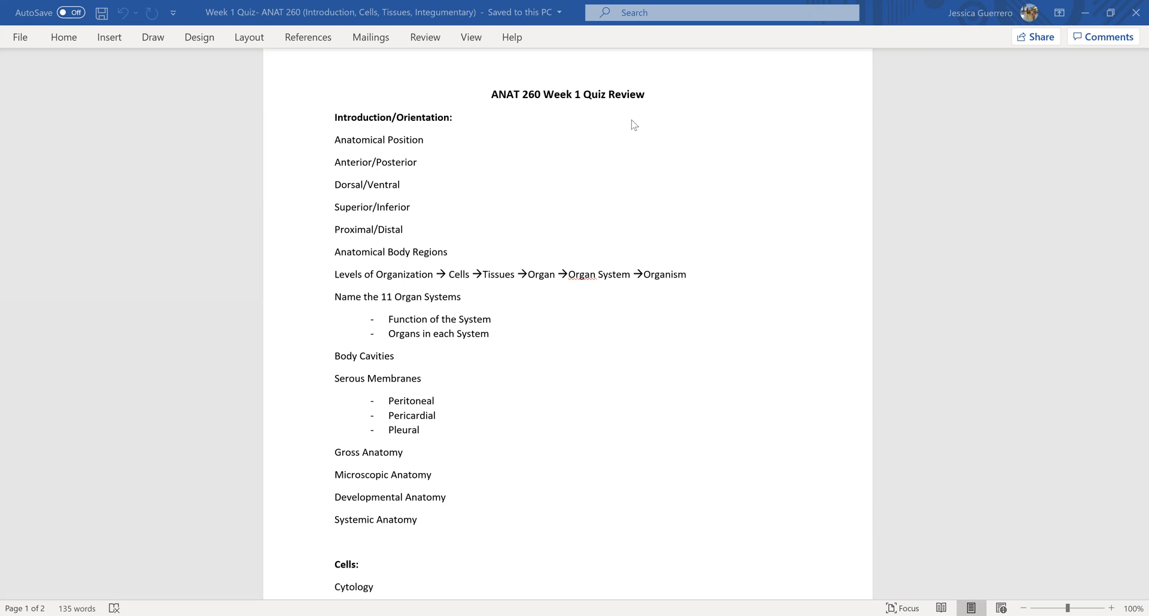
mouse_move(623, 127)
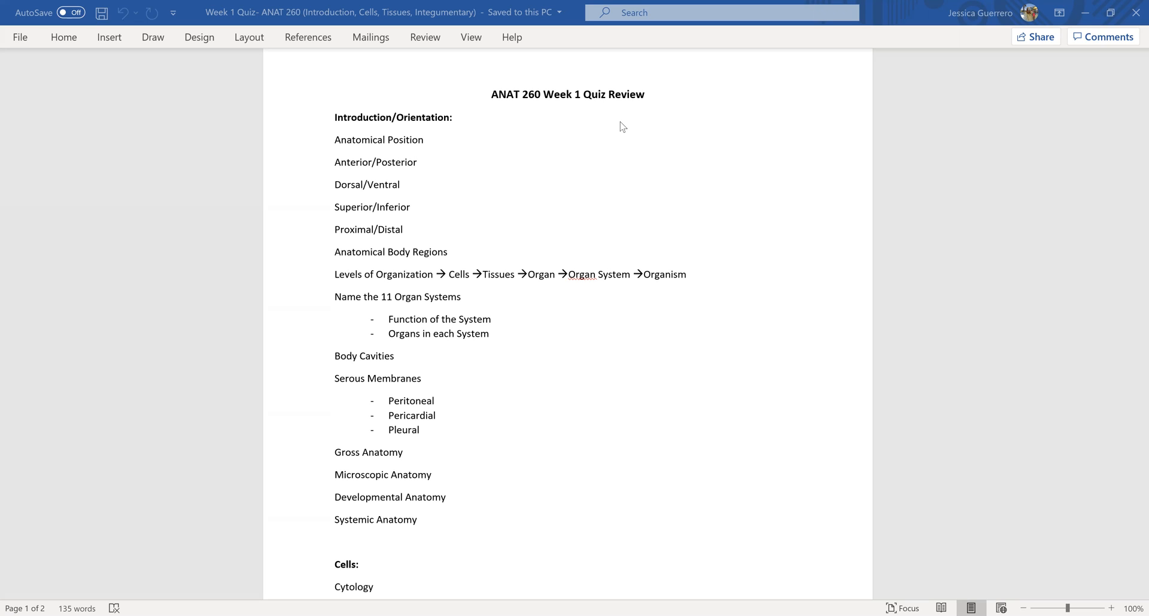
mouse_move(591, 144)
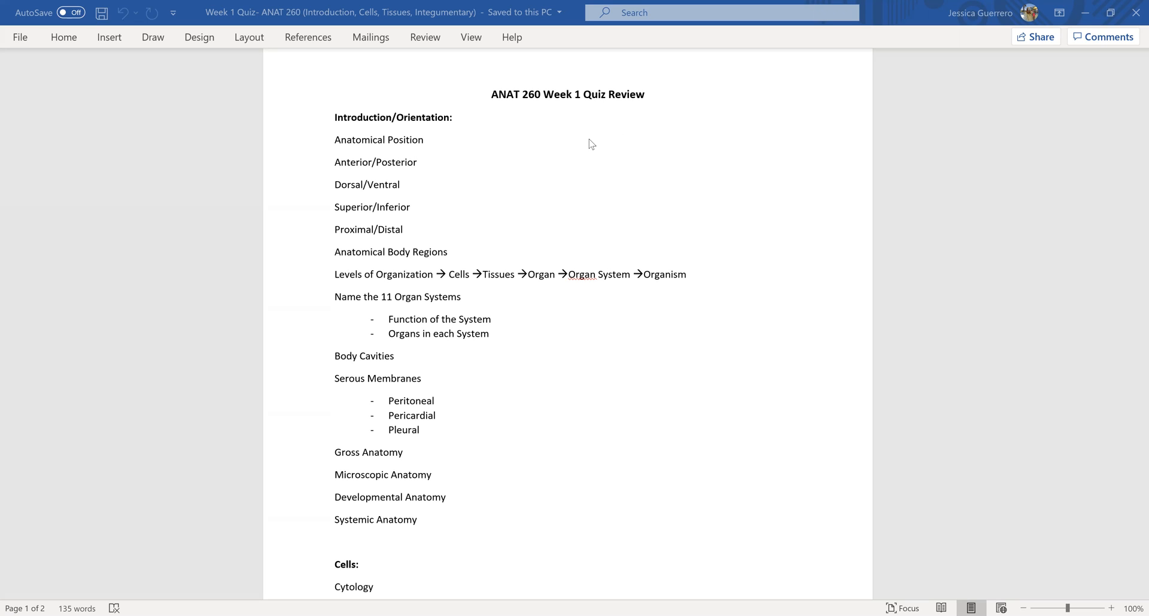
mouse_move(566, 144)
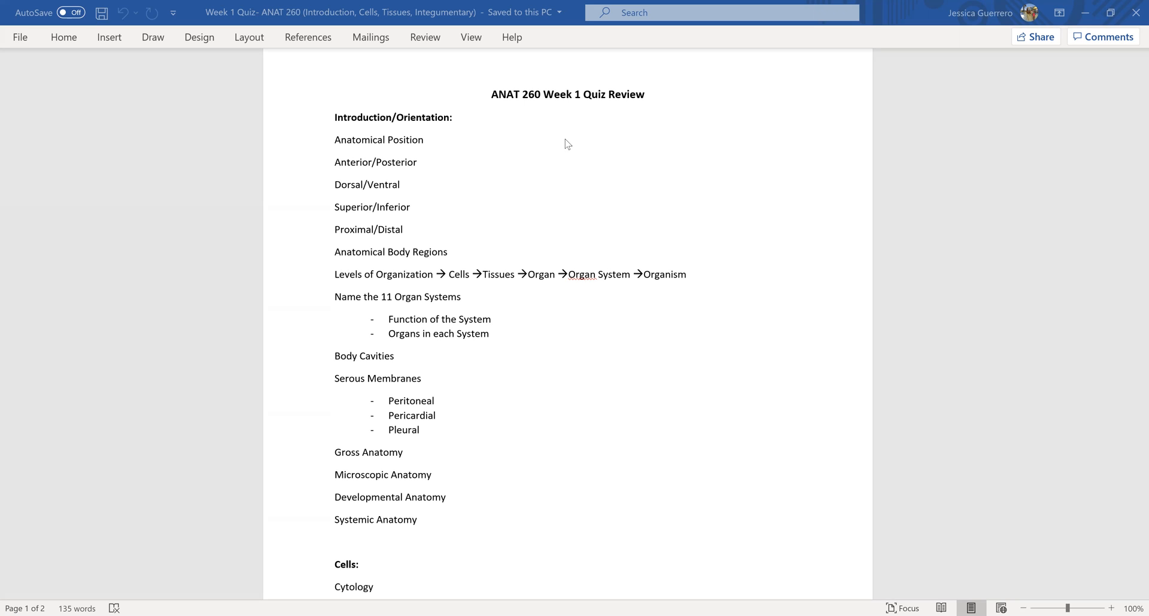
Place the insertion point after the Anatomical Position heading.
scroll("up", 3)
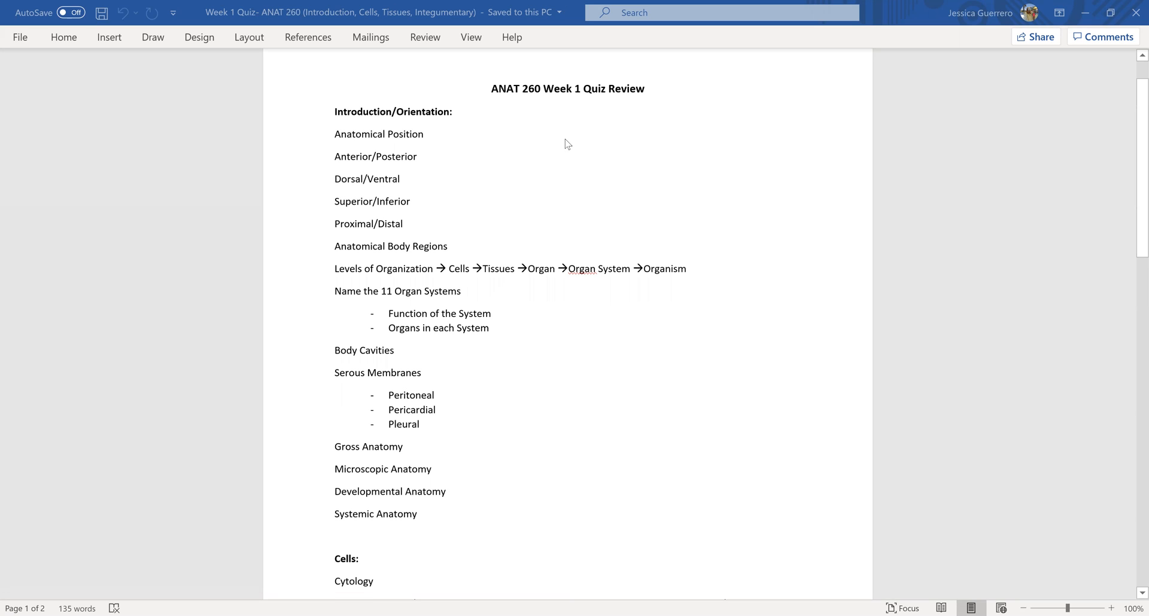
mouse_move(412, 118)
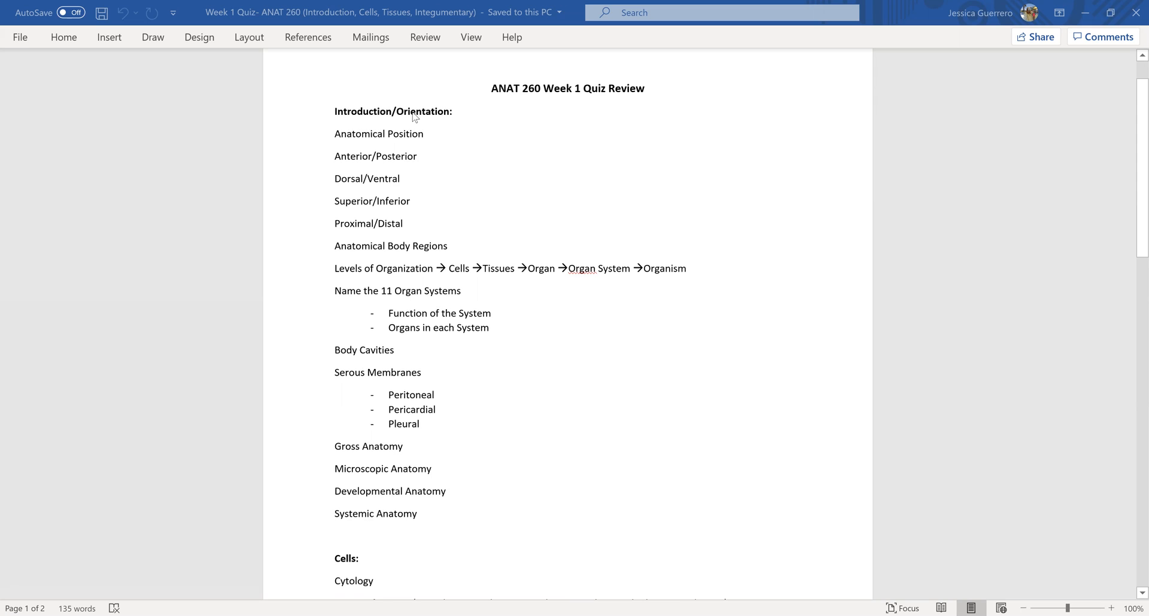
scroll("up", 3)
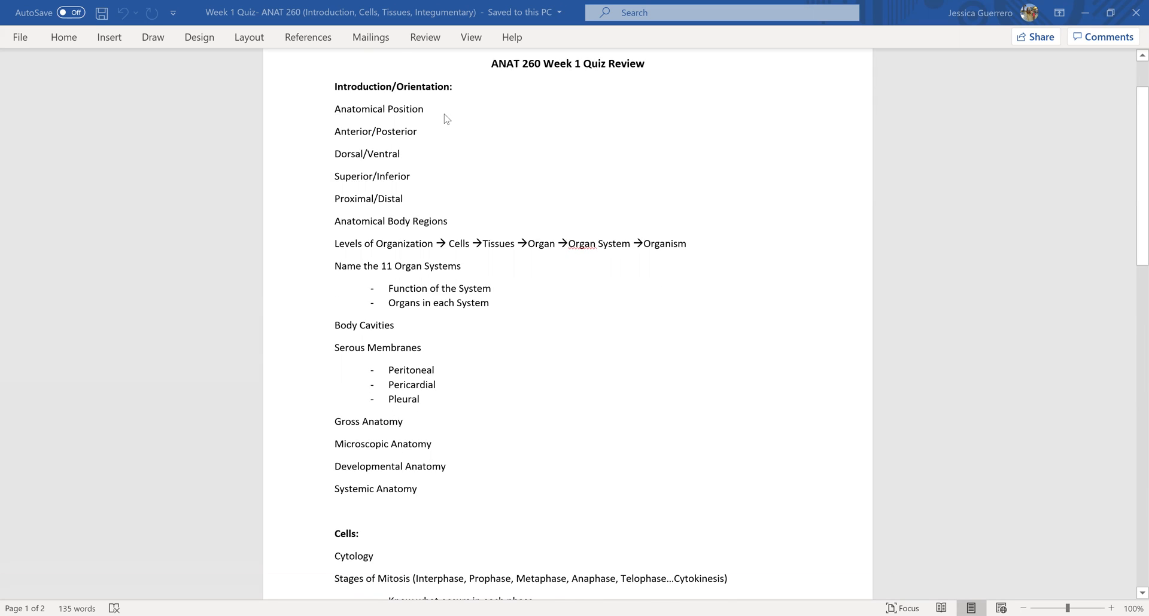
scroll("down", 3)
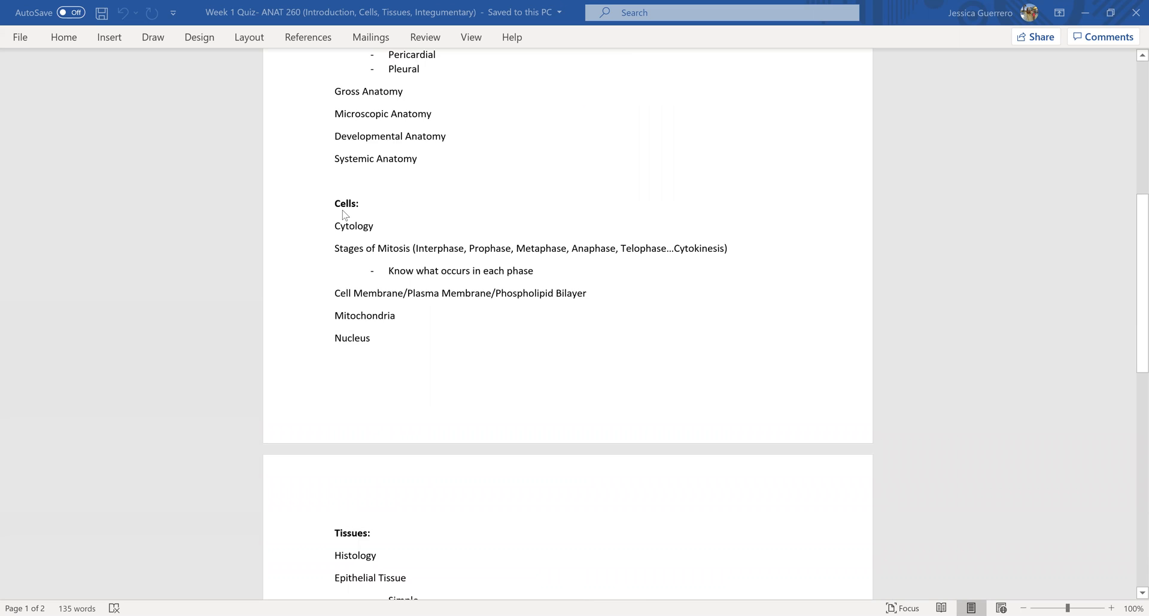
scroll("down", 3)
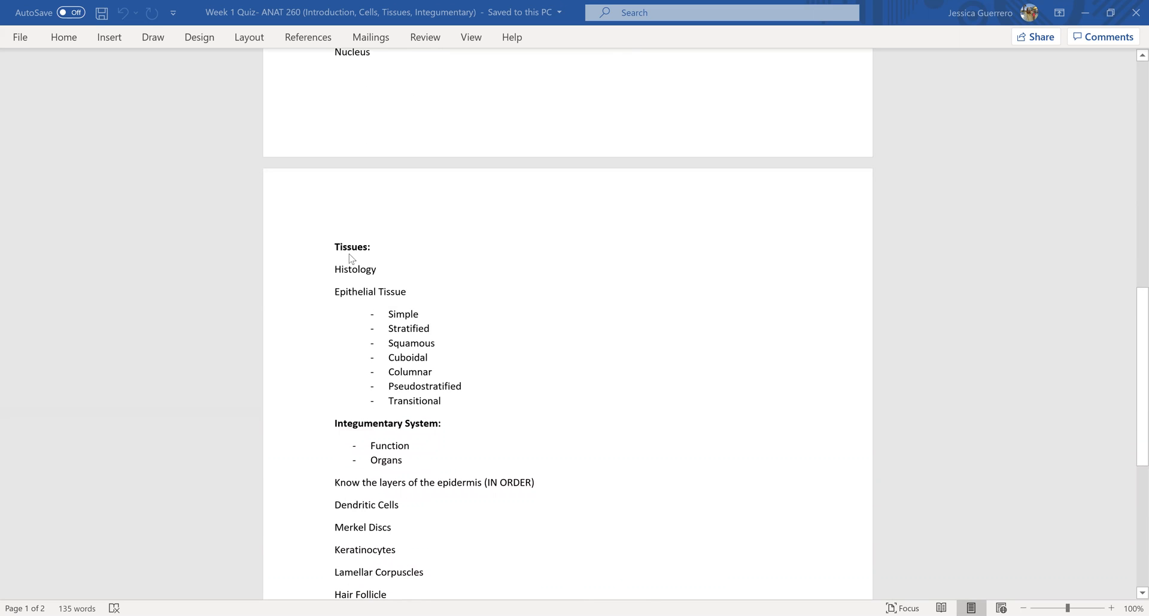
mouse_move(459, 435)
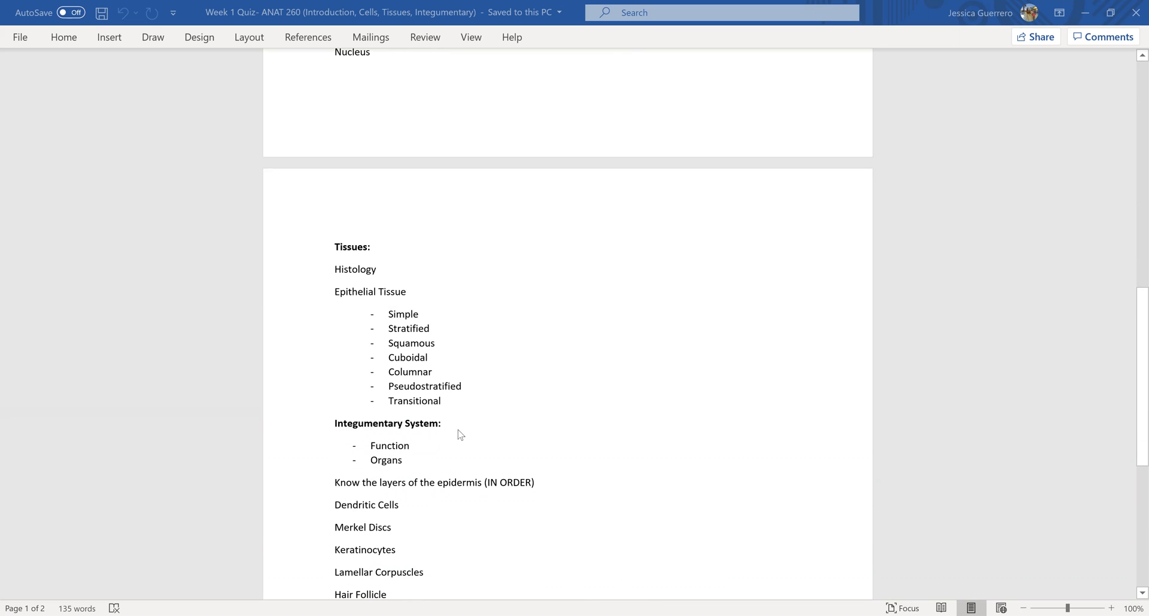
scroll("up", 3)
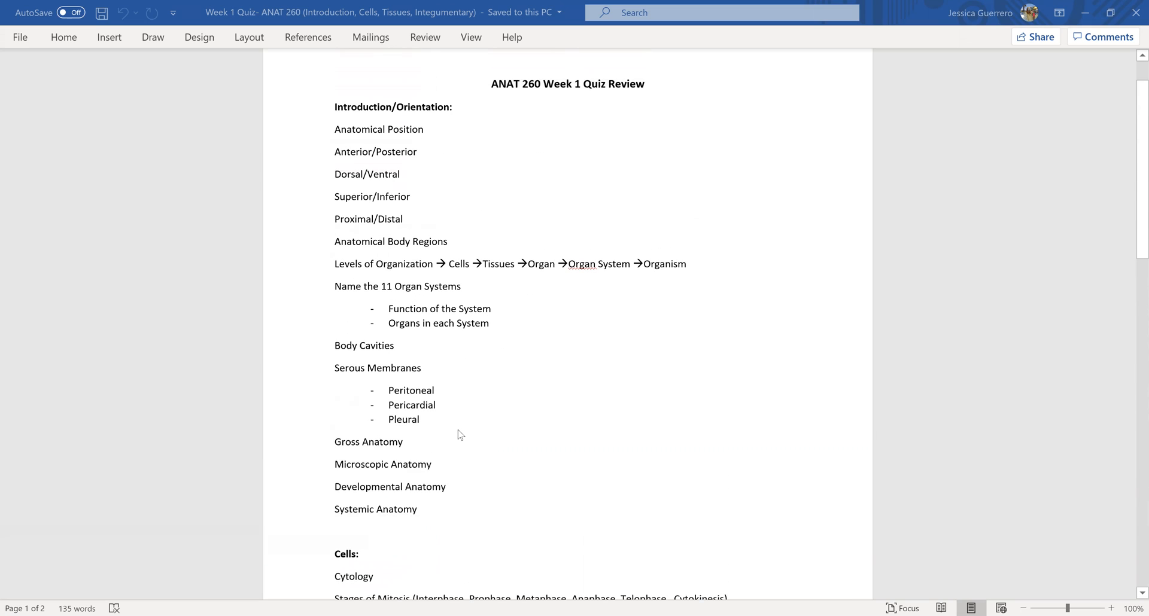
mouse_move(432, 119)
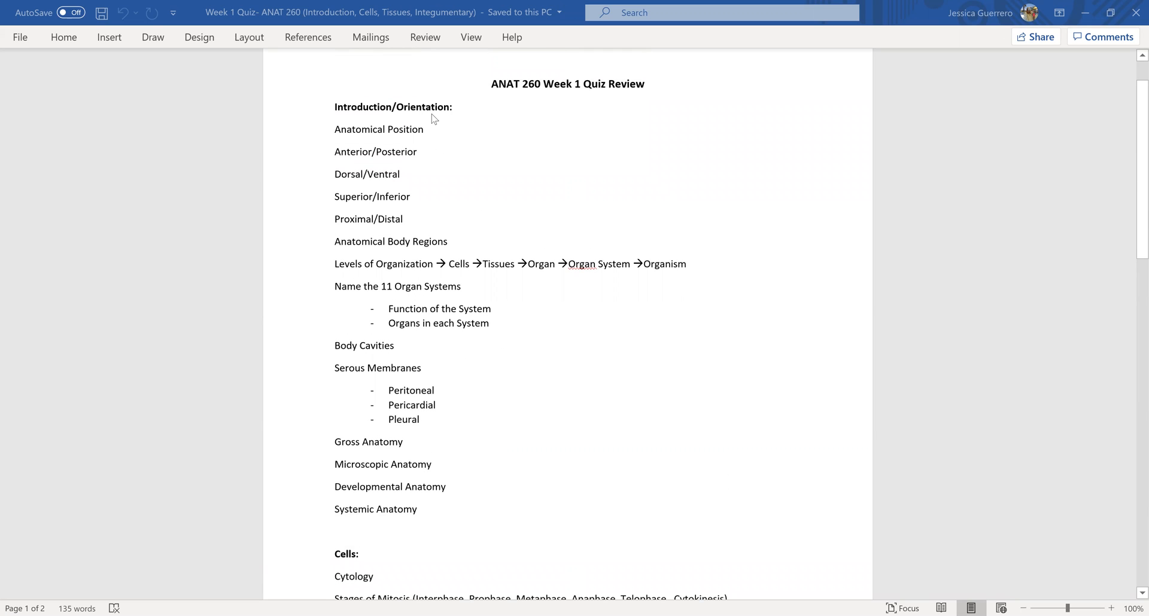
mouse_move(427, 140)
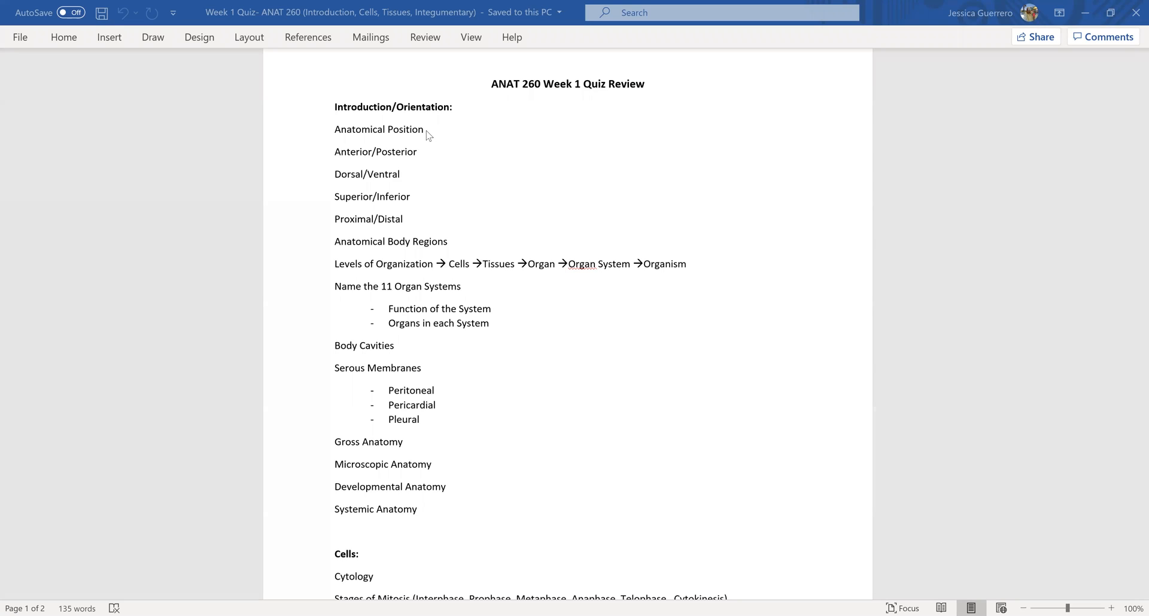
left_click(492, 84)
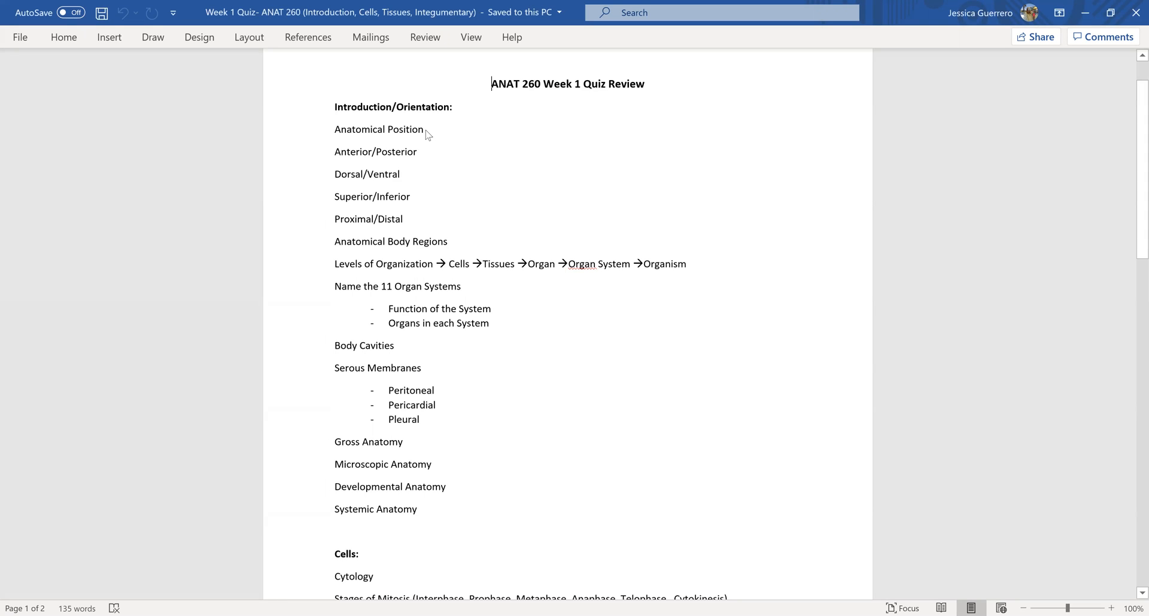
left_click(423, 130)
type("-")
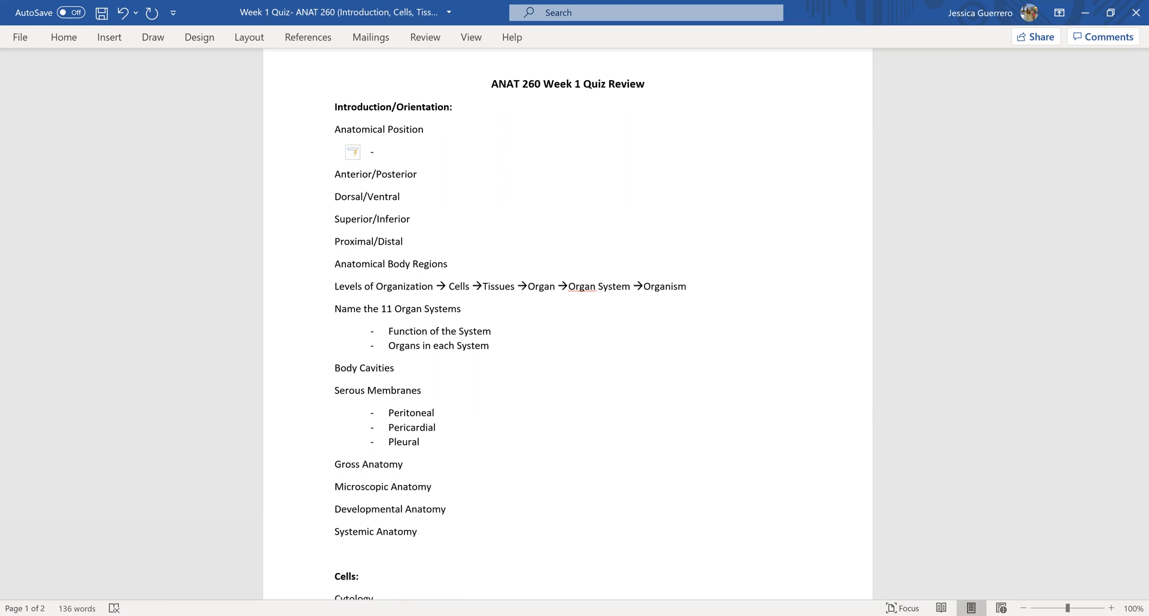
Add the note 'Lying flat on back up, pinkie touching thigh' under Anatomical Position.
type("Lying f")
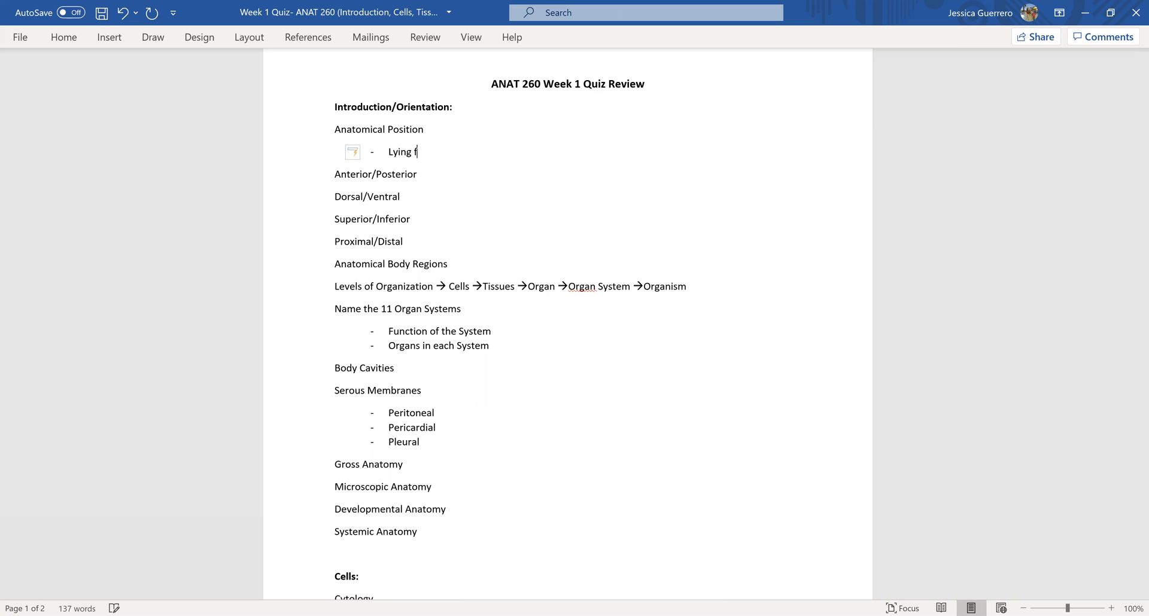
type("lat on")
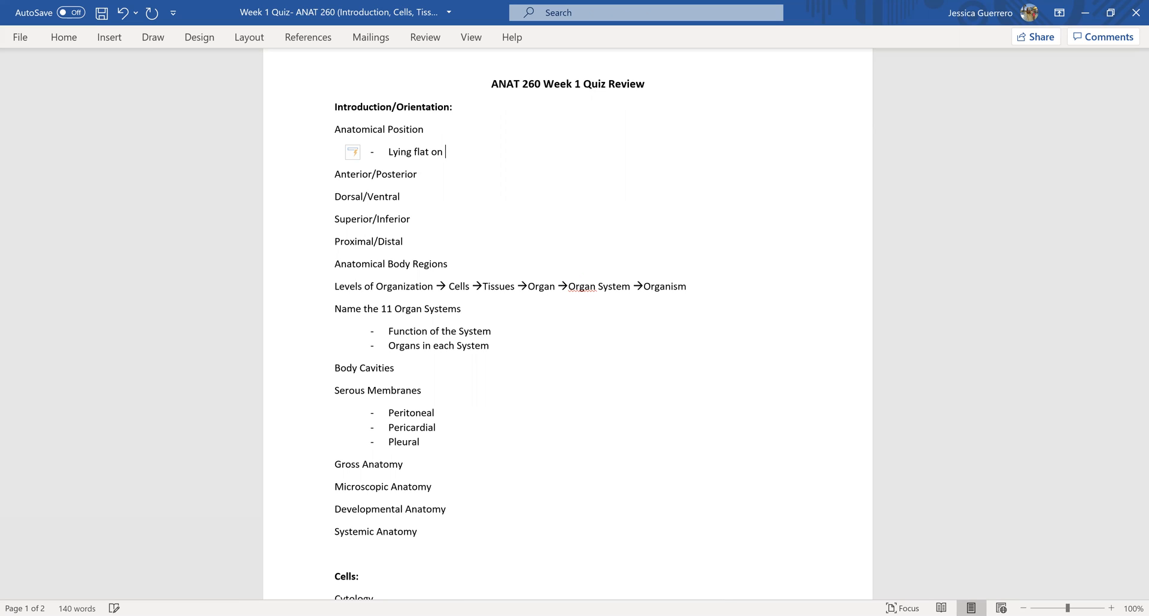
key("backspace")
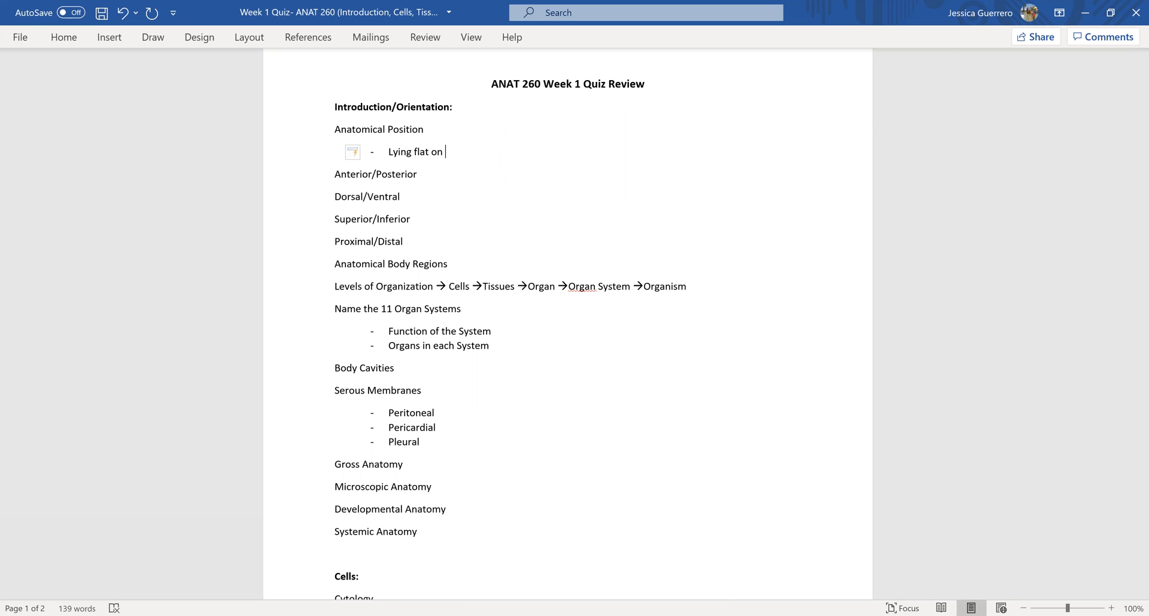
type("b")
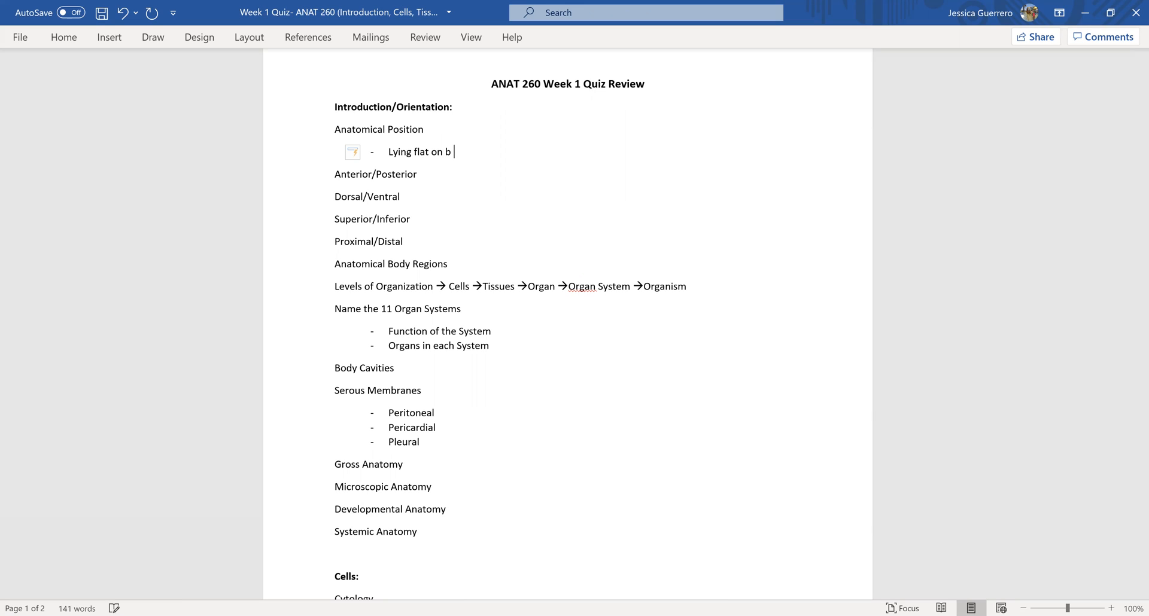
type("ack")
type("Palms facing")
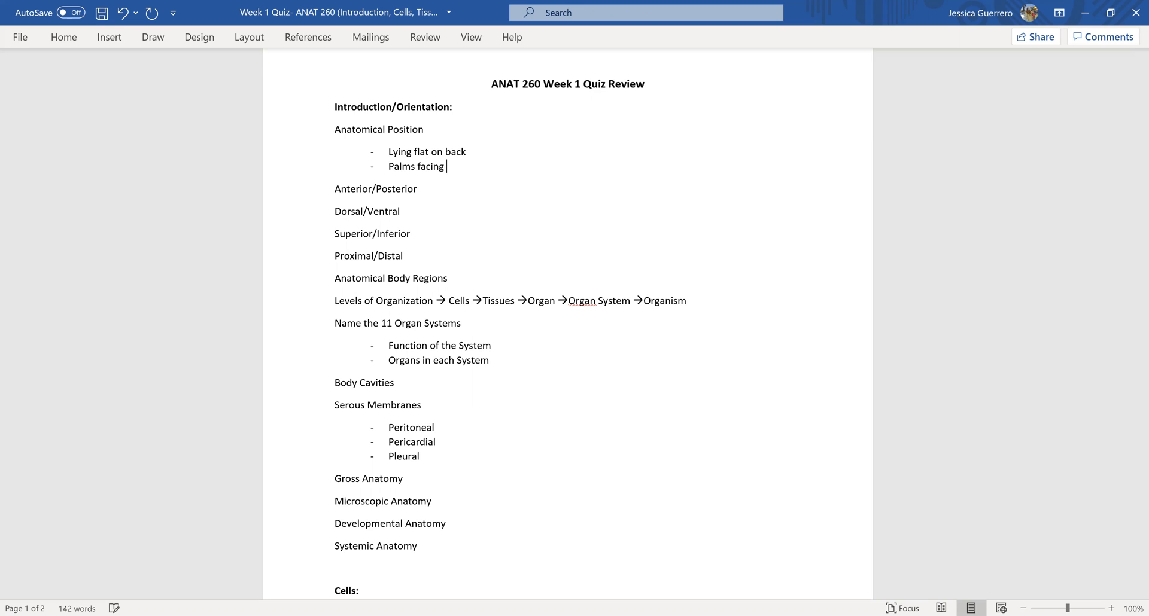
type("up/ supine")
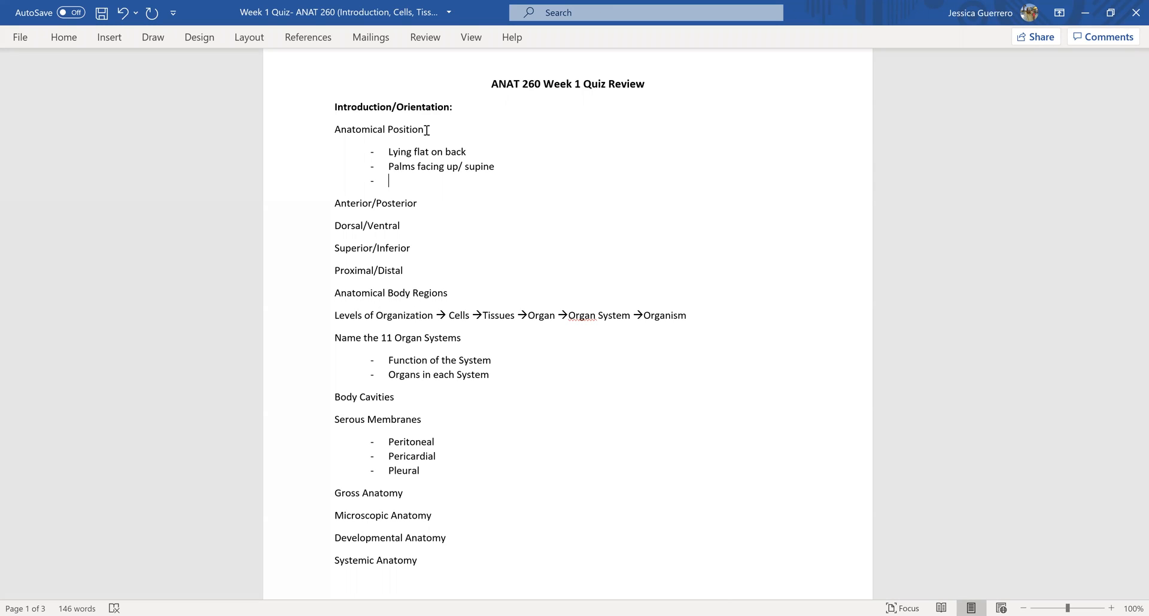
type("pinkie fin")
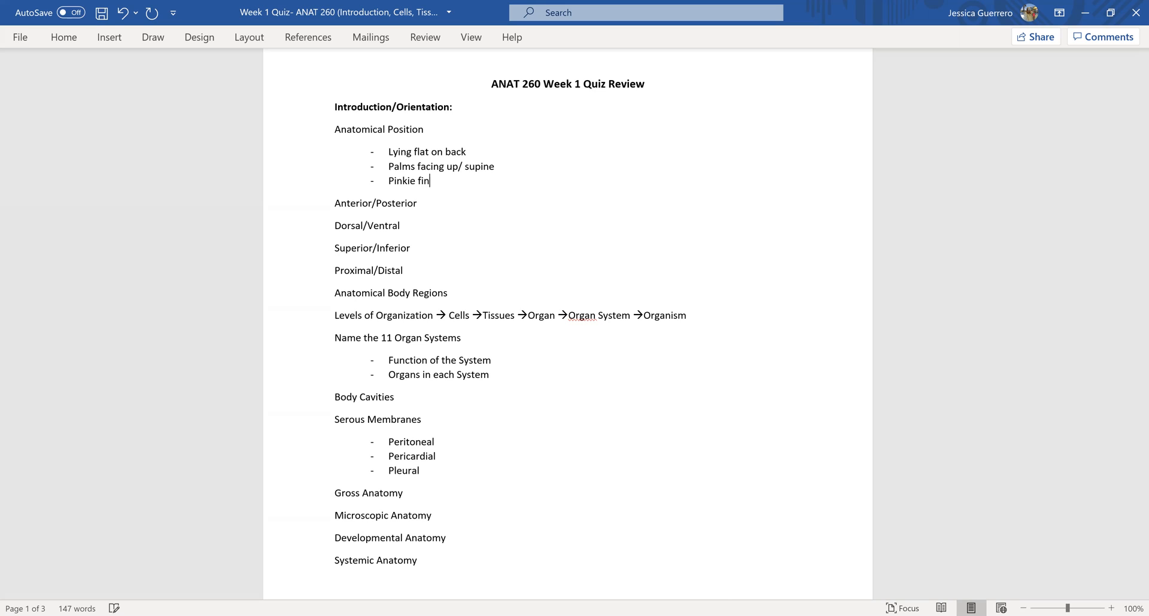
type("ger thi")
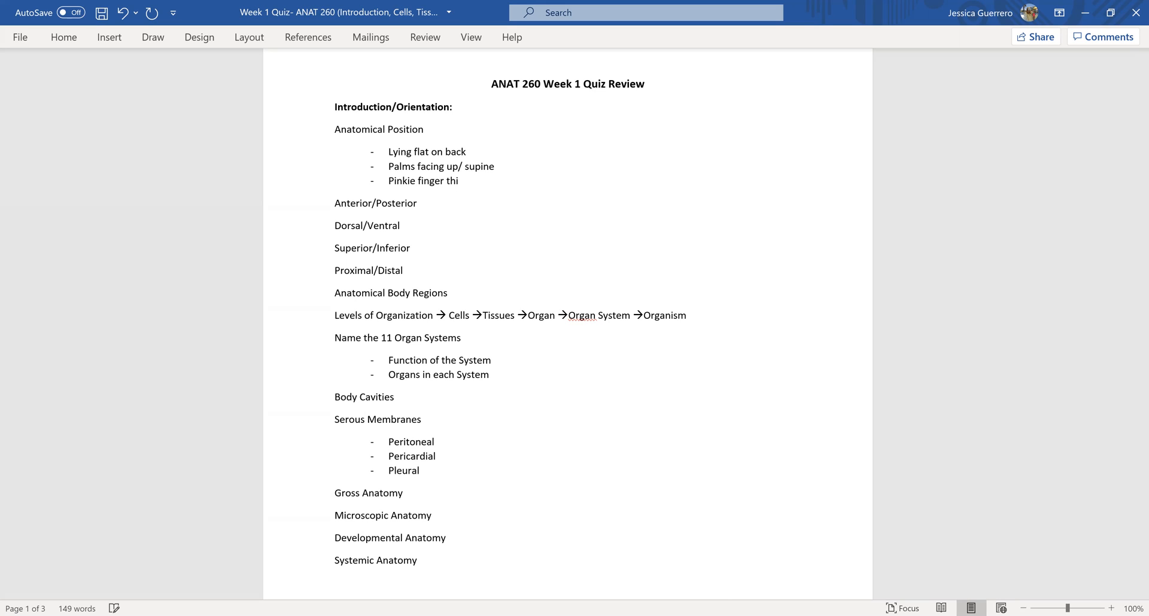
key("Backspace")
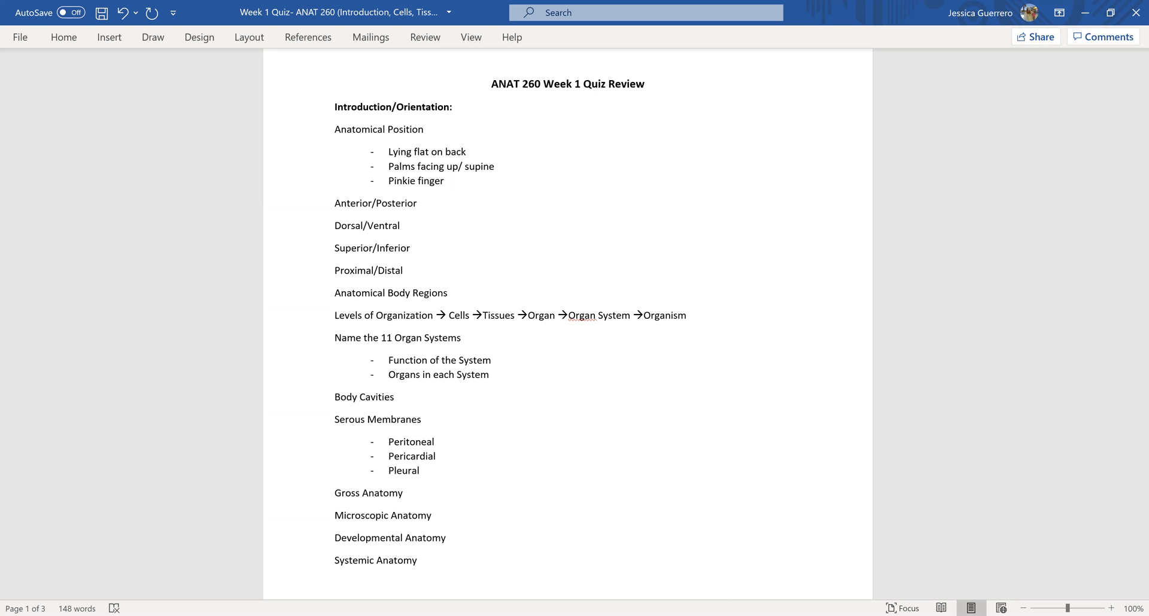
type("touching")
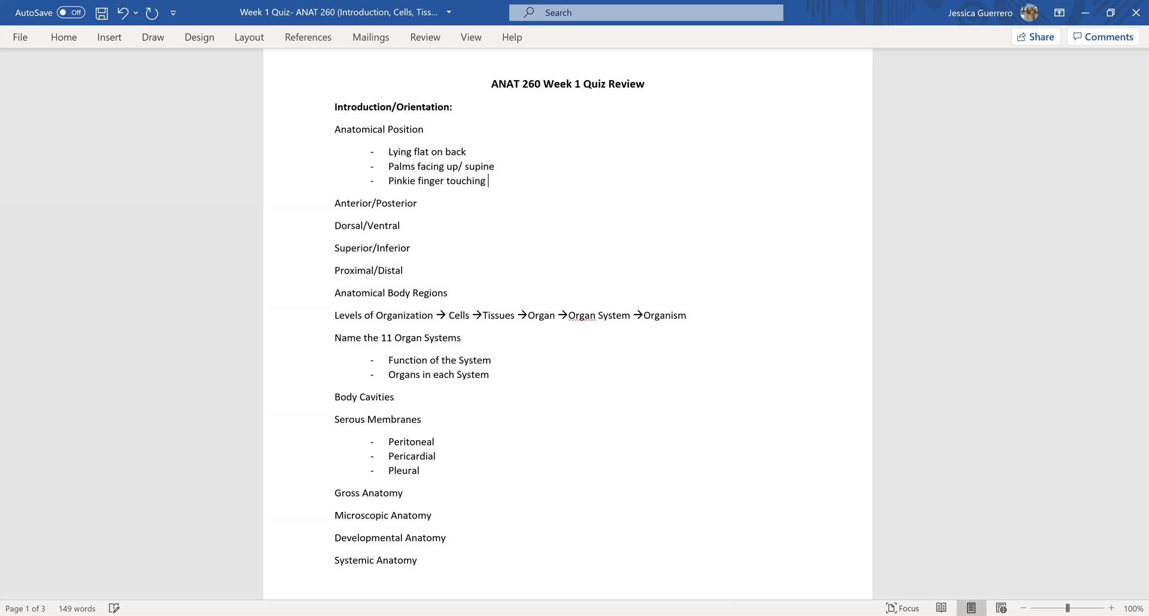
type("thigh")
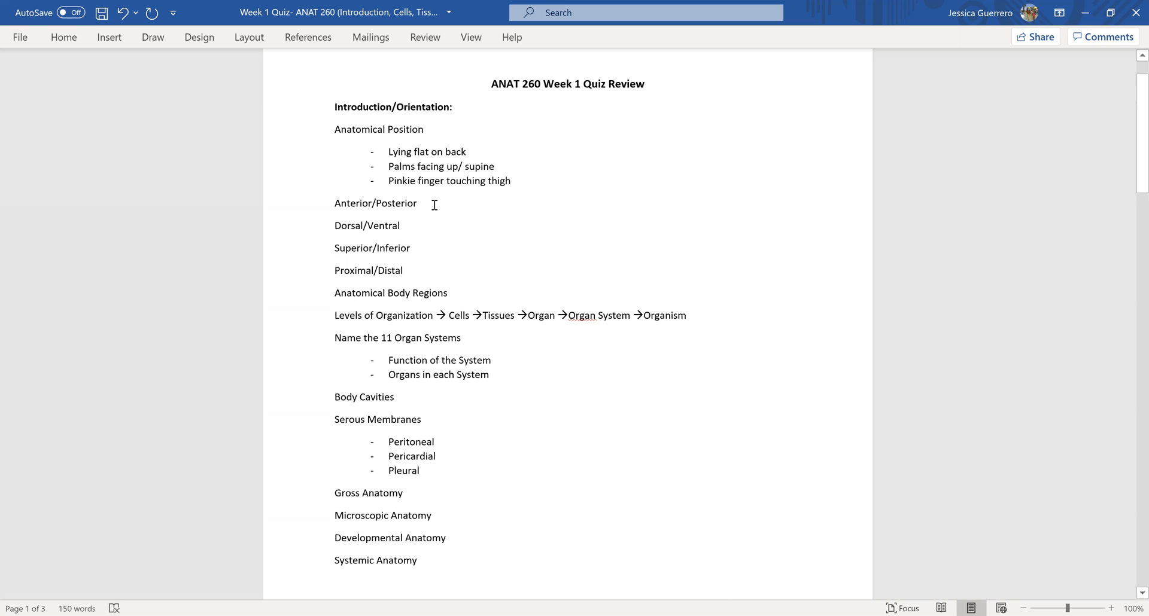
mouse_move(441, 254)
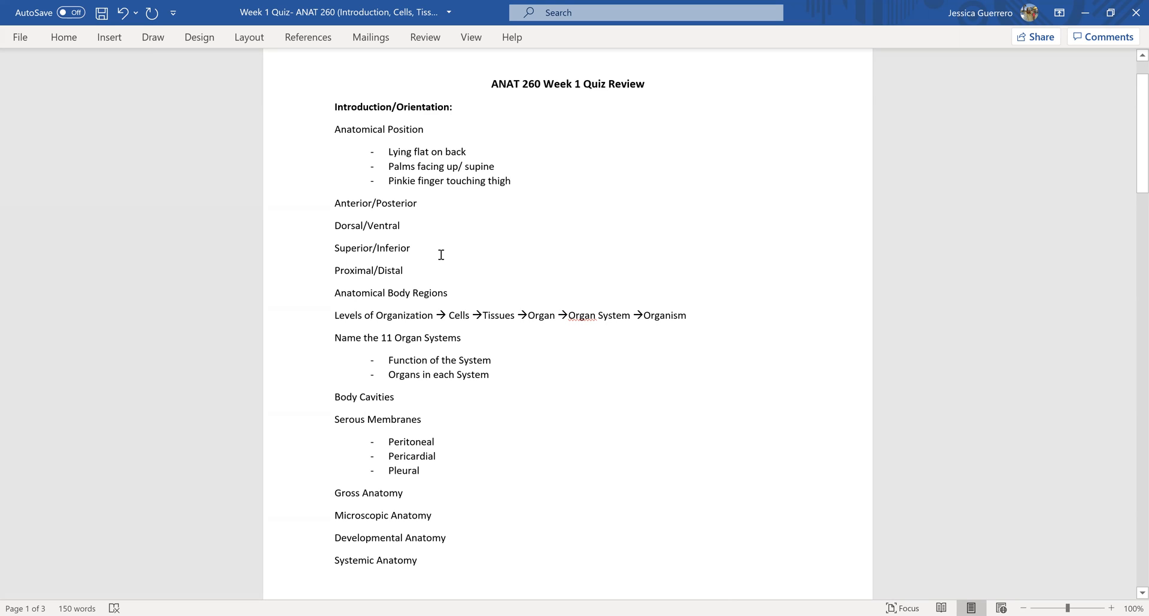
Return the insertion point to the end of the thigh bullet.
scroll("down", 3)
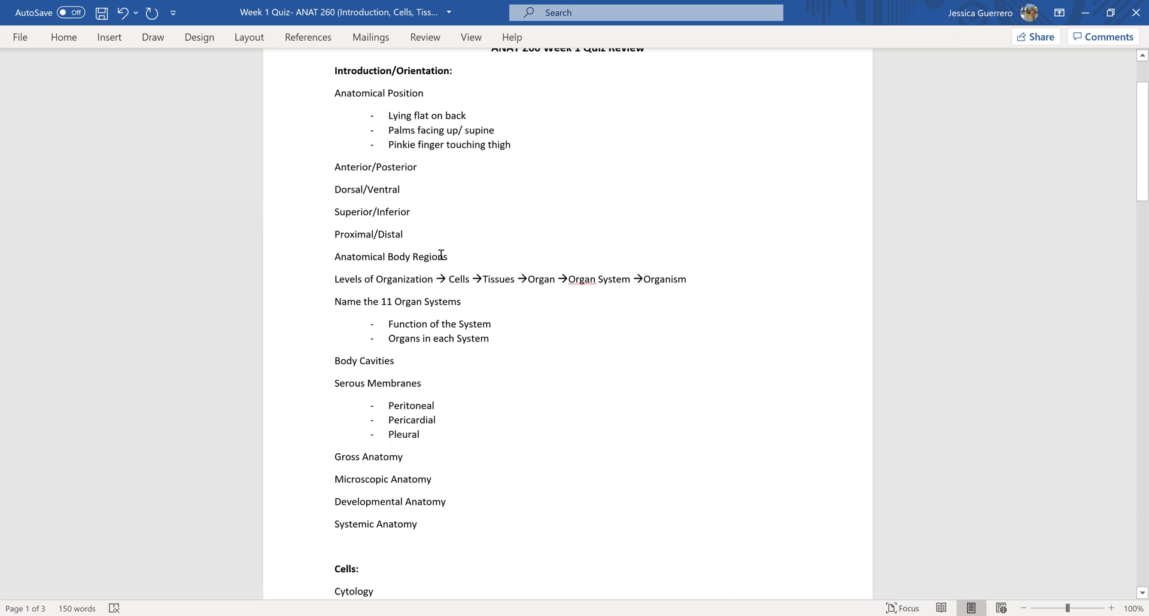
left_click(511, 144)
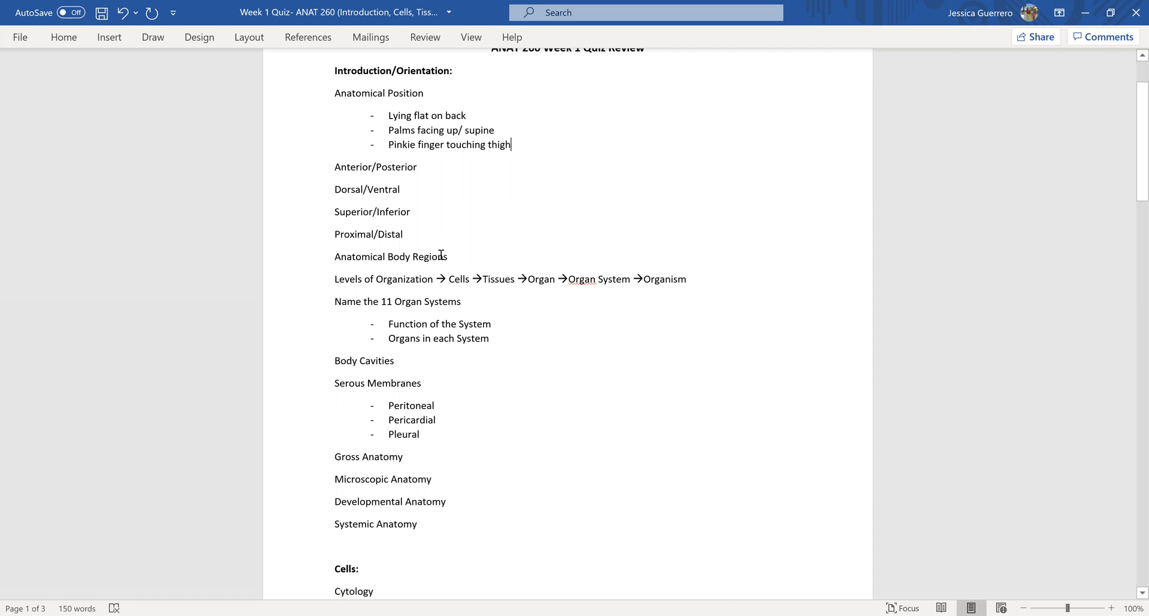
scroll("up", 3)
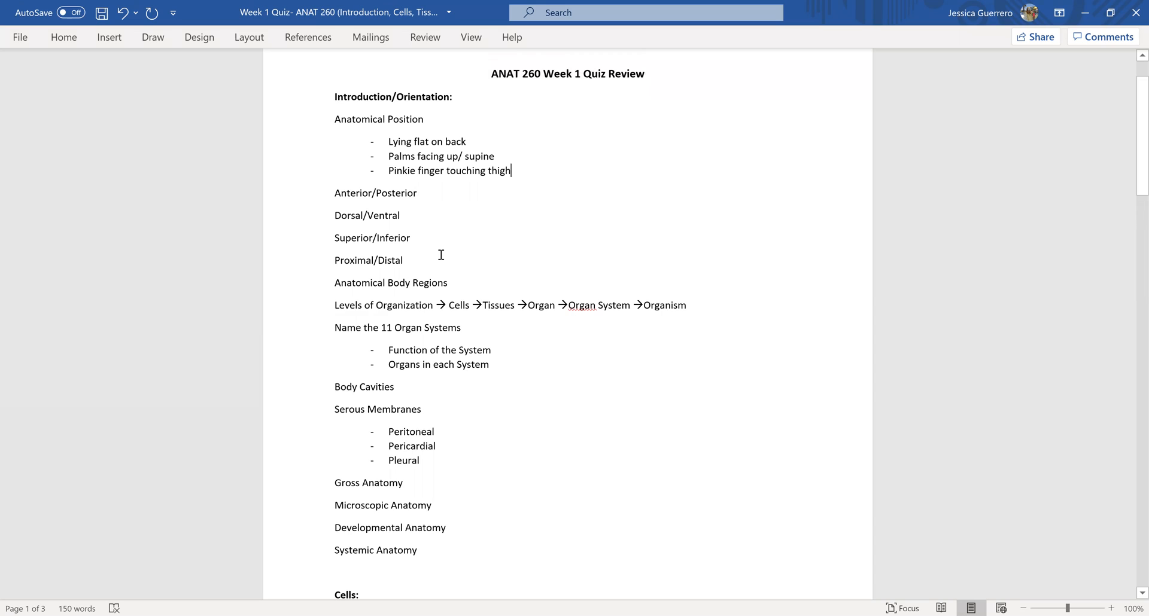
mouse_move(458, 255)
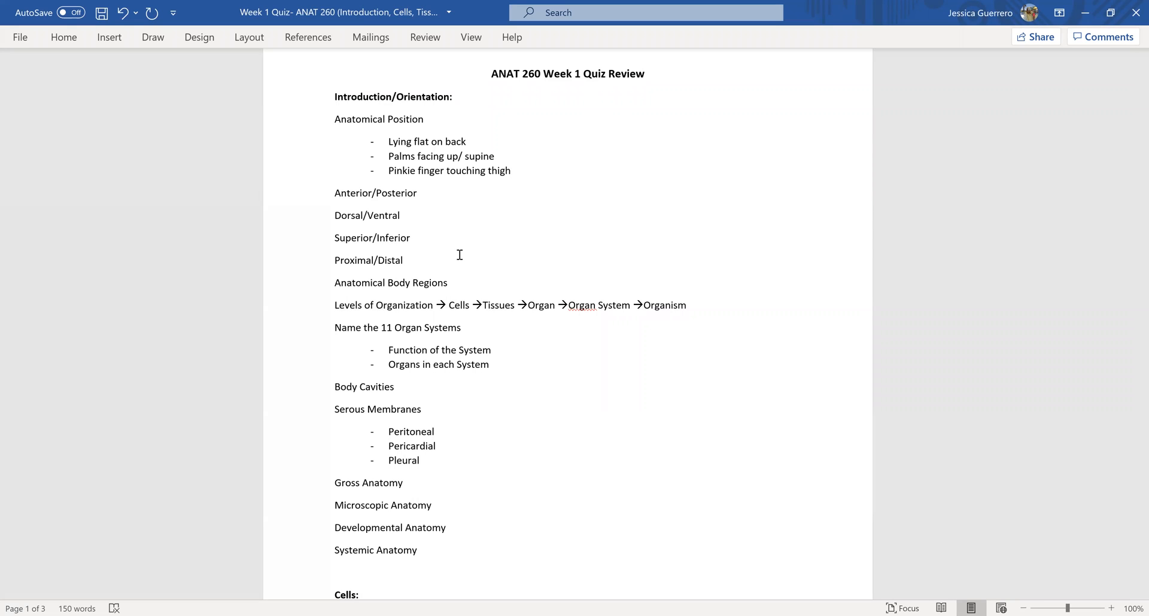
mouse_move(510, 170)
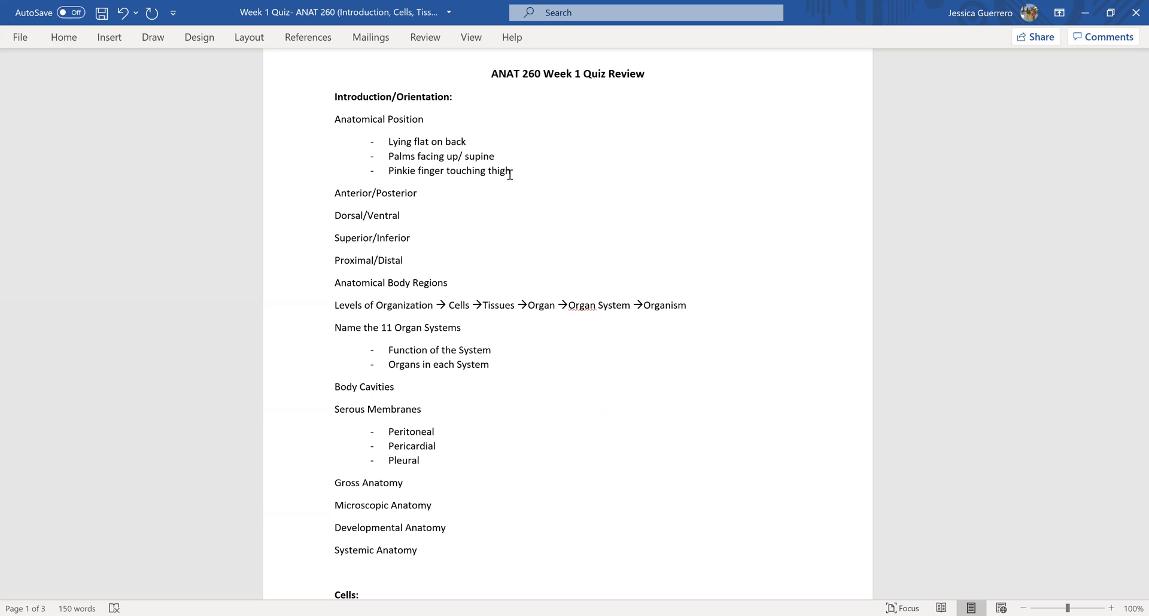
mouse_move(414, 124)
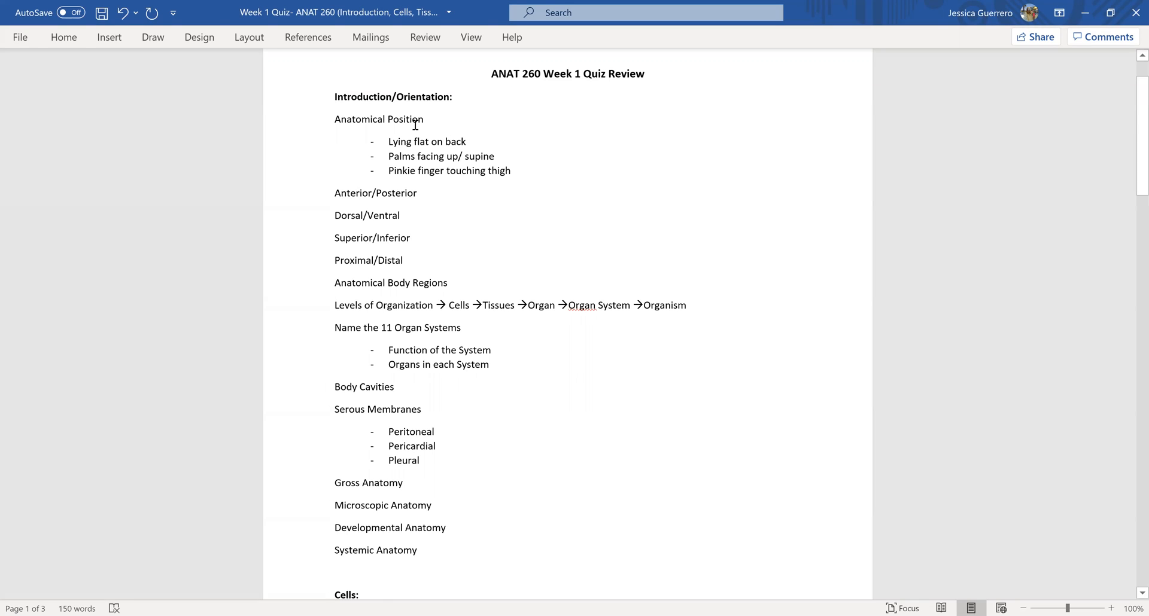
mouse_move(415, 167)
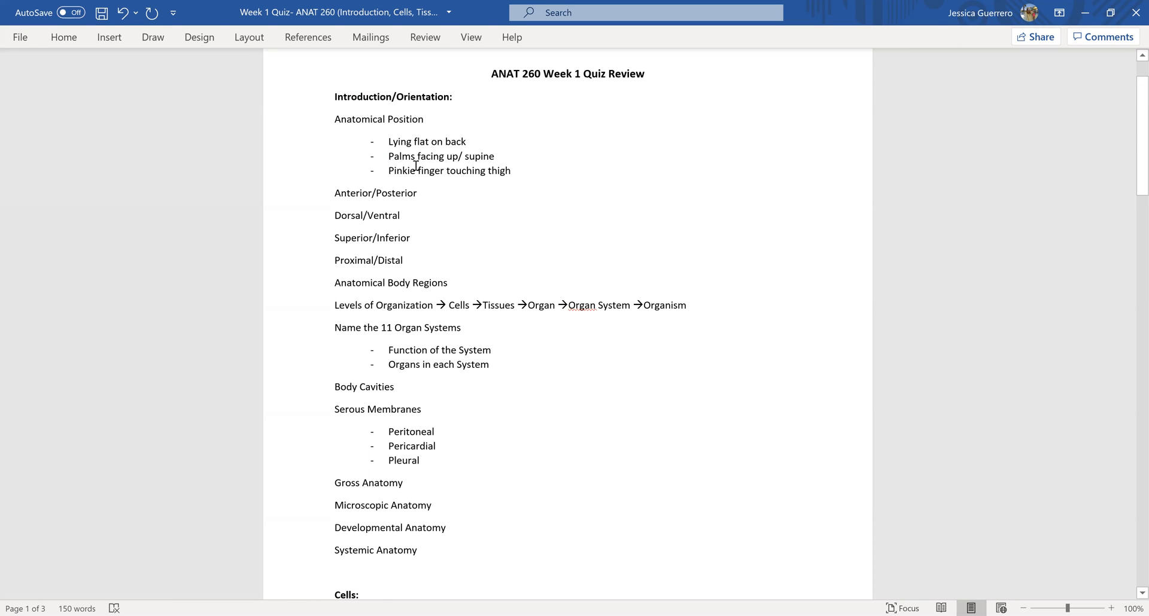
left_click(512, 170)
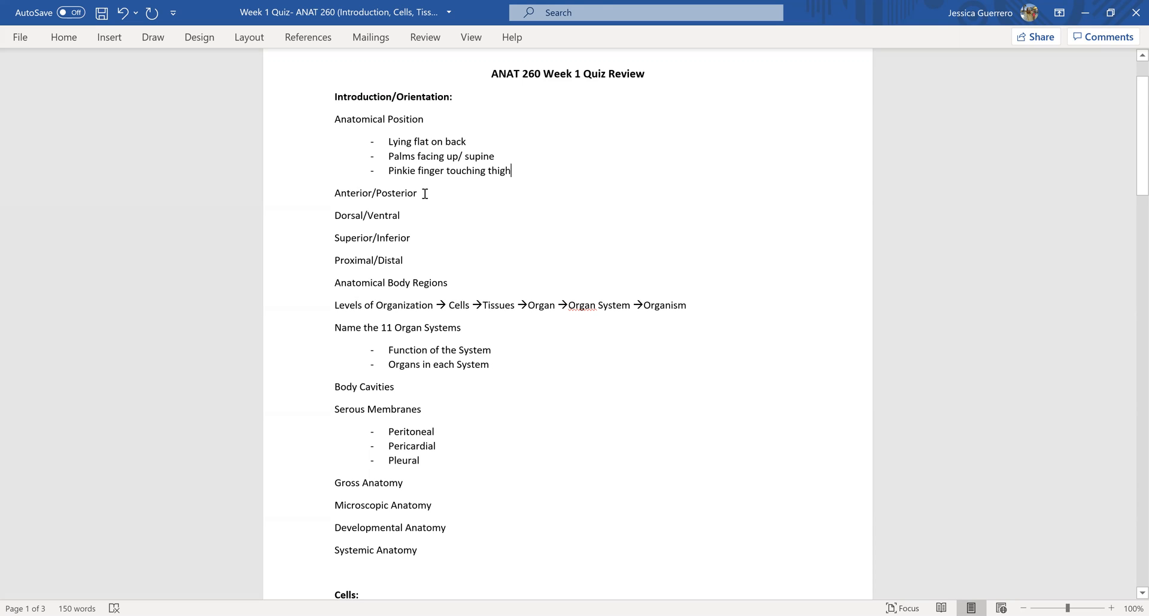
mouse_move(417, 251)
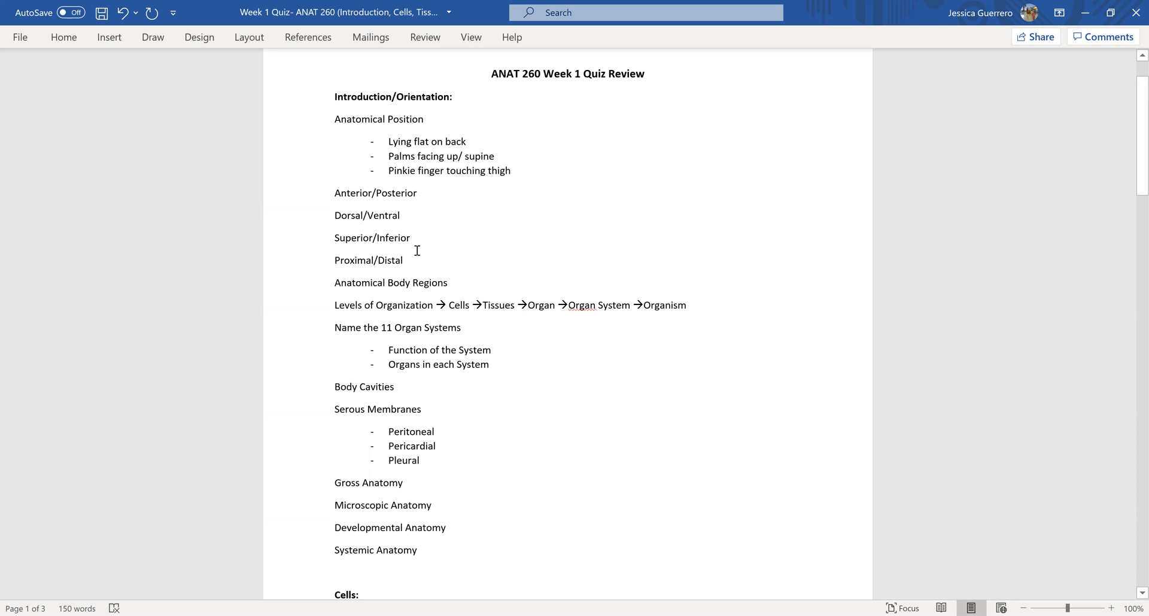
mouse_move(421, 260)
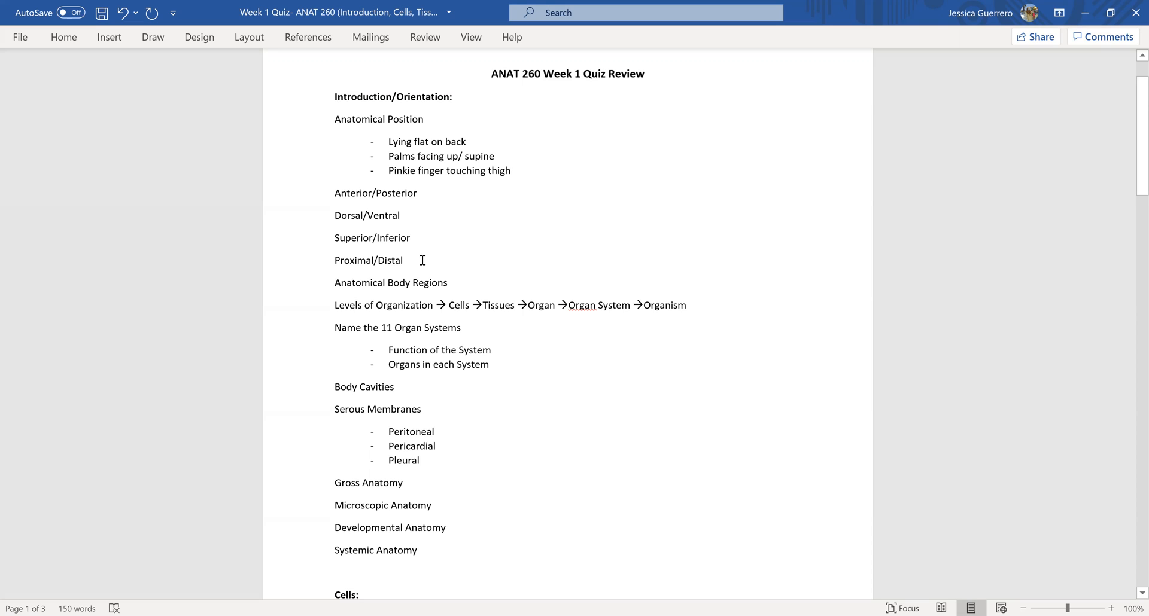
mouse_move(451, 287)
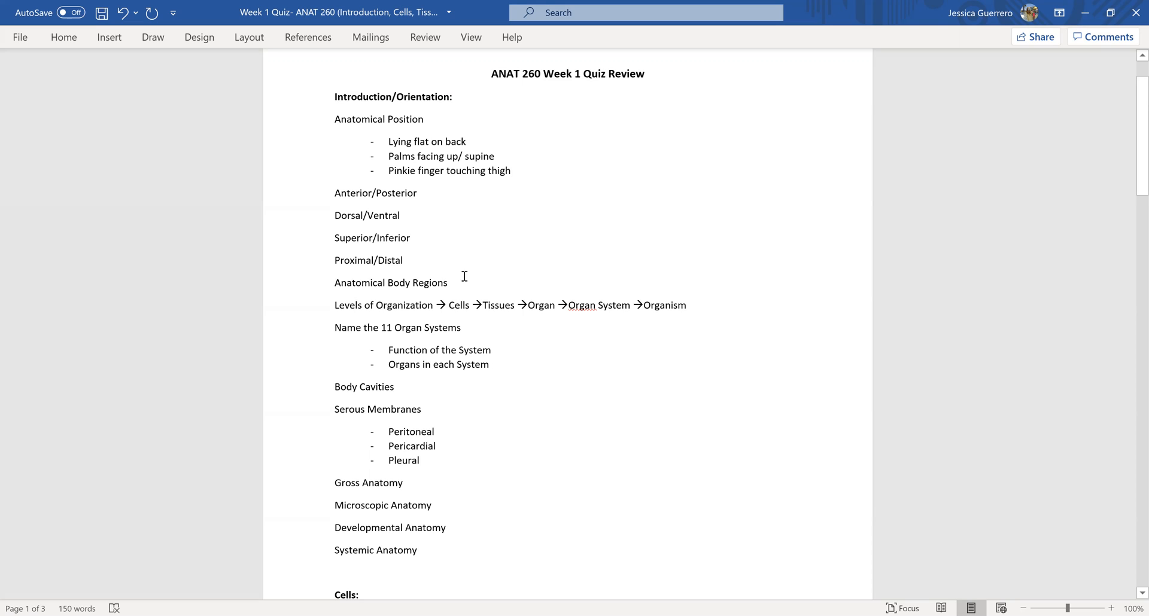
List '4 quadrants', '9 regions', 'Caudal' and 'Antecubital' under Anatomical Body Regions.
left_click(511, 170)
type("4 qua")
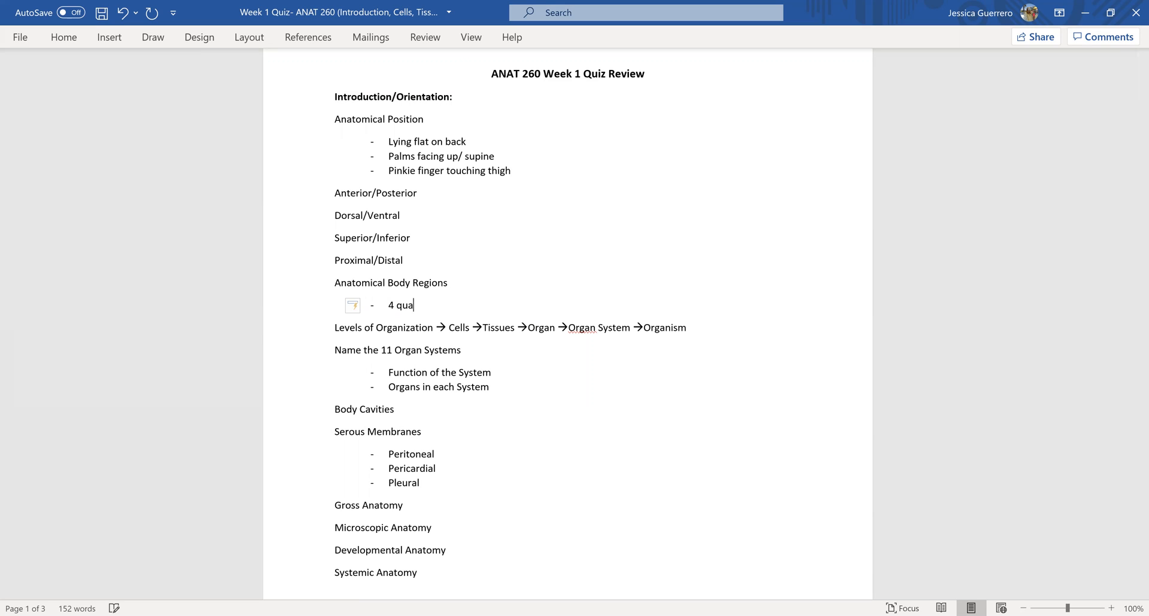
type("drants")
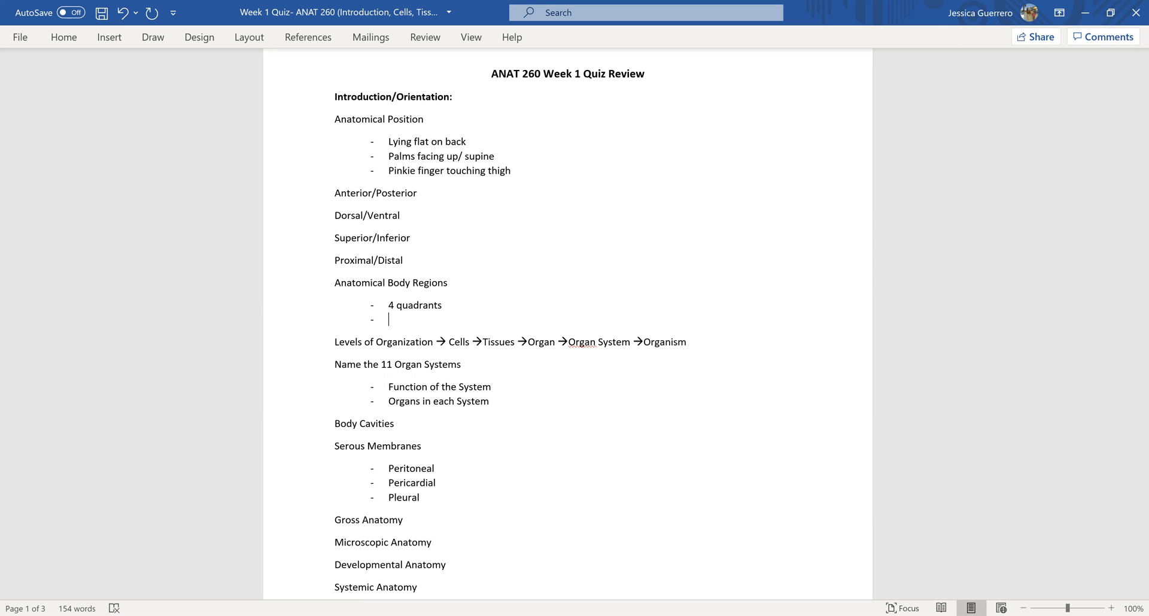
type("9 regions")
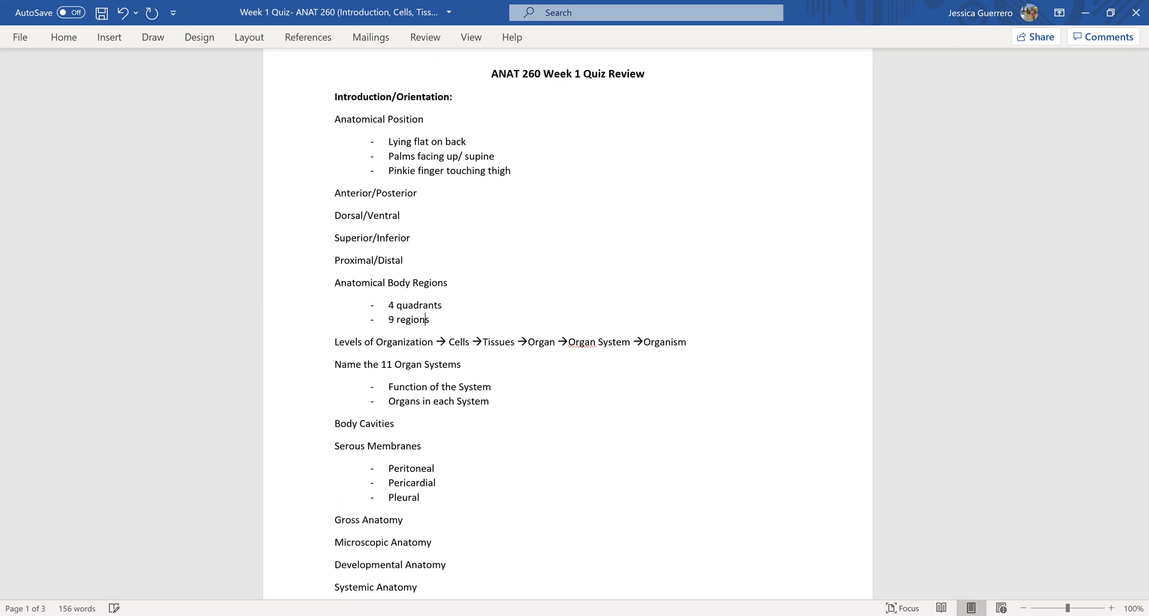
key("enter")
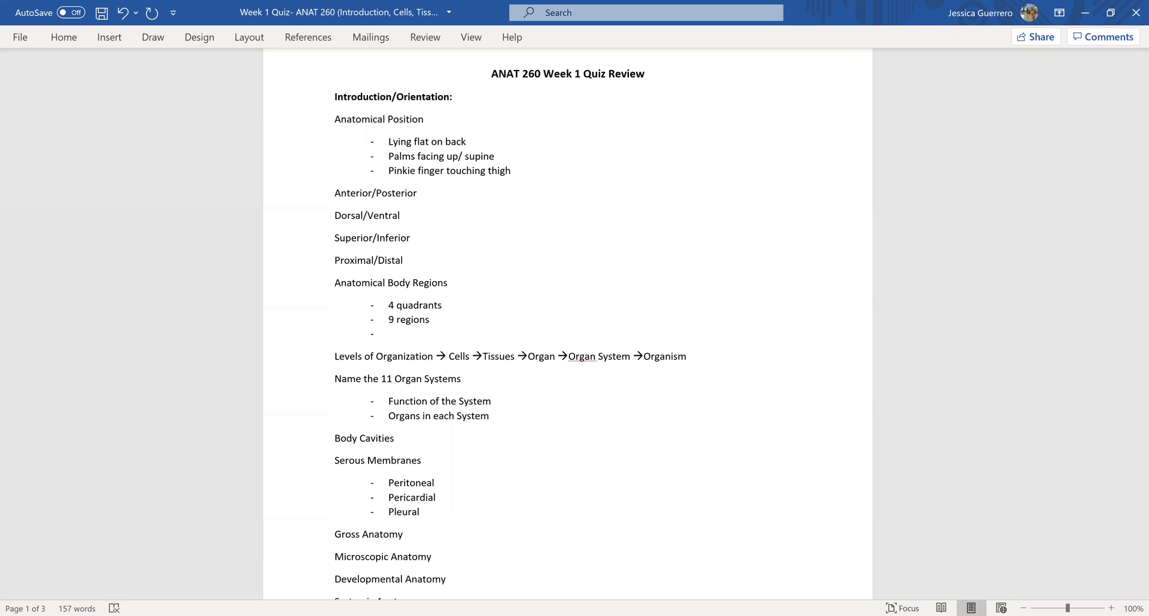
type("caudal")
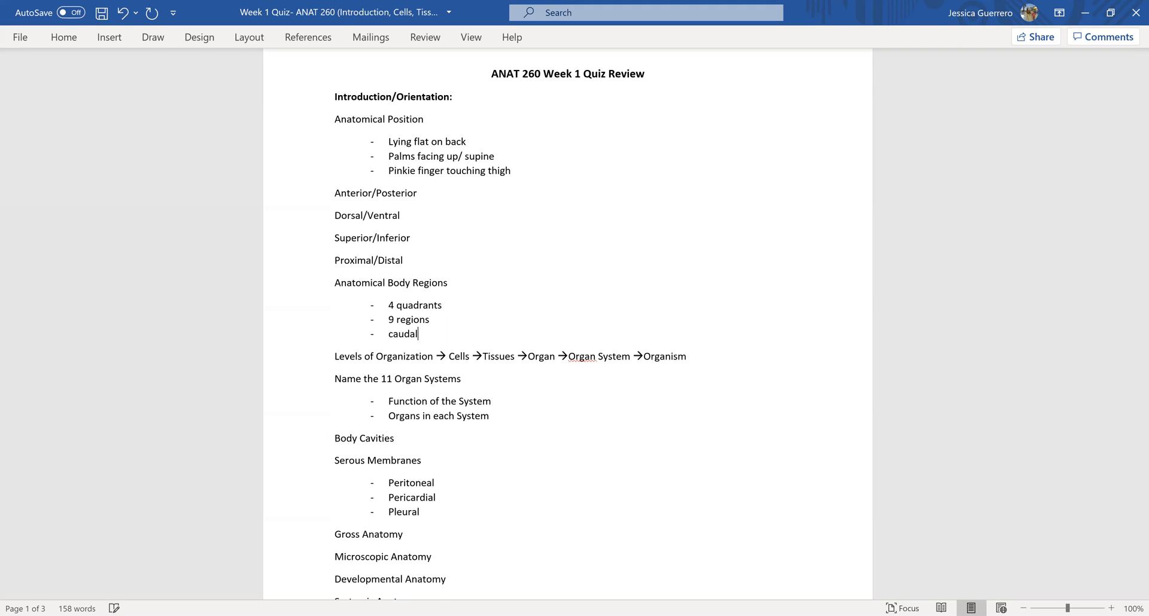
type("ante")
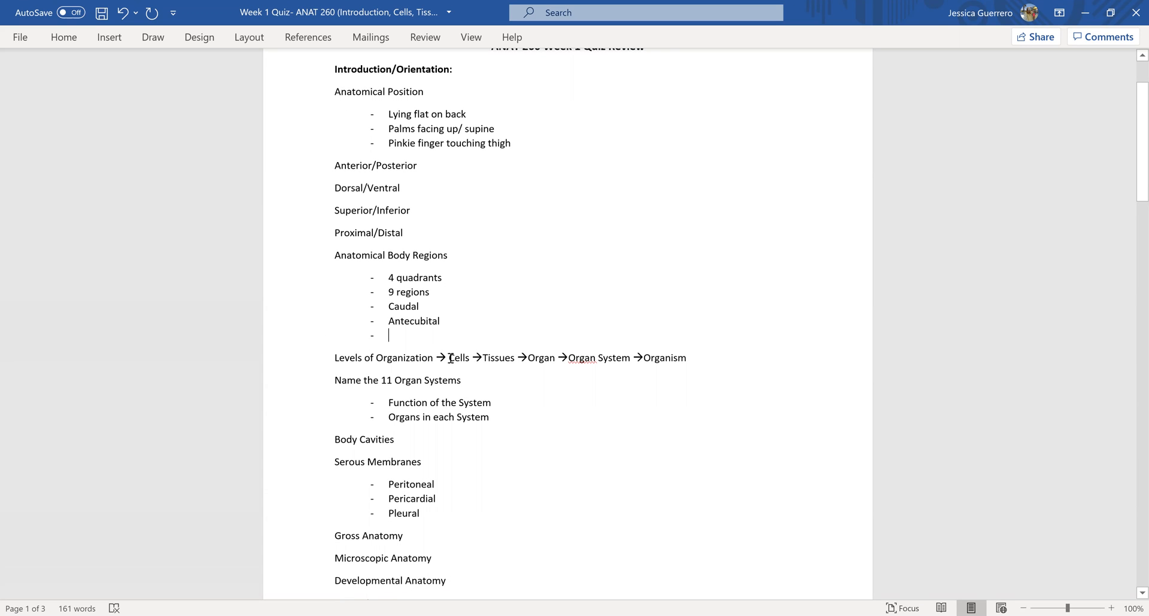
mouse_move(476, 360)
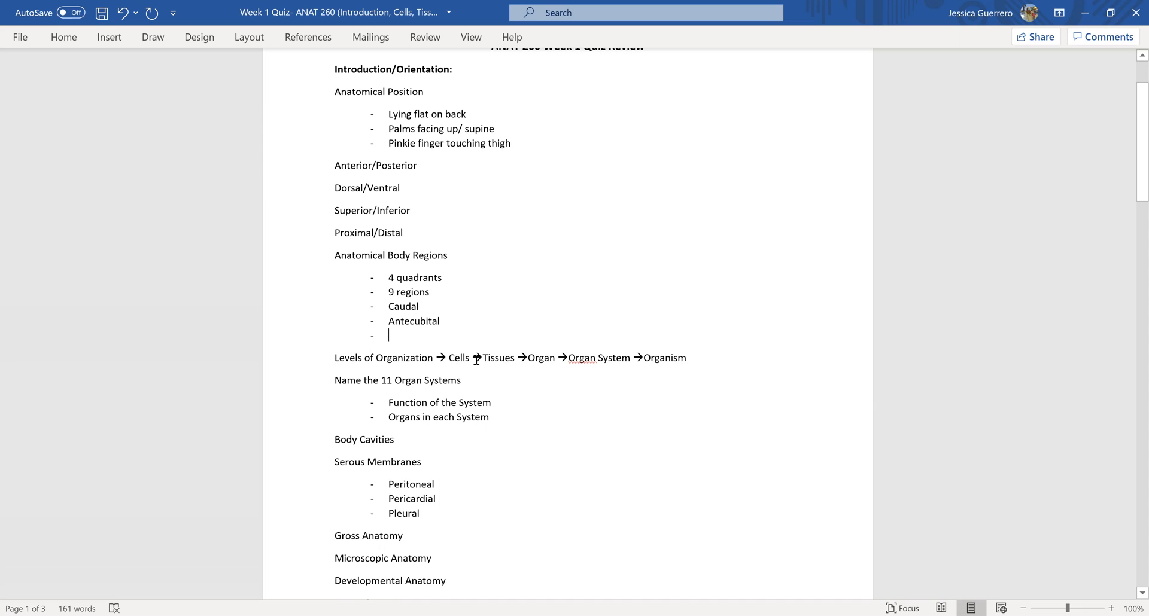
mouse_move(461, 317)
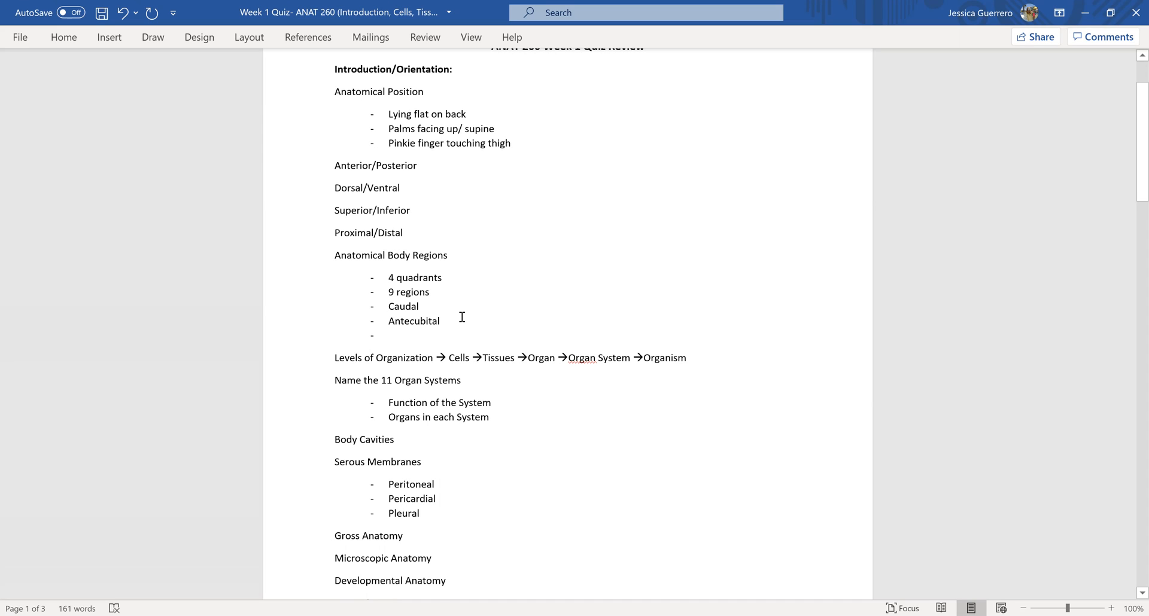
mouse_move(509, 322)
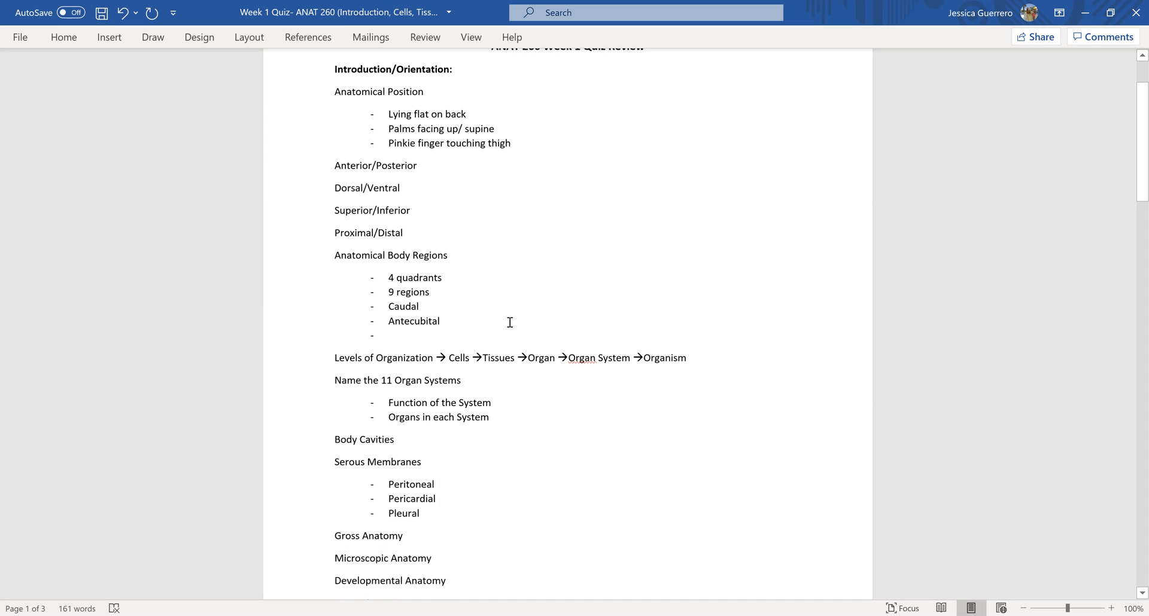
mouse_move(555, 336)
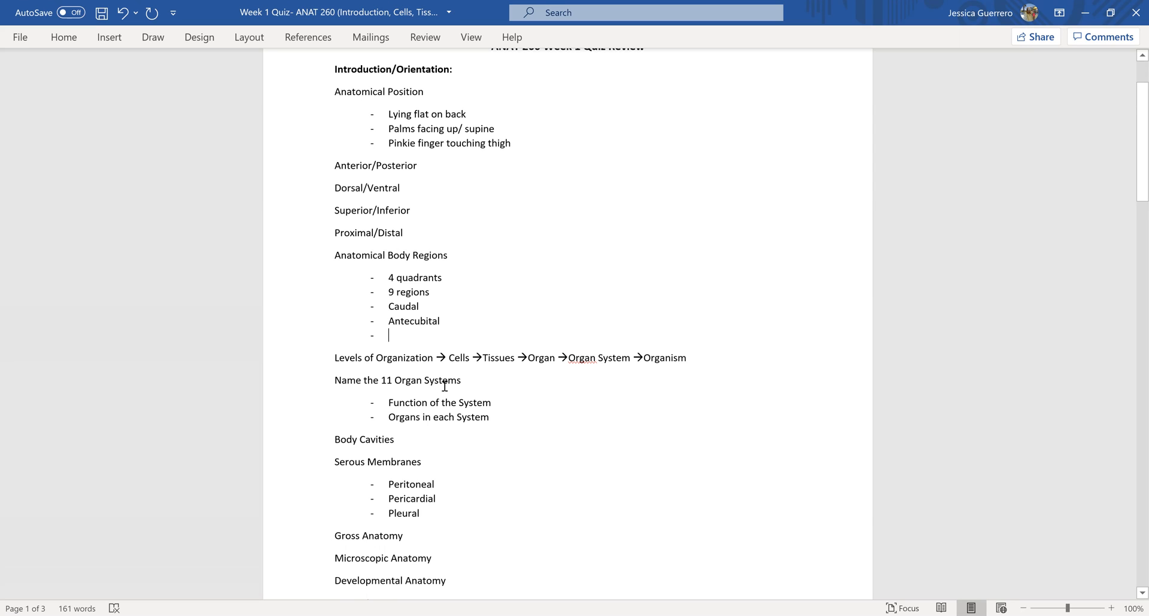
scroll("down", 3)
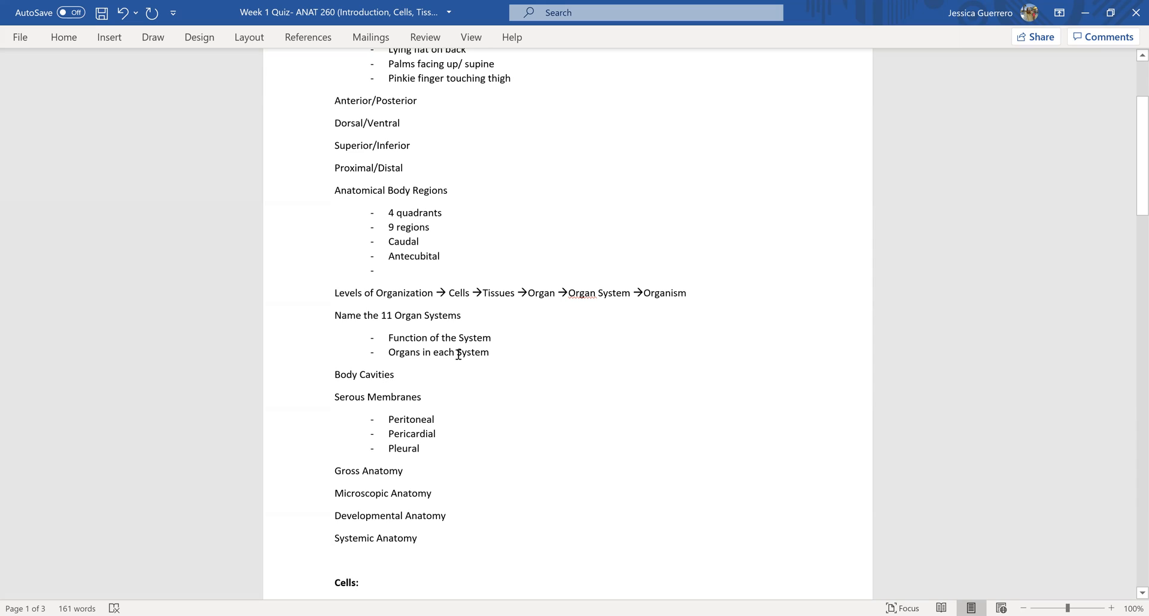
left_click(388, 271)
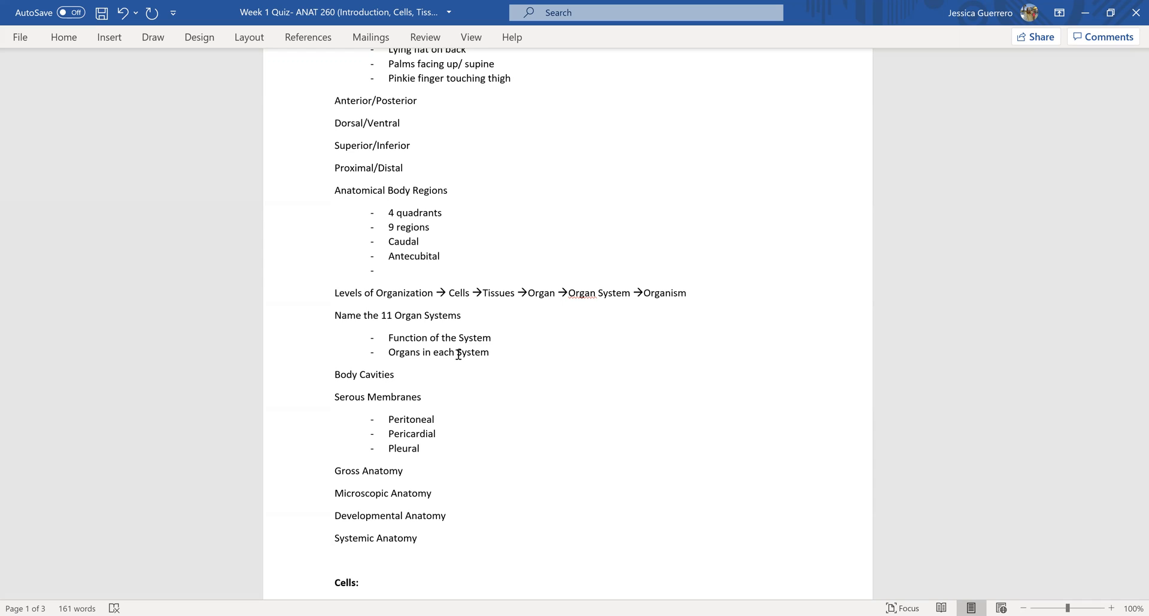
scroll("down", 3)
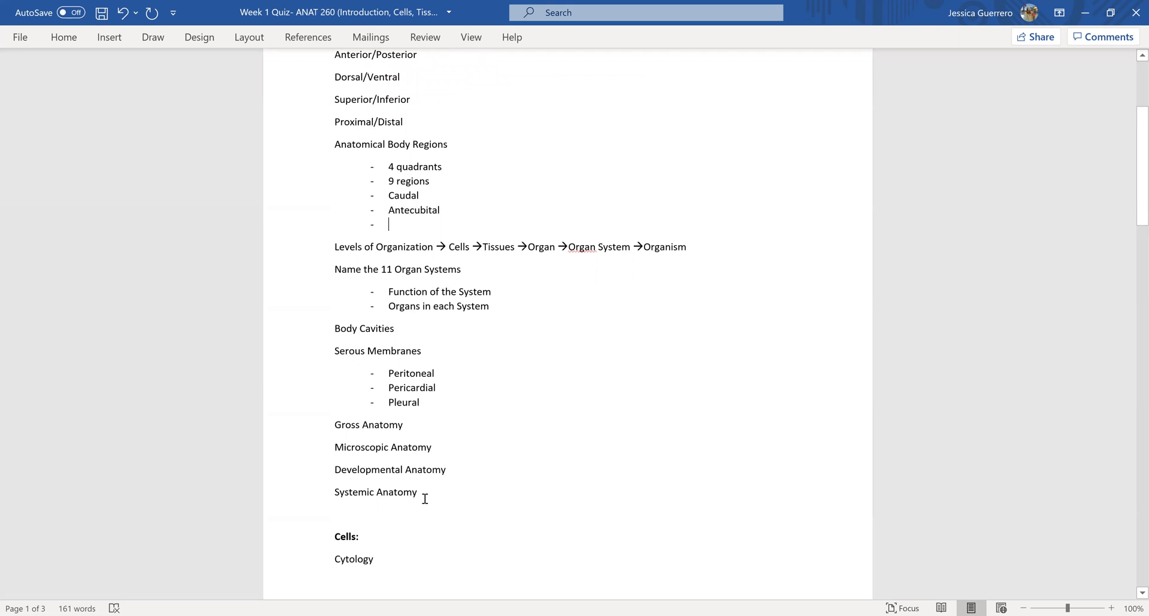
scroll("down", 3)
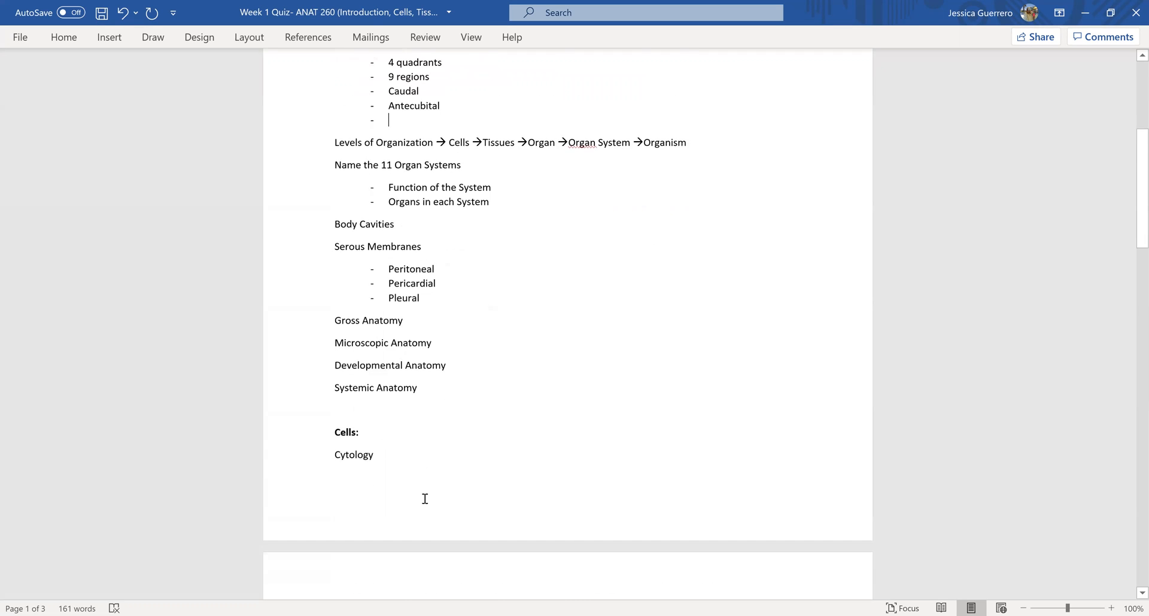
scroll("down", 3)
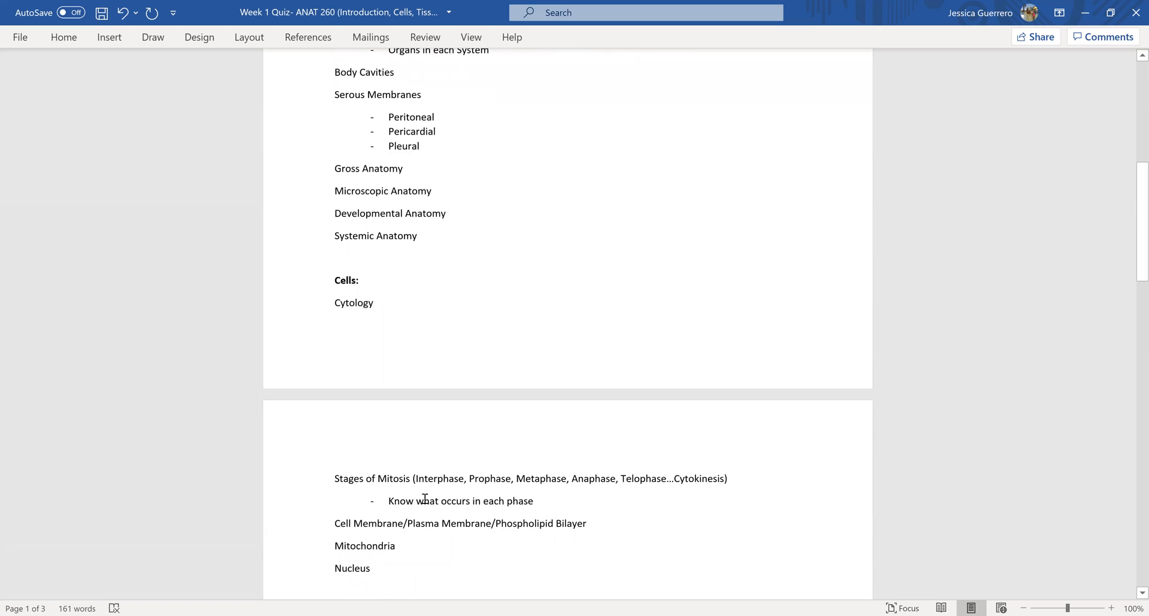
scroll("down", 3)
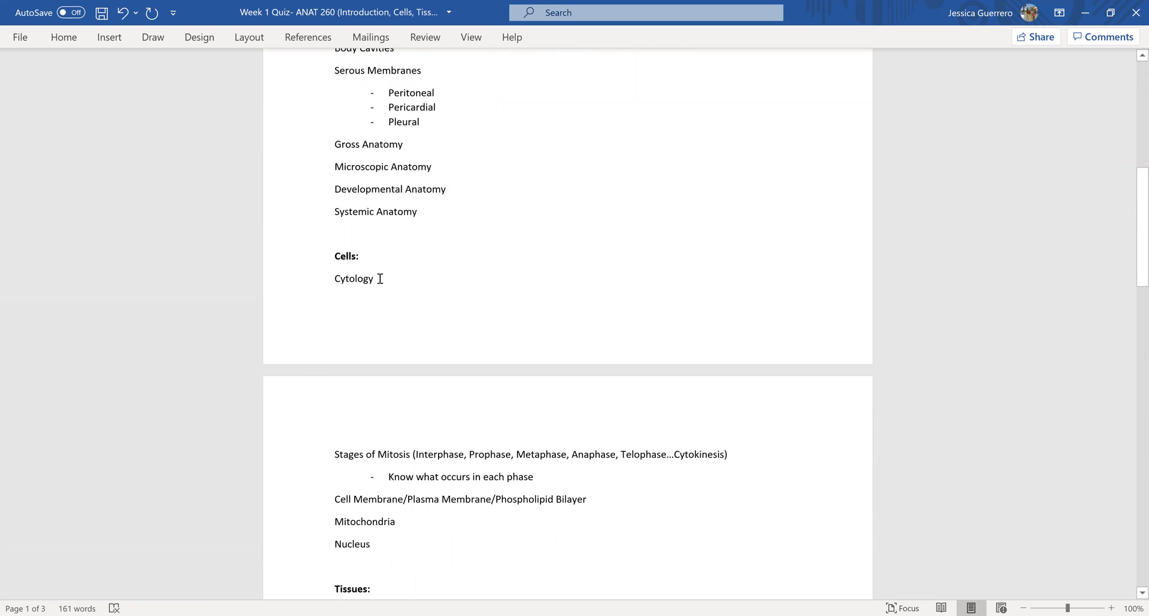
mouse_move(389, 444)
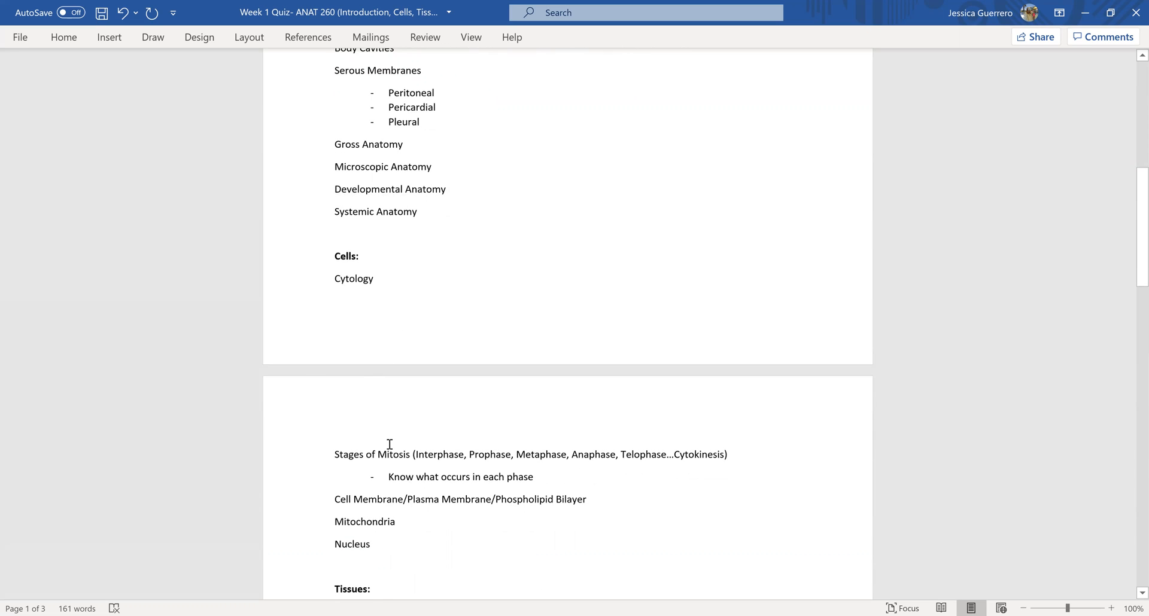
mouse_move(415, 459)
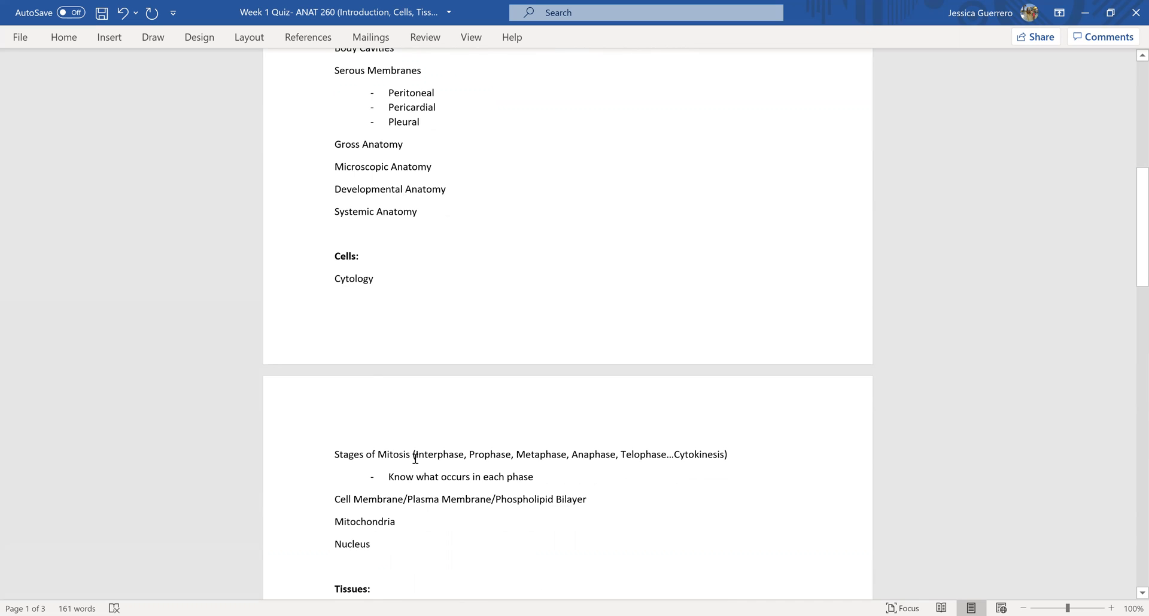
mouse_move(553, 454)
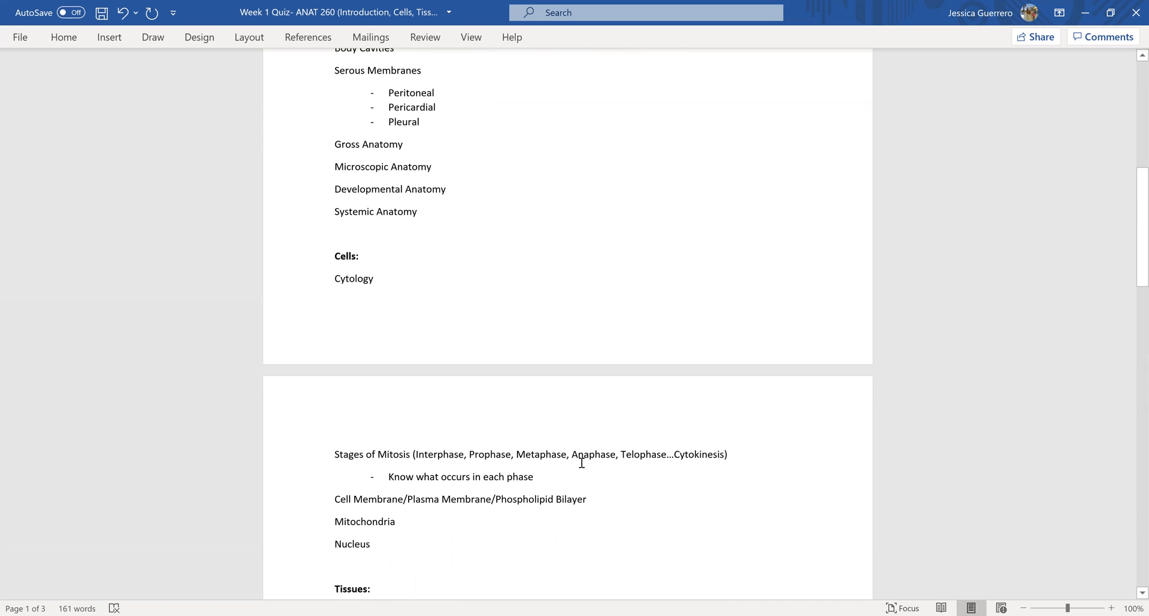
mouse_move(556, 463)
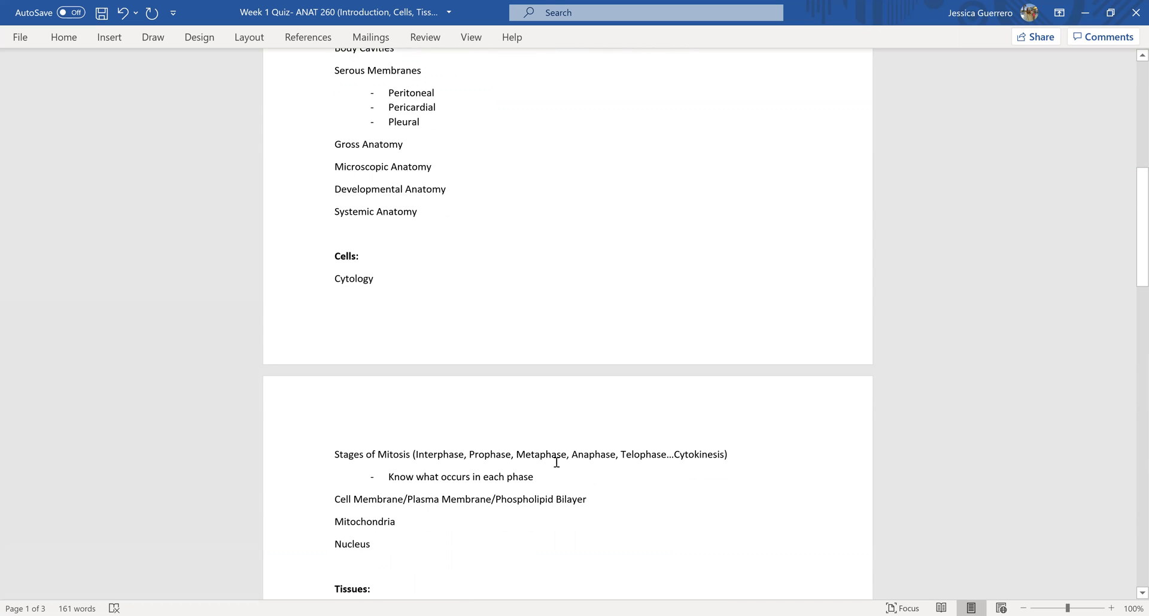
mouse_move(650, 463)
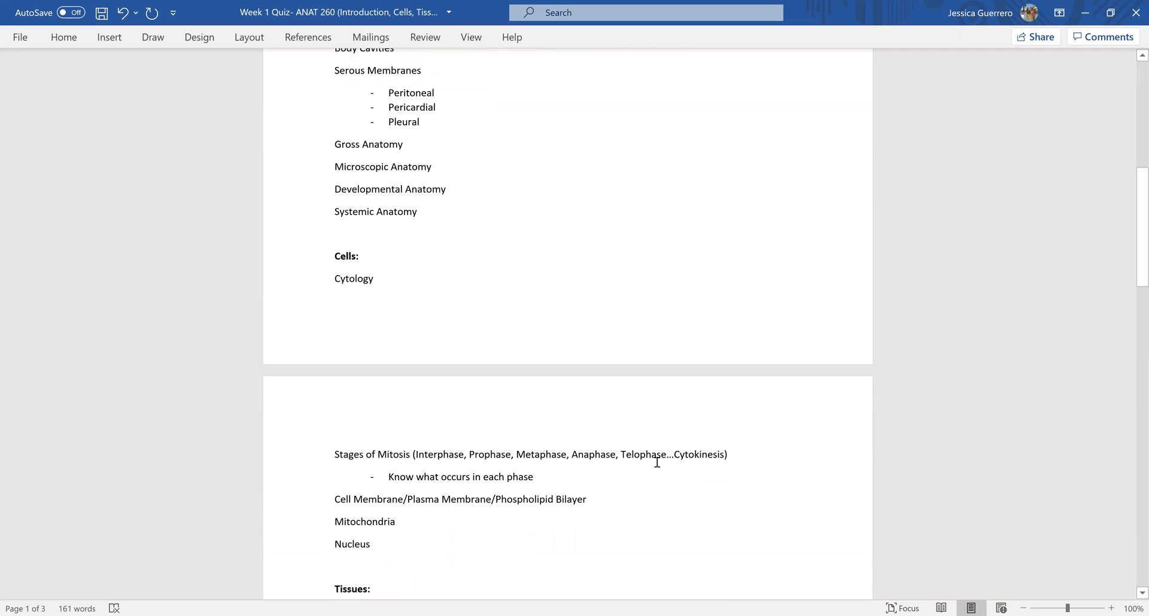
scroll("down", 3)
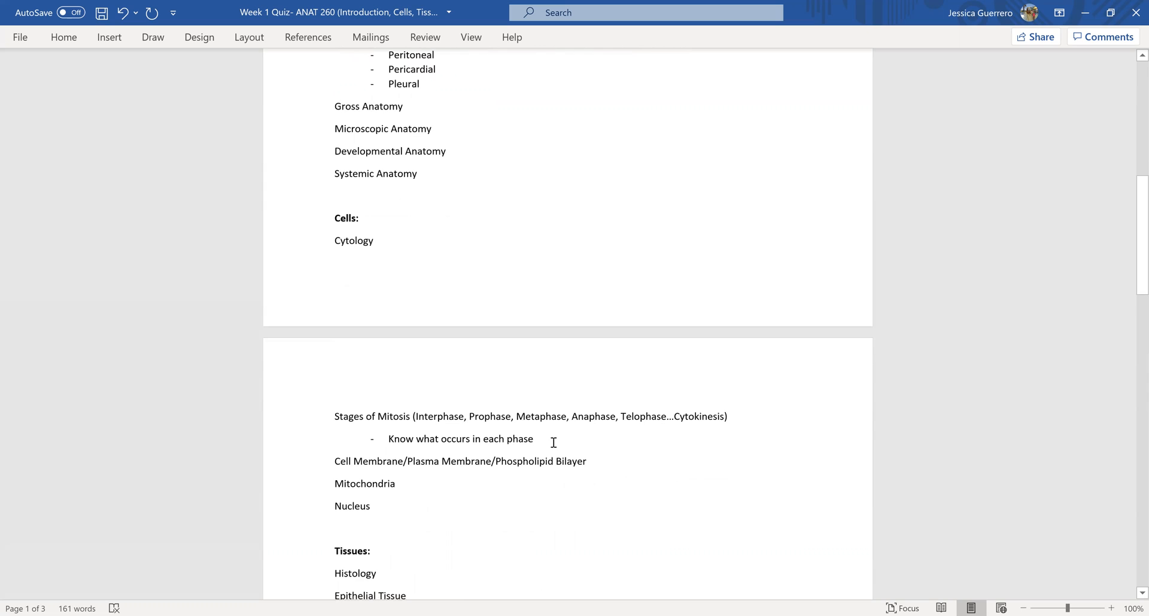
scroll("down", 3)
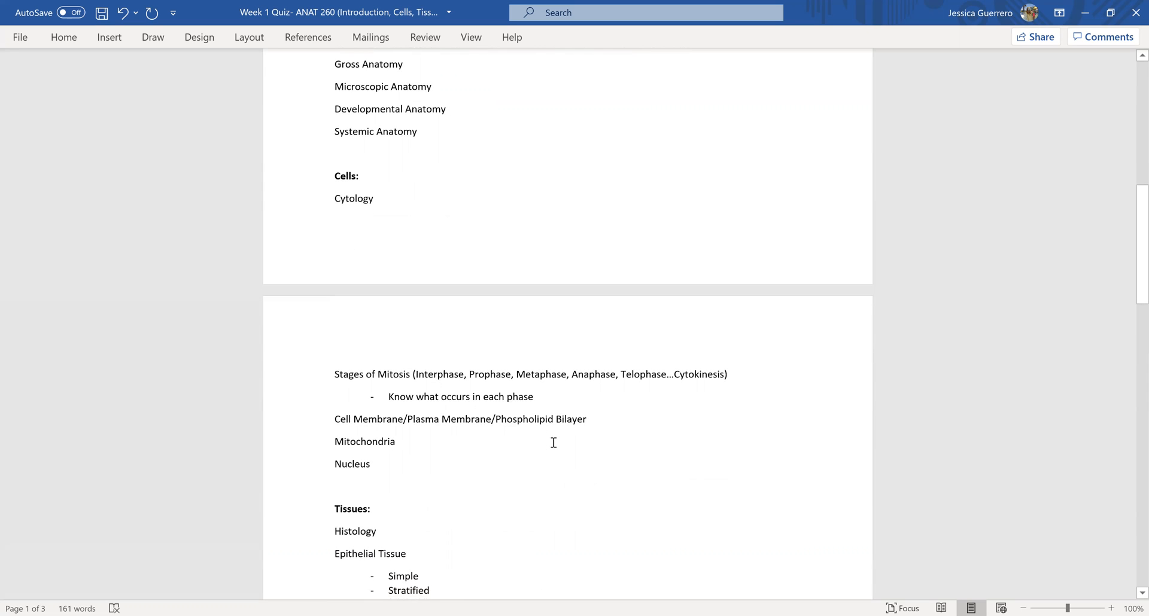
scroll("down", 3)
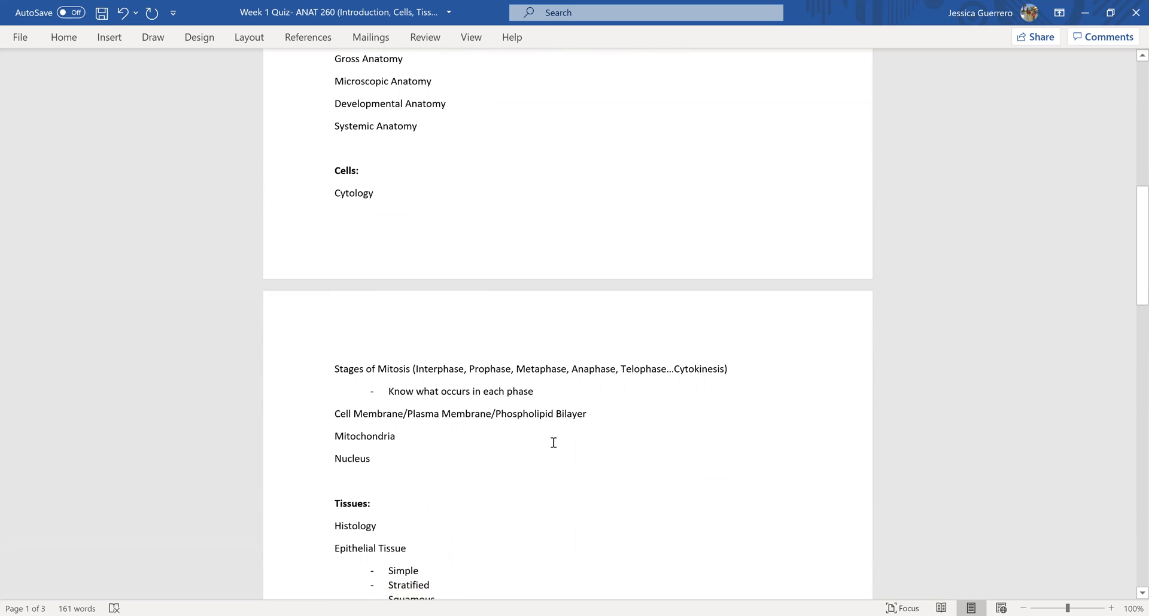
scroll("down", 3)
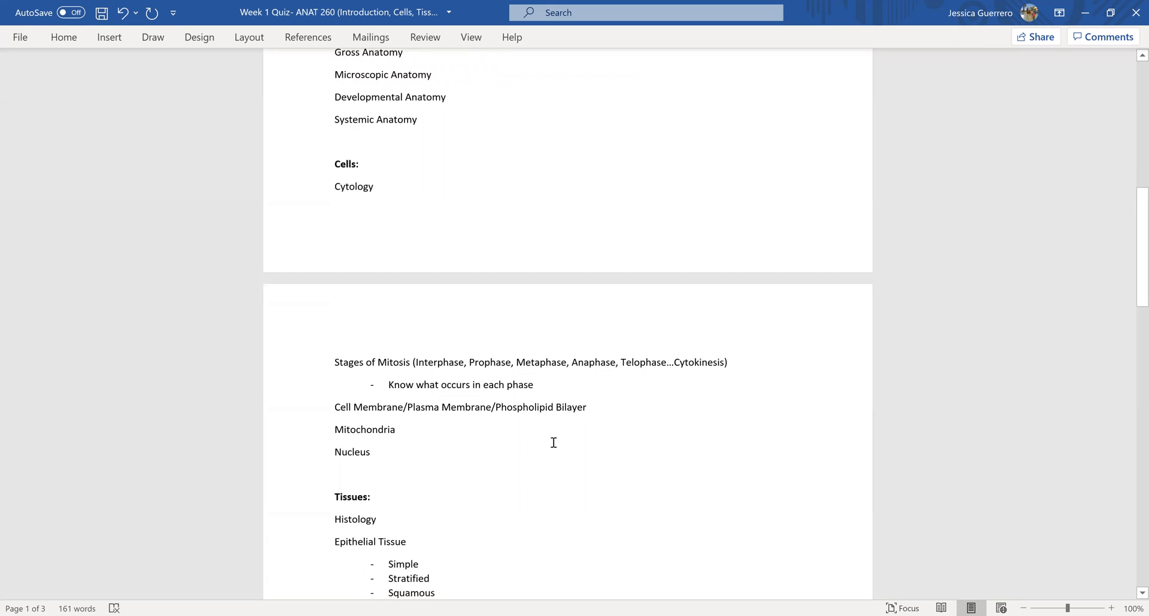
scroll("down", 3)
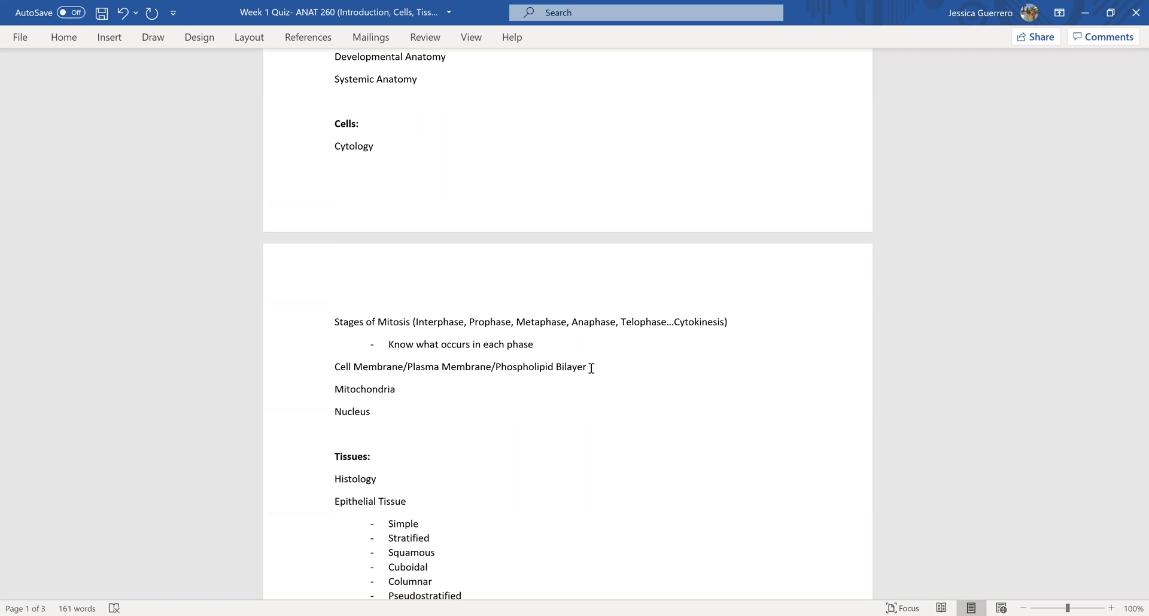
scroll("down", 3)
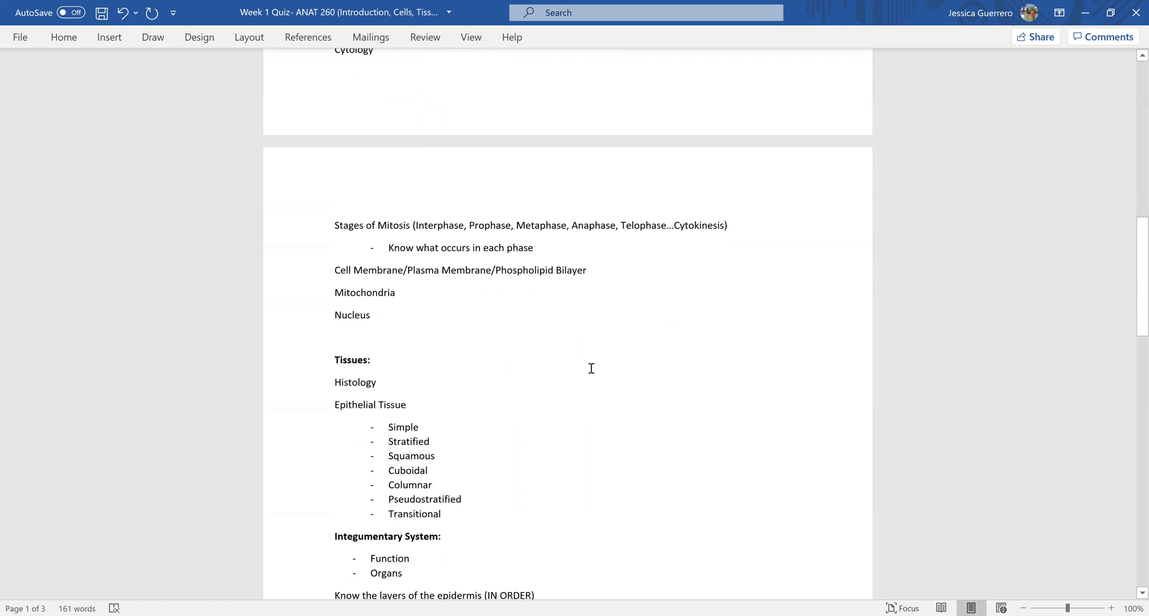
scroll("down", 3)
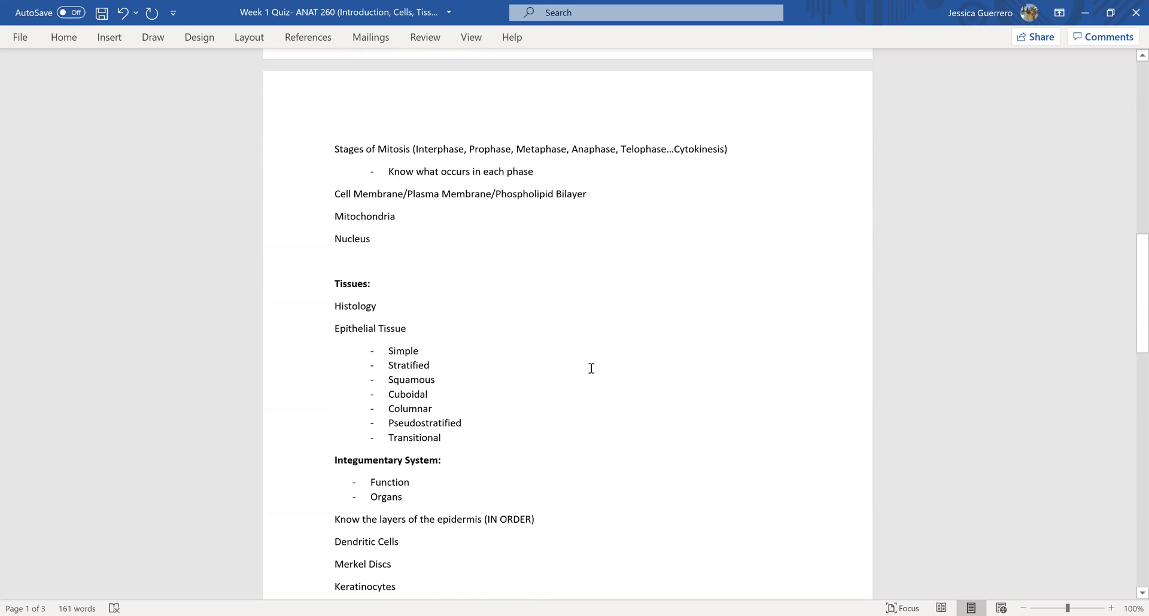
scroll("down", 3)
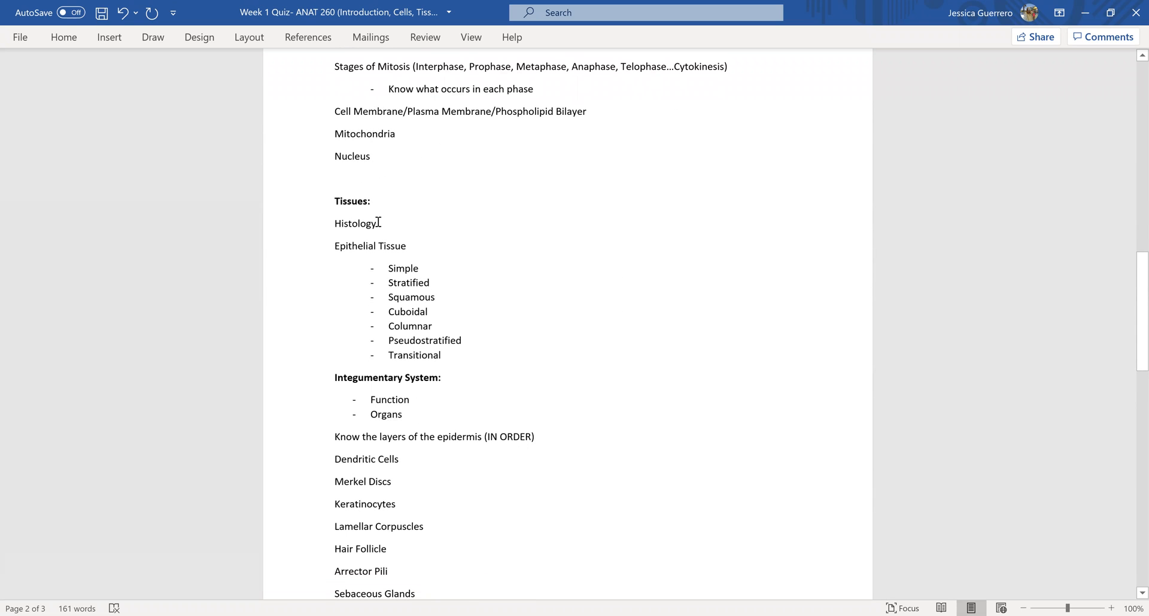
mouse_move(385, 251)
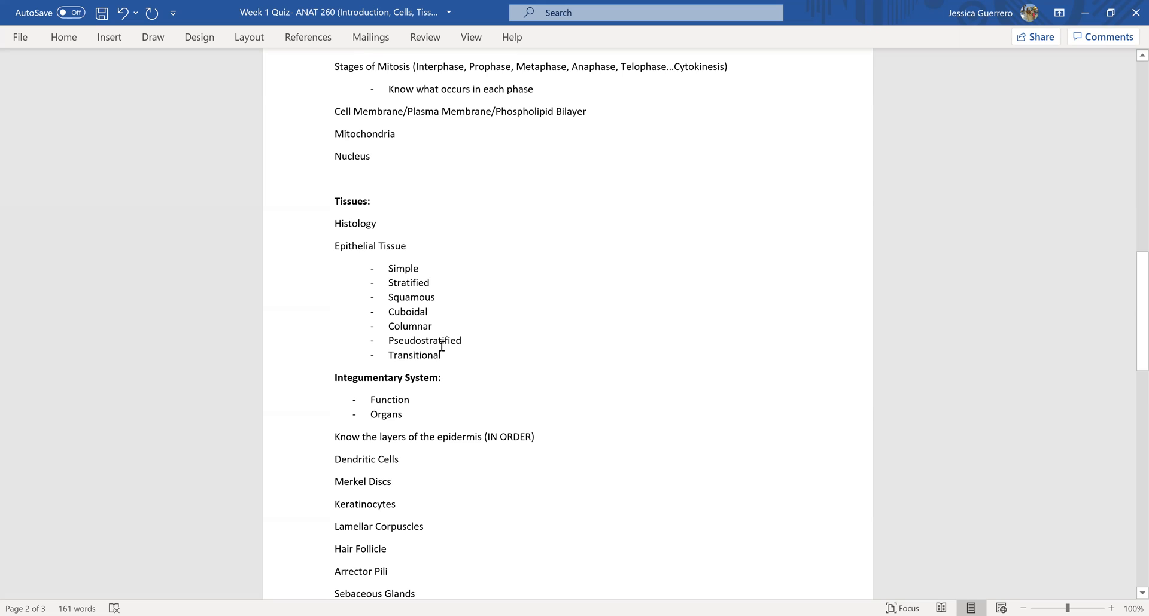
mouse_move(424, 300)
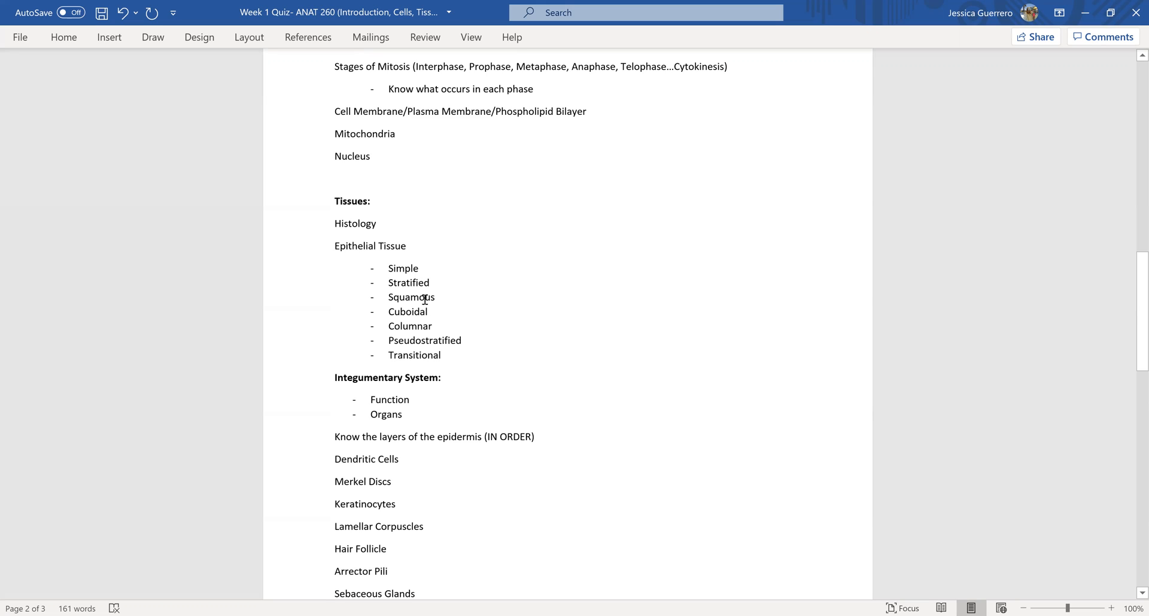
mouse_move(434, 336)
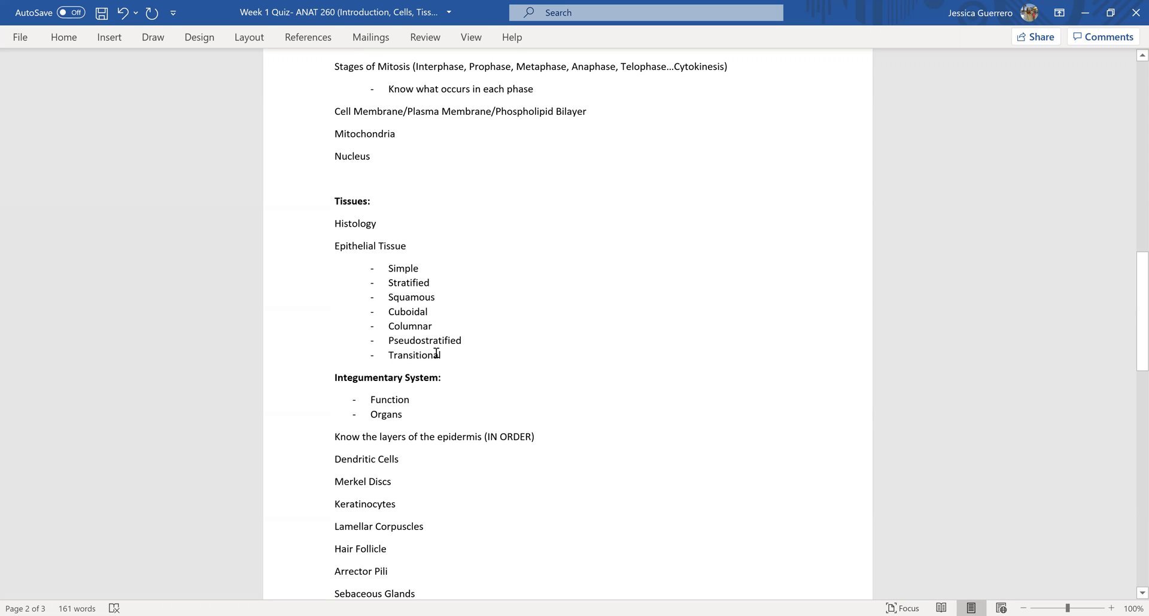
mouse_move(366, 238)
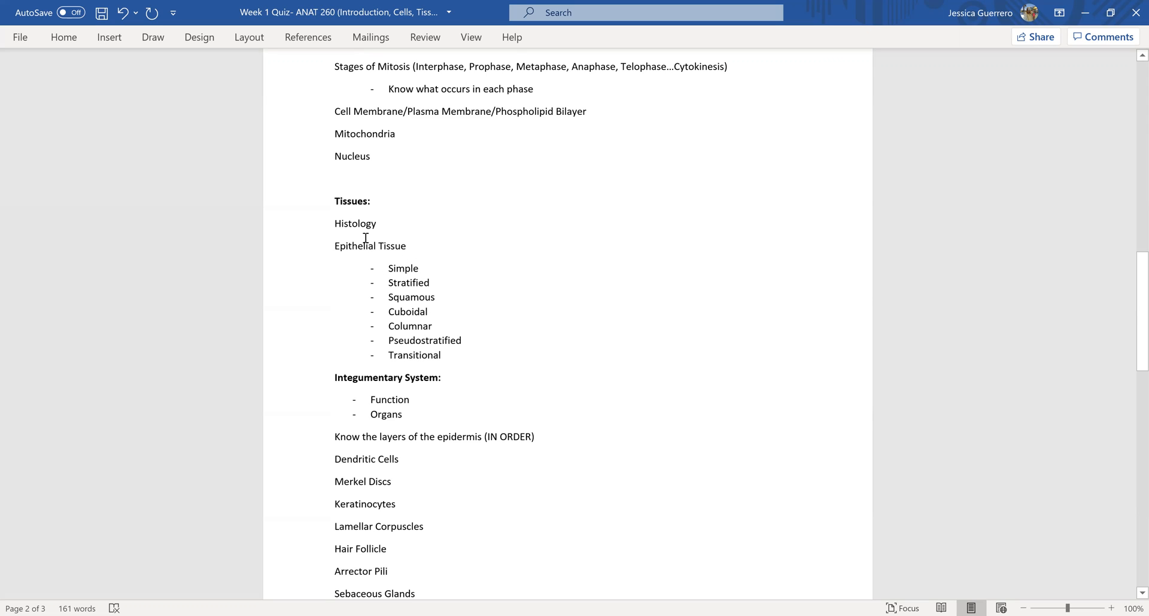
mouse_move(402, 367)
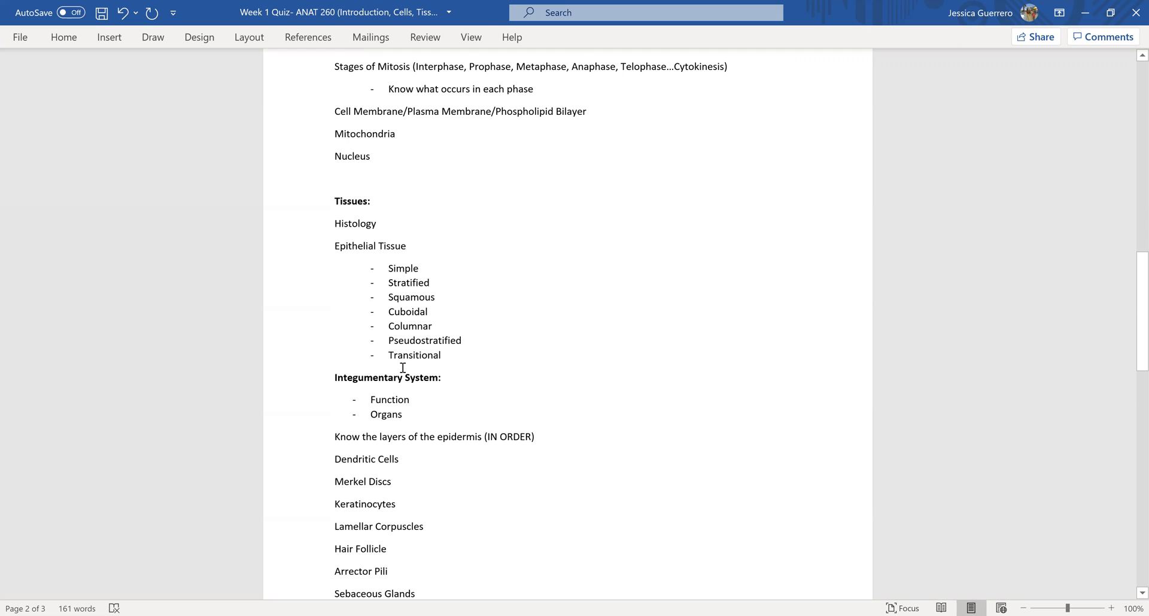
scroll("down", 3)
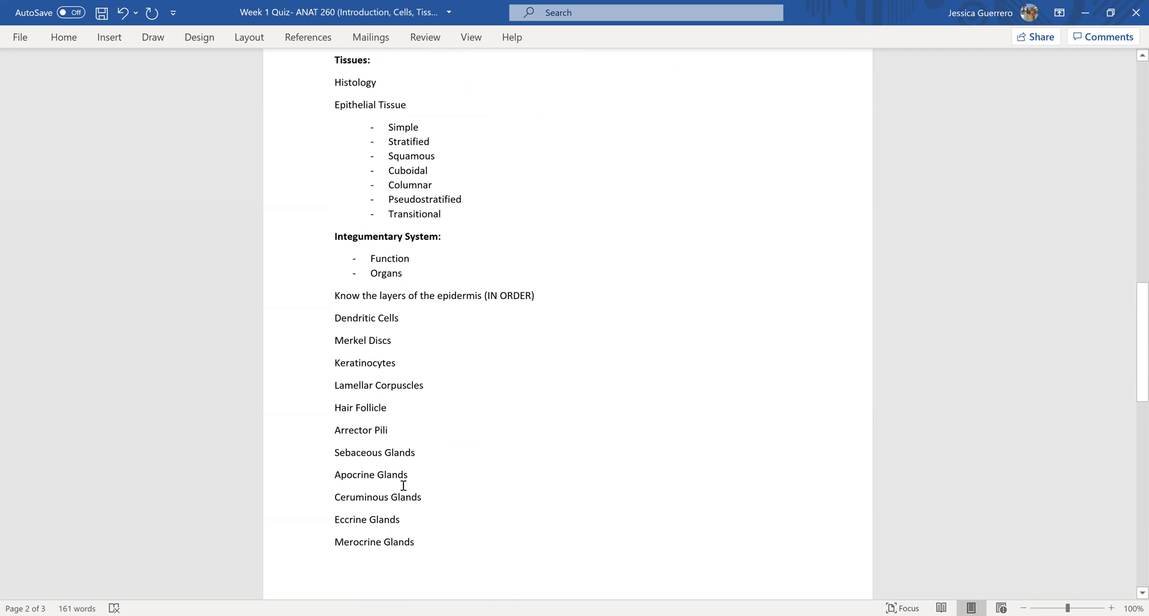
mouse_move(420, 215)
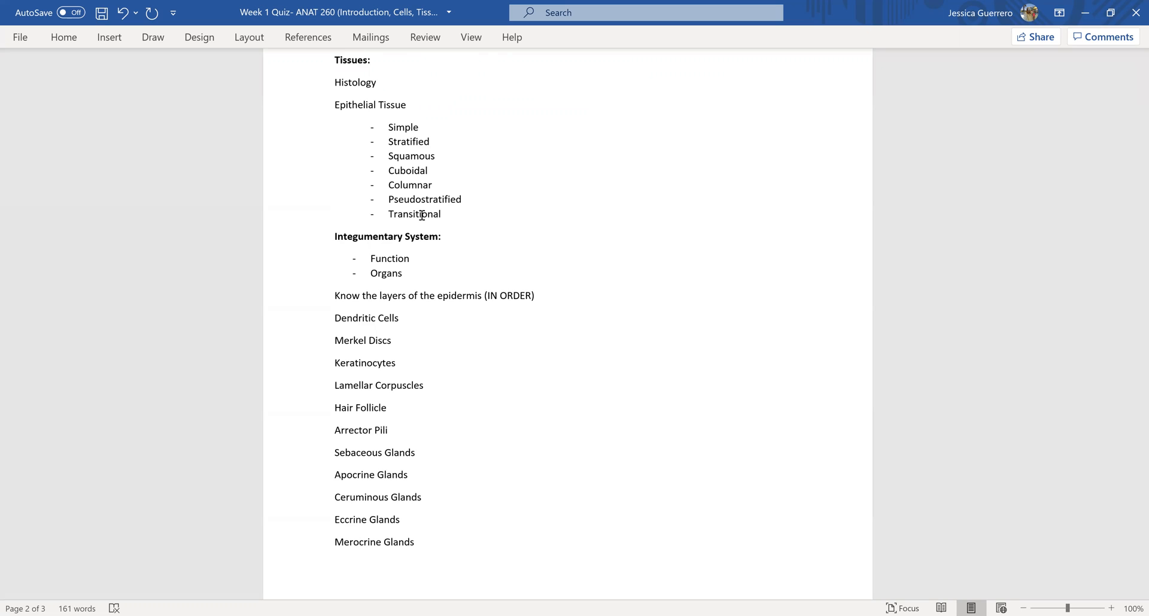
scroll("down", 3)
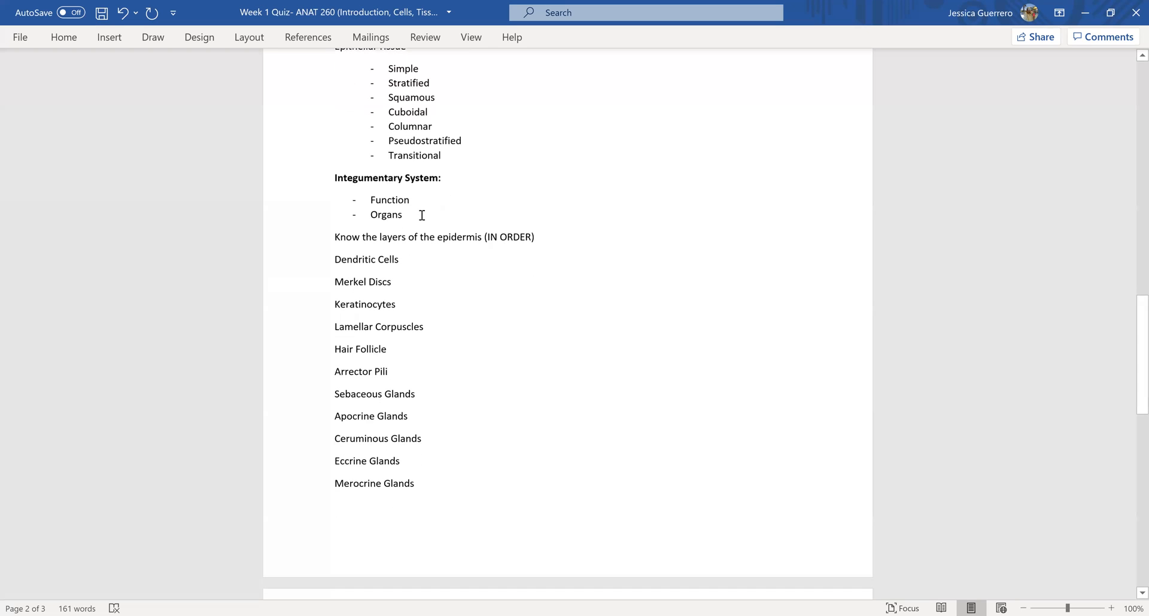
scroll("down", 3)
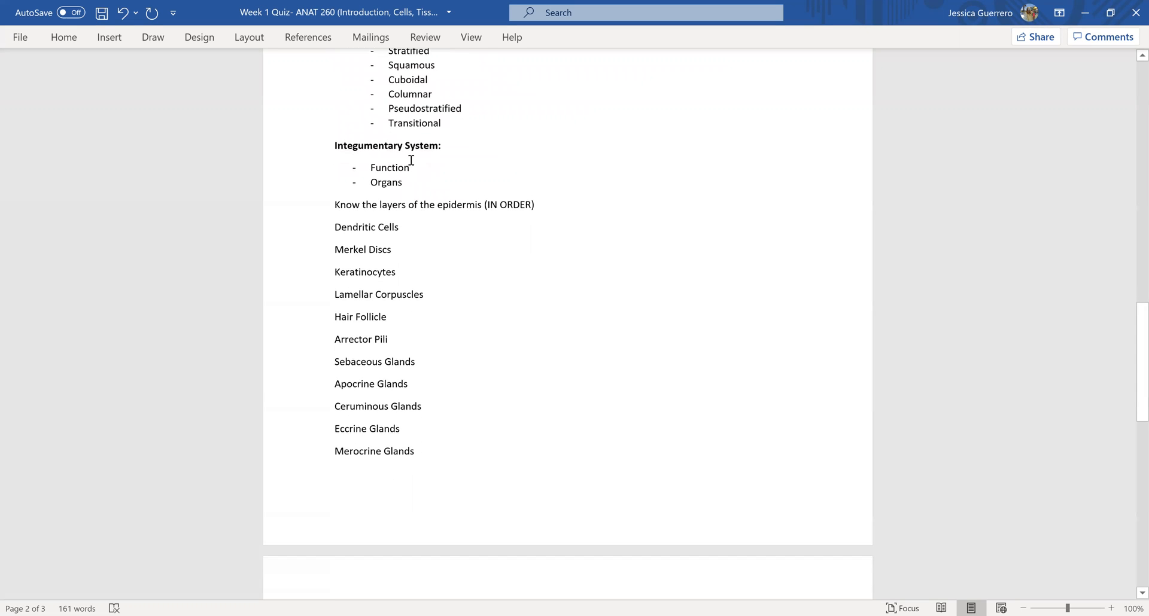
mouse_move(493, 162)
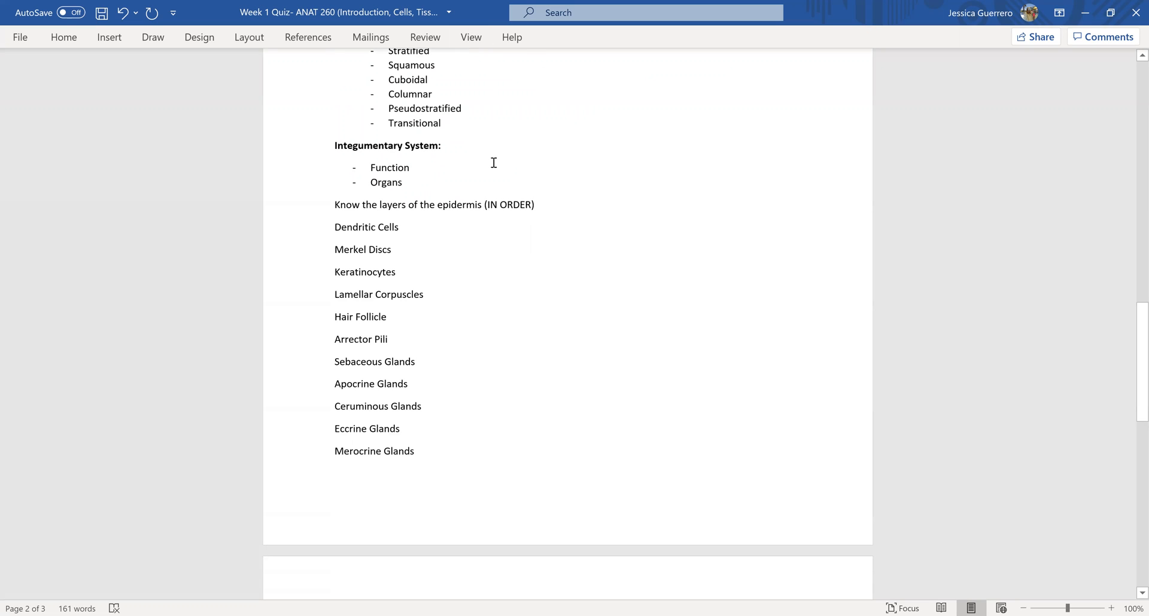
scroll("down", 3)
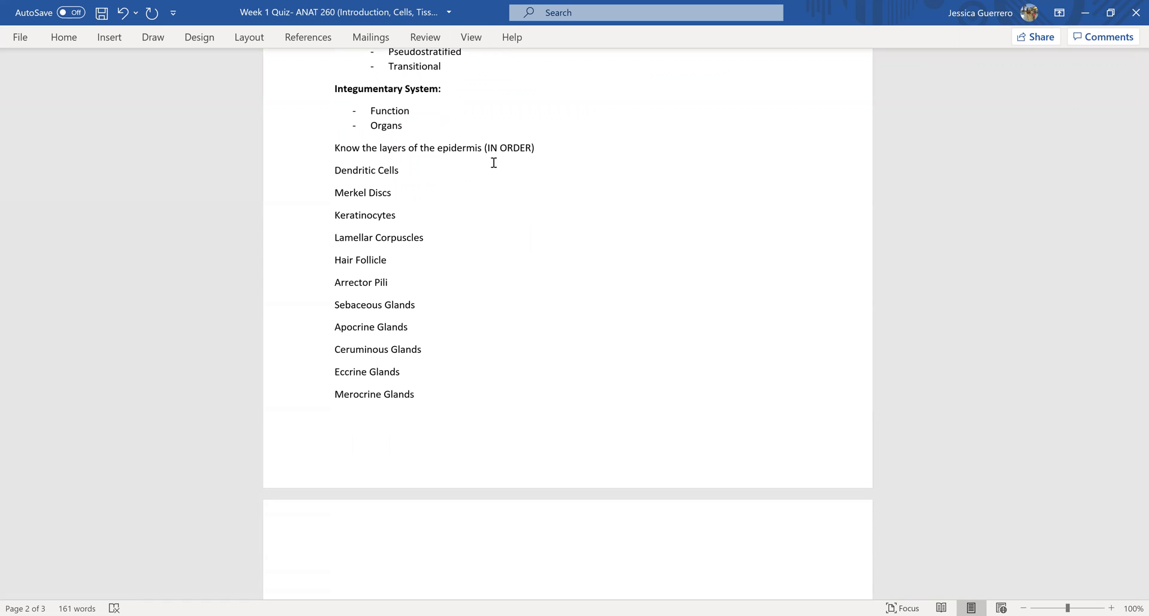
mouse_move(396, 182)
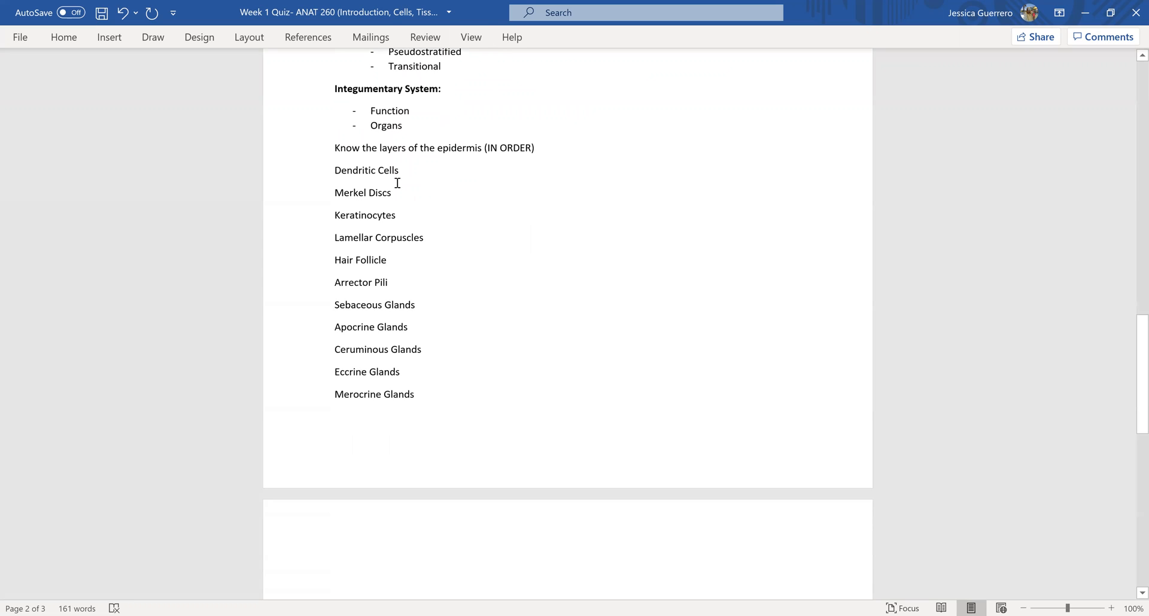
mouse_move(402, 196)
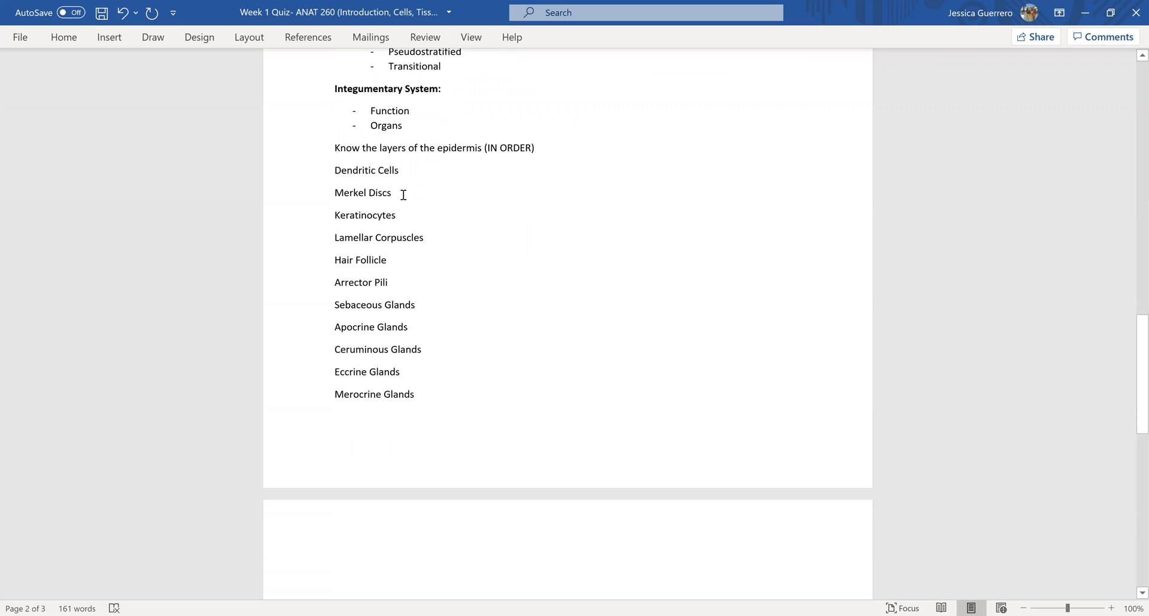
mouse_move(416, 239)
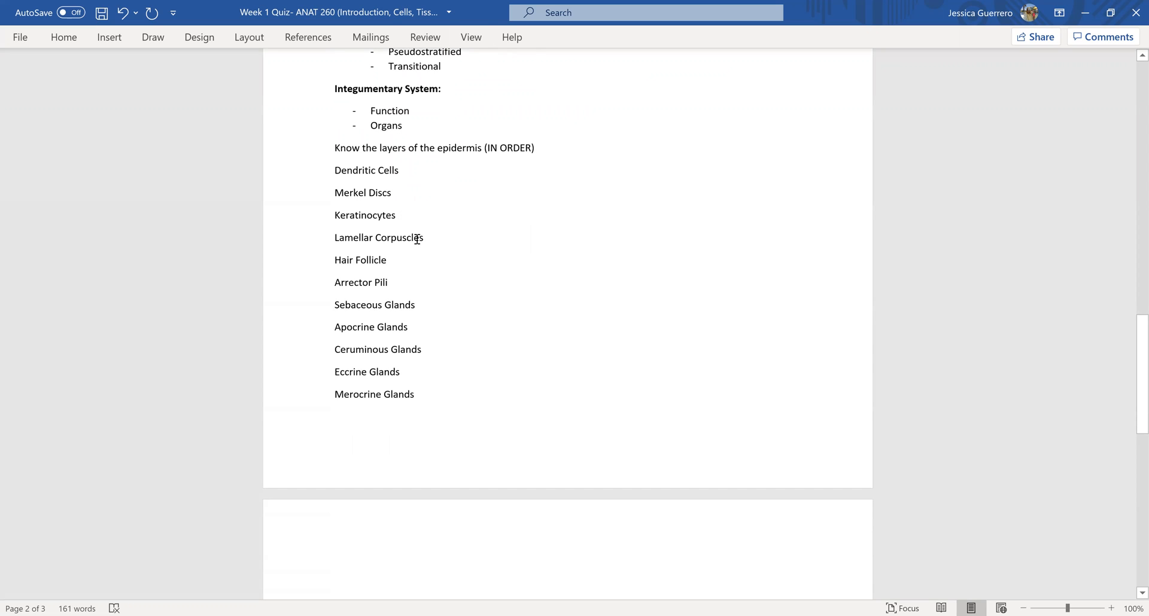
mouse_move(394, 260)
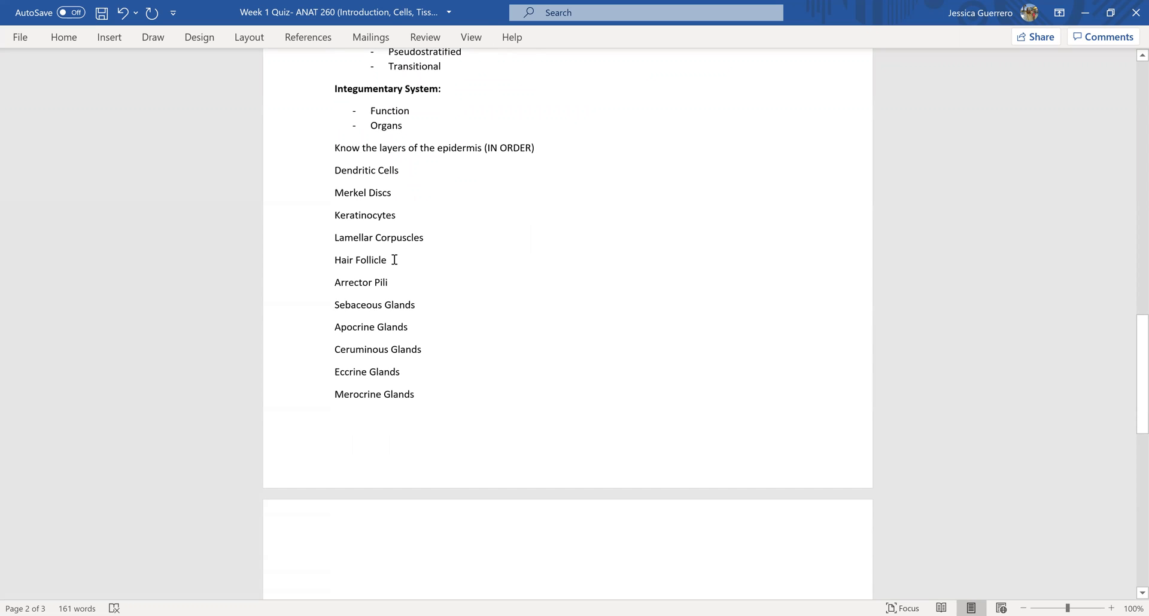
mouse_move(415, 296)
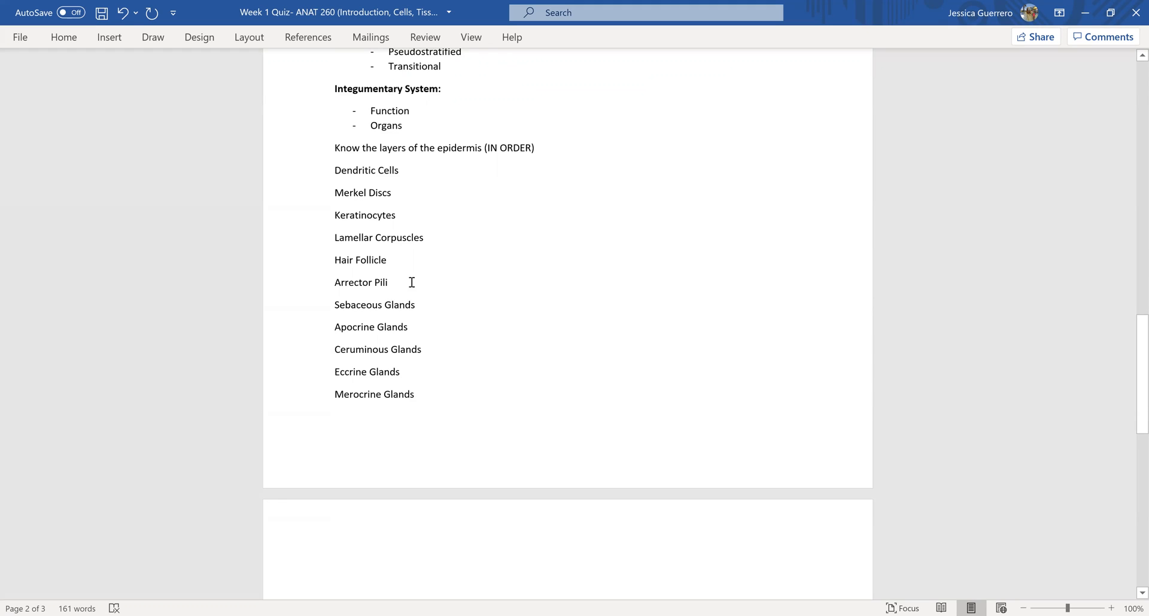
Append 'Muscle' to Arrector Pili, then move to the end of Merocrine Glands.
type("m")
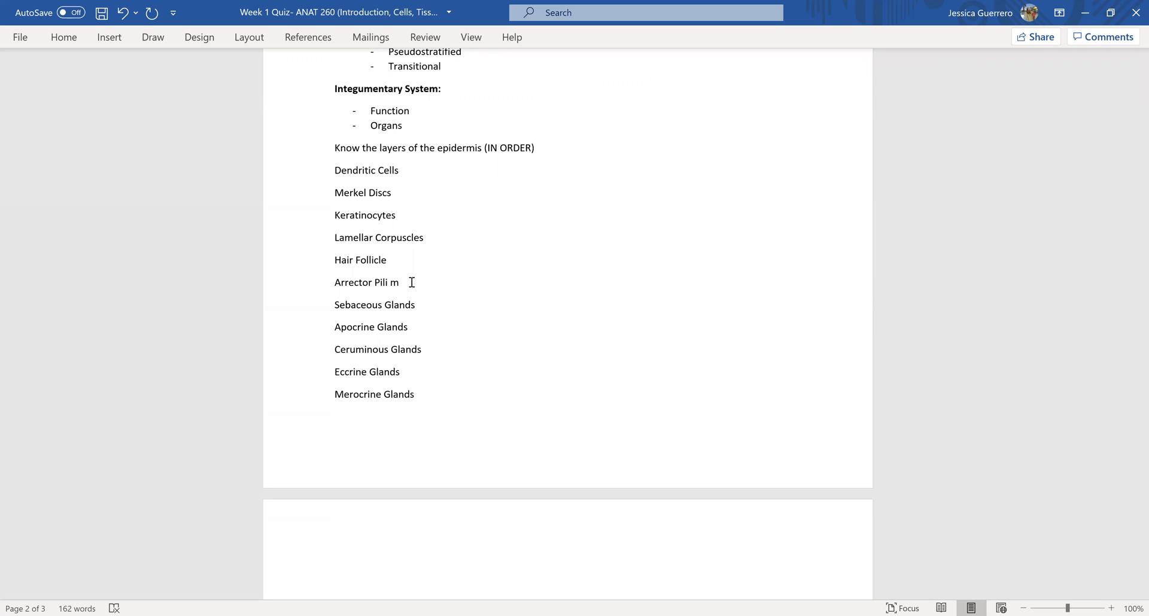
type("uscle")
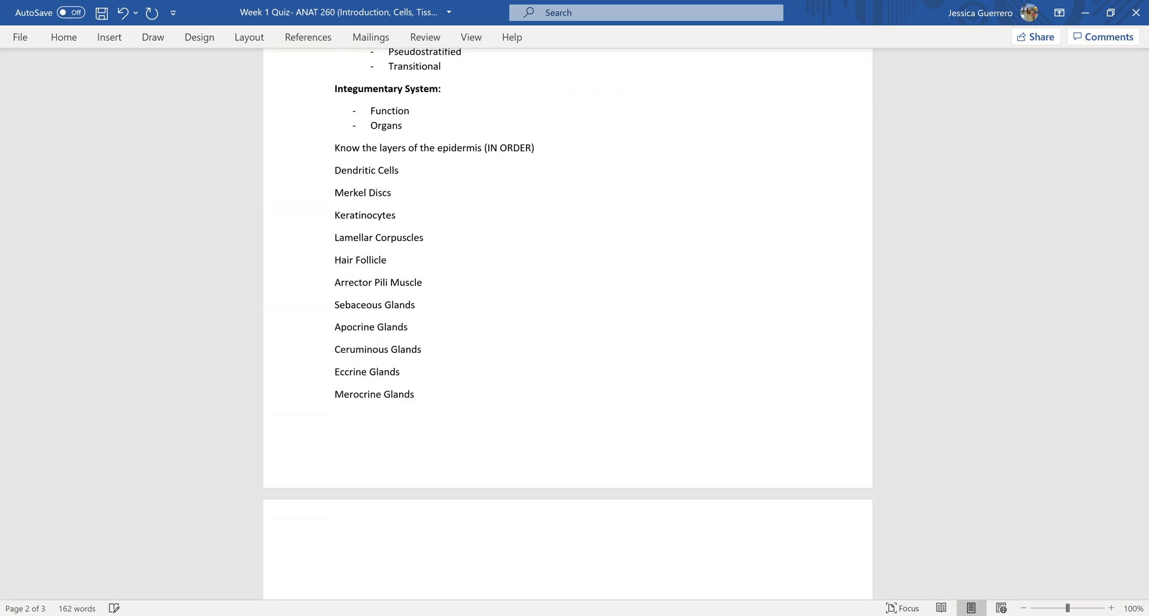
left_click(424, 282)
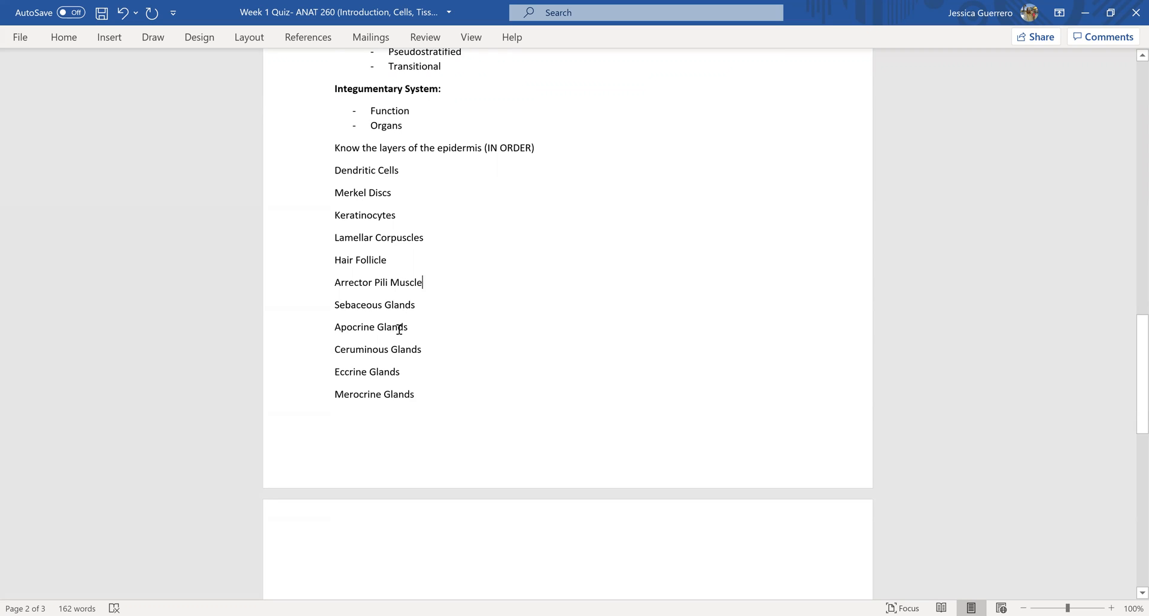
mouse_move(411, 352)
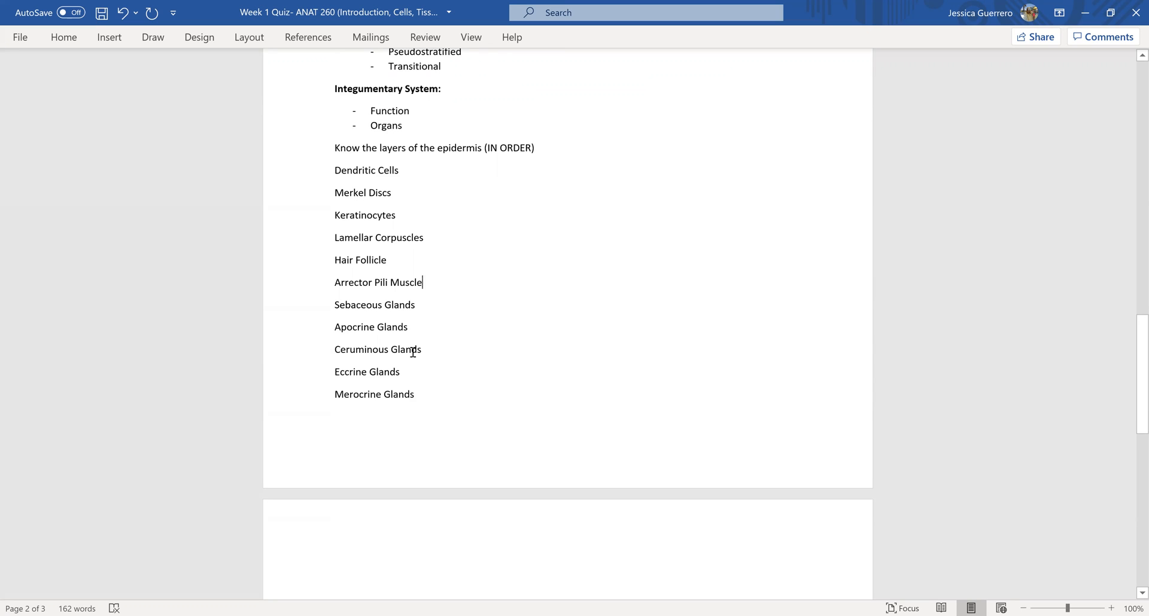
scroll("down", 3)
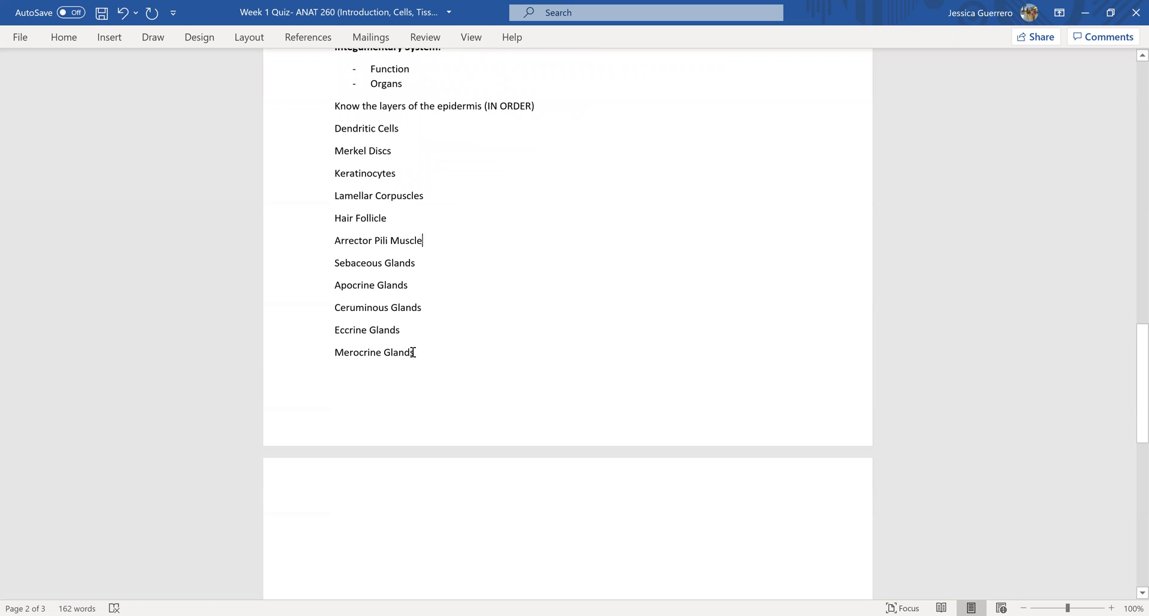
scroll("down", 3)
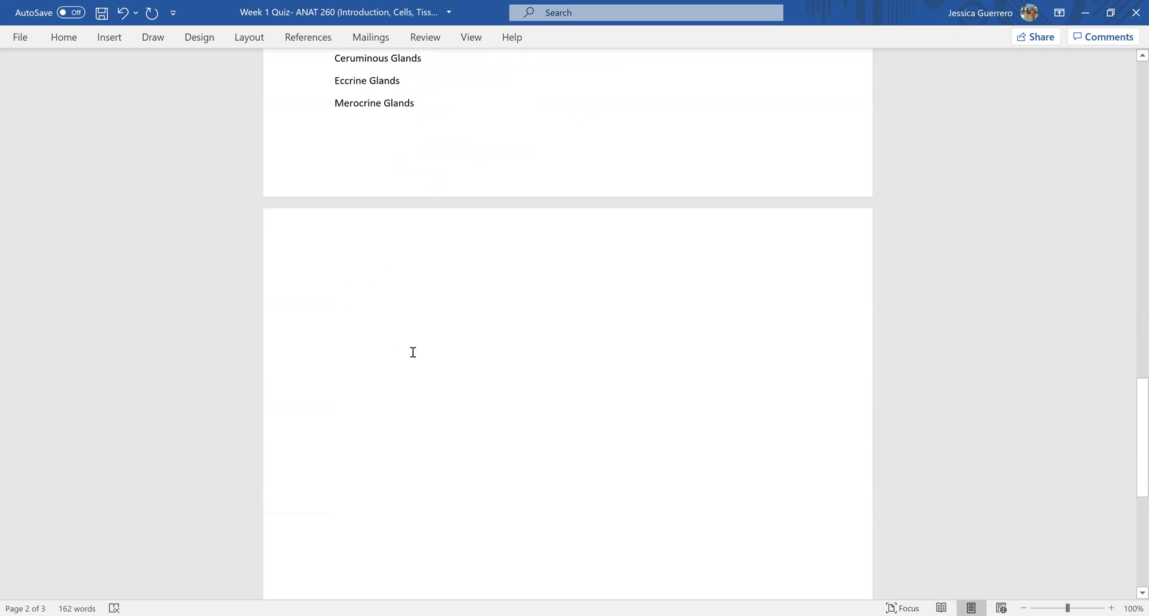
scroll("up", 3)
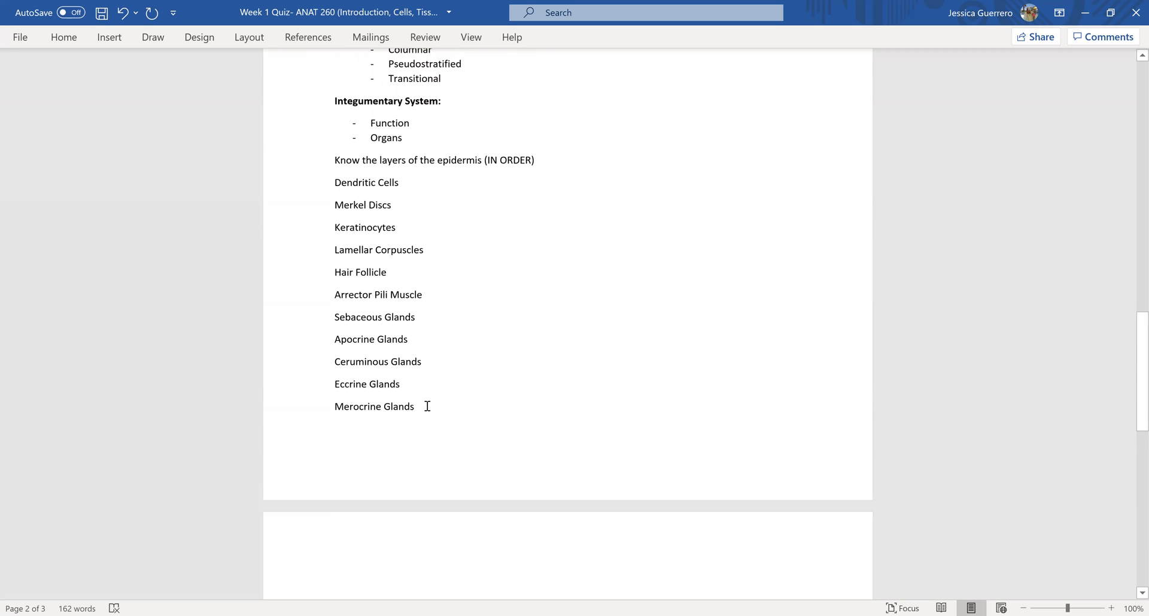
left_click(415, 407)
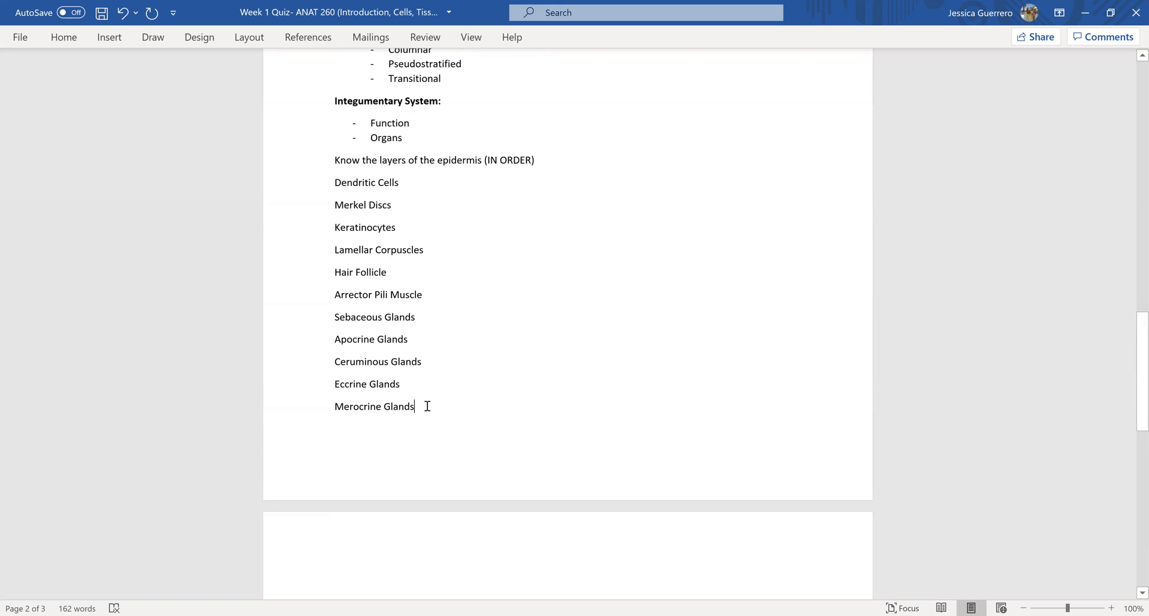
Scroll through the outline reviewing Cells, Tissues and the Merocrine Glands entry.
scroll("up", 3)
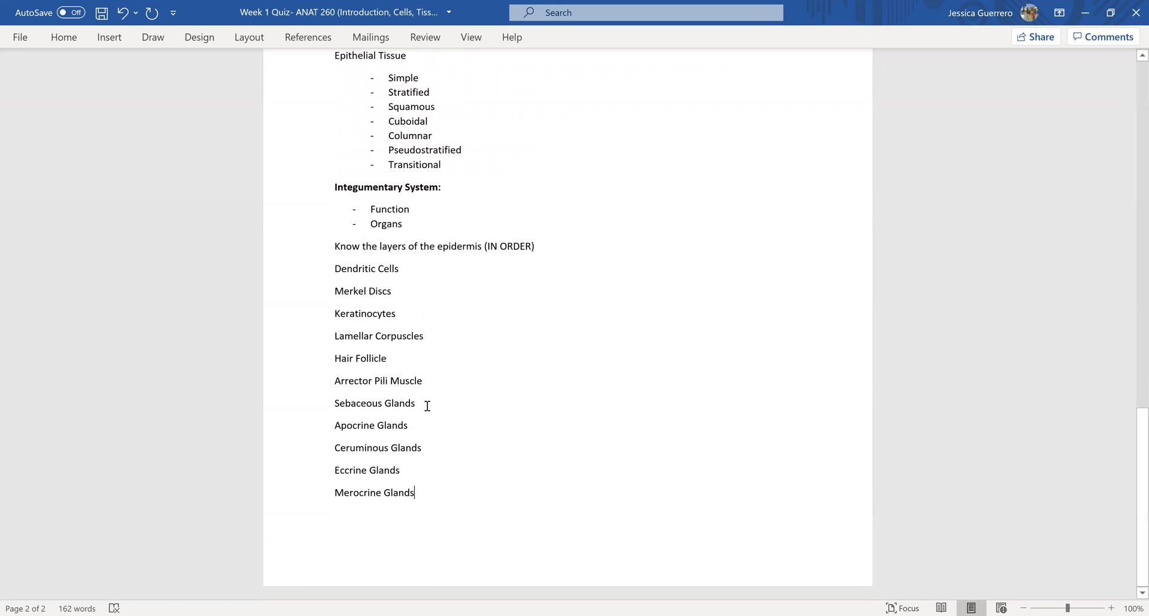
scroll("up", 3)
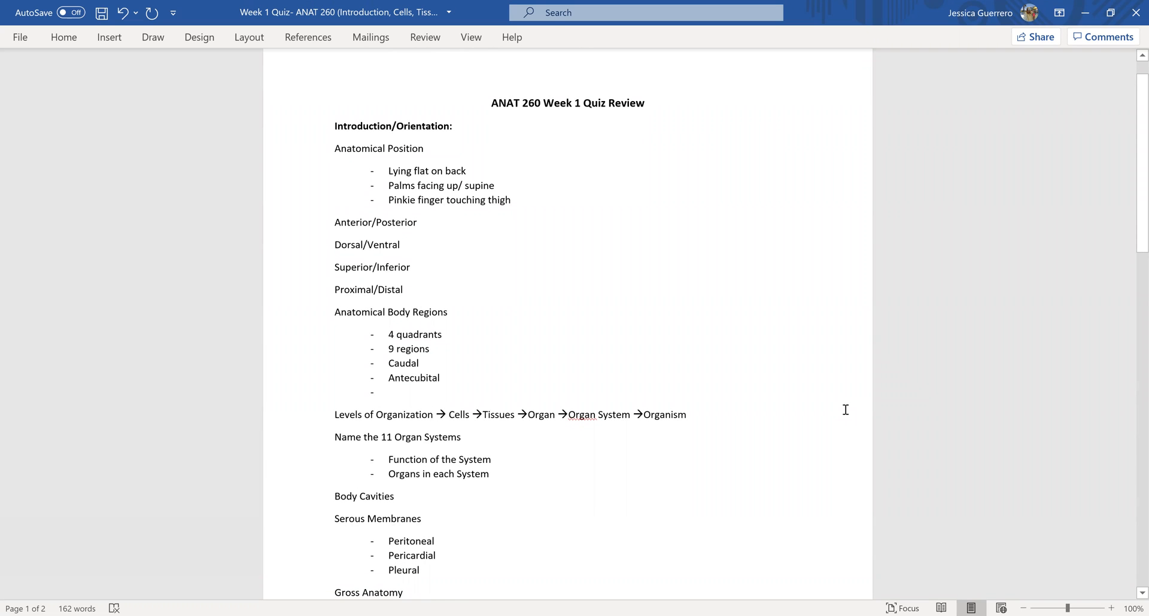
scroll("up", 3)
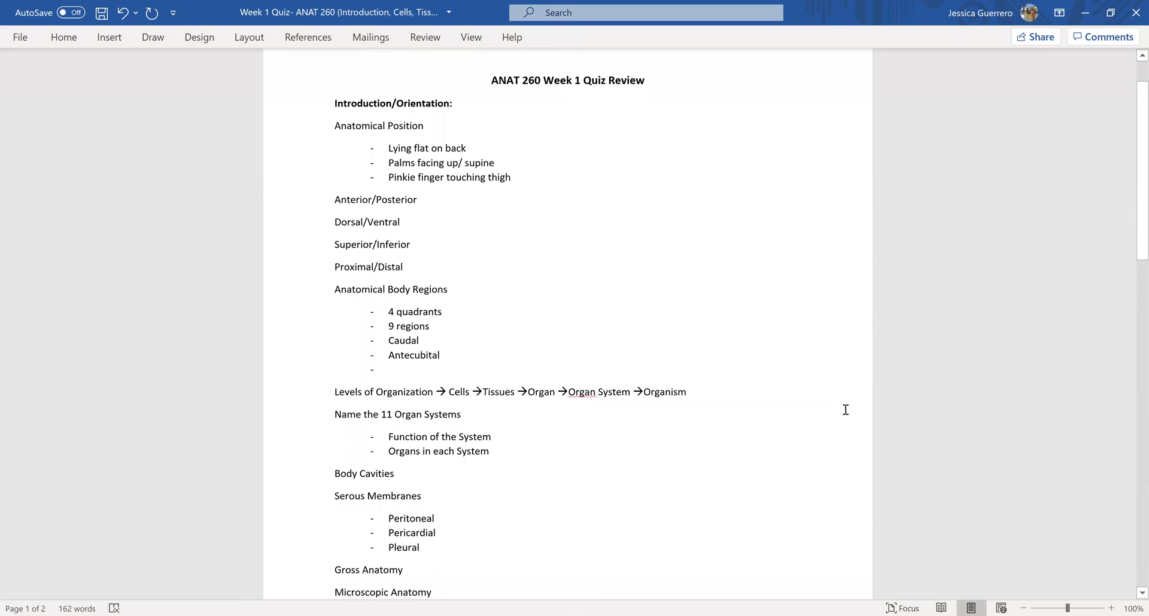
scroll("down", 3)
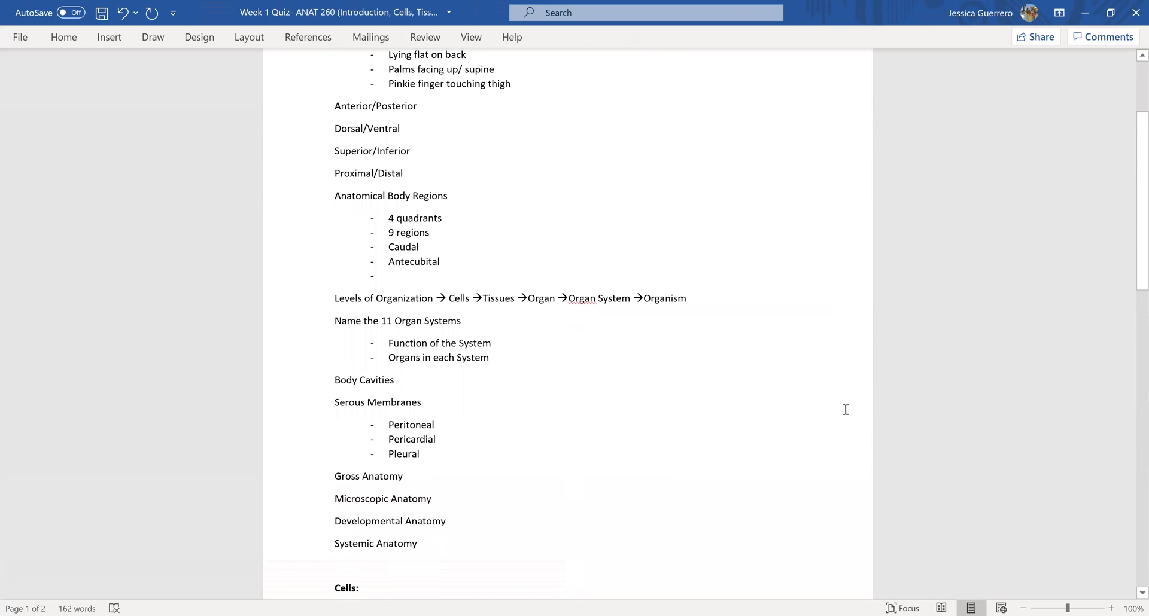
scroll("down", 3)
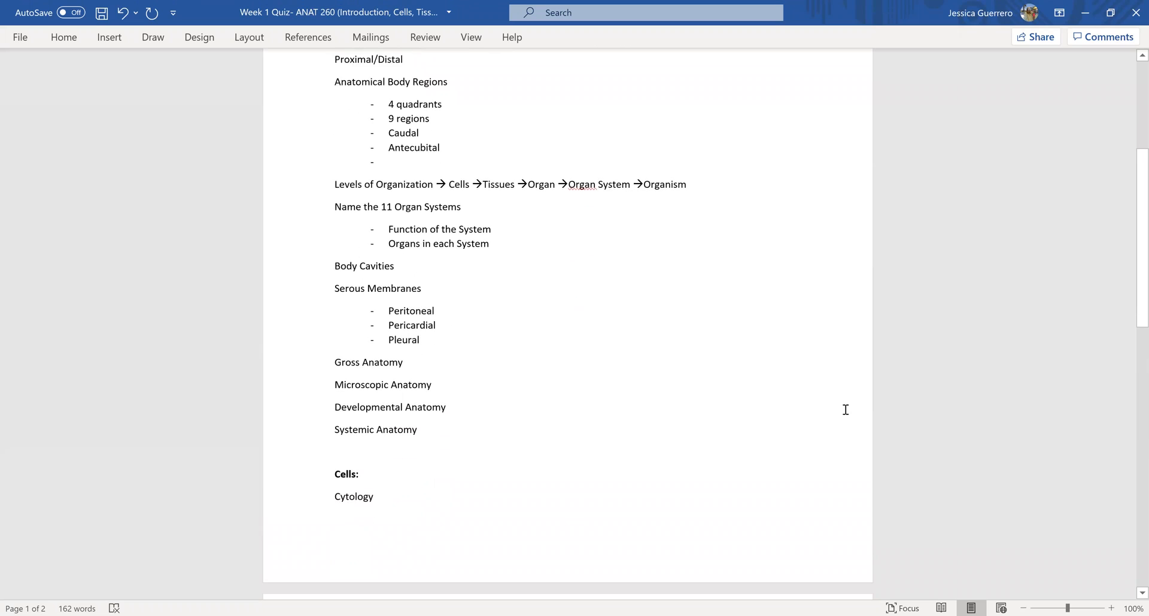
scroll("down", 3)
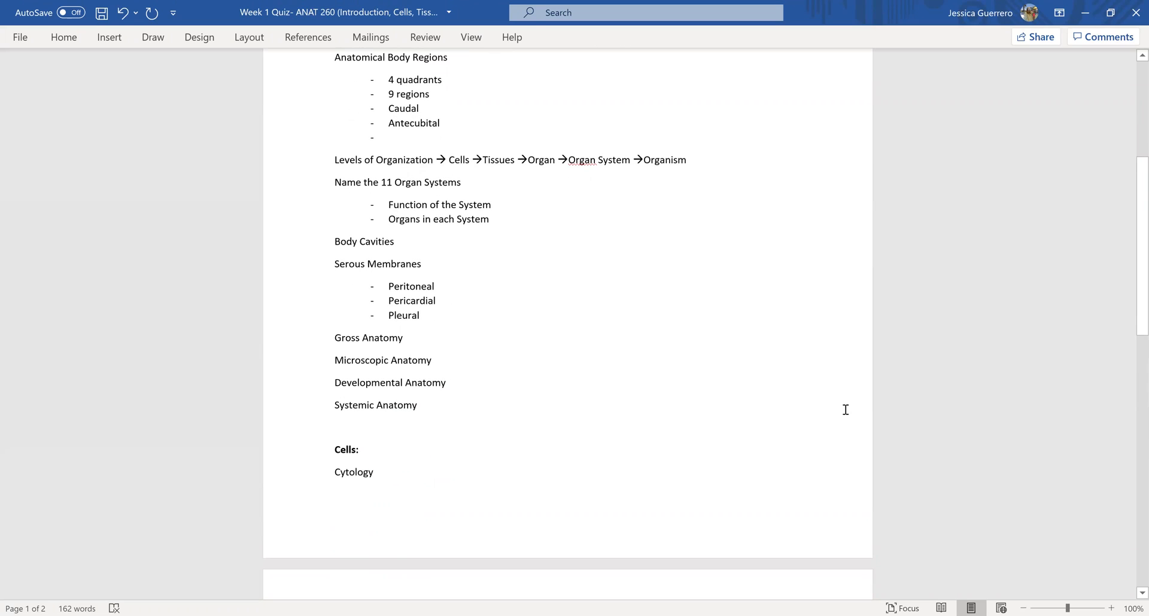
scroll("down", 3)
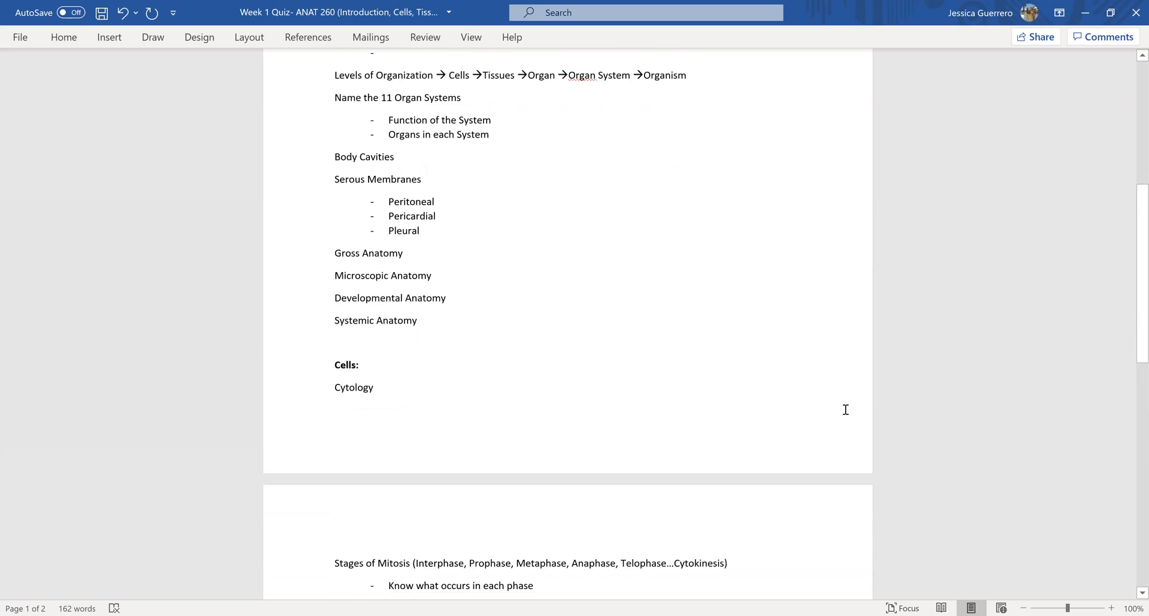
scroll("down", 3)
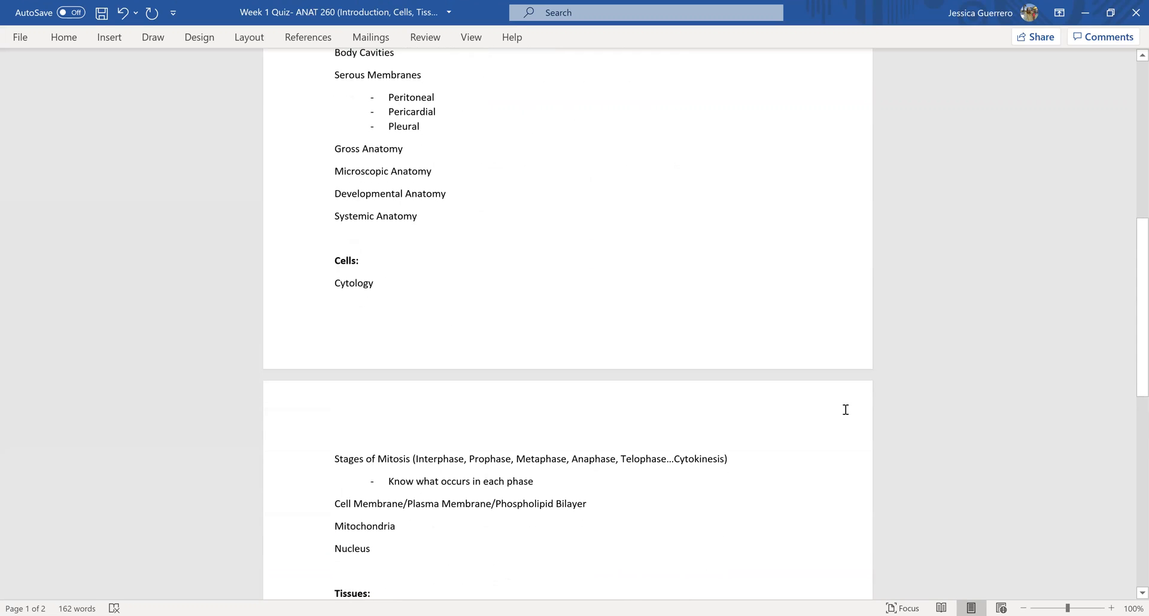
scroll("down", 3)
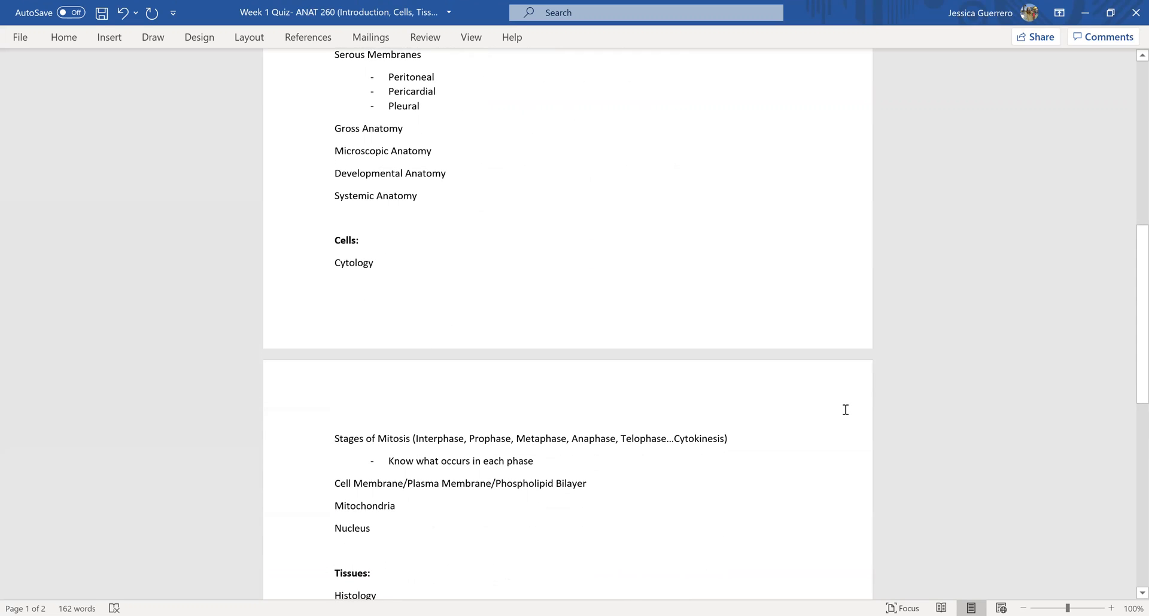
scroll("down", 3)
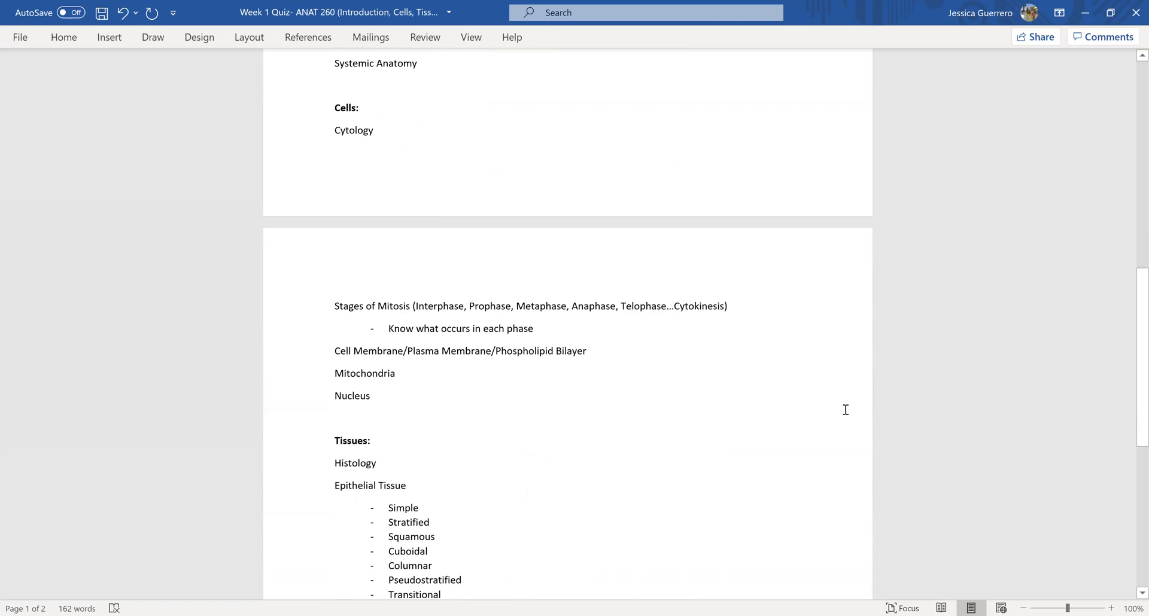
scroll("down", 3)
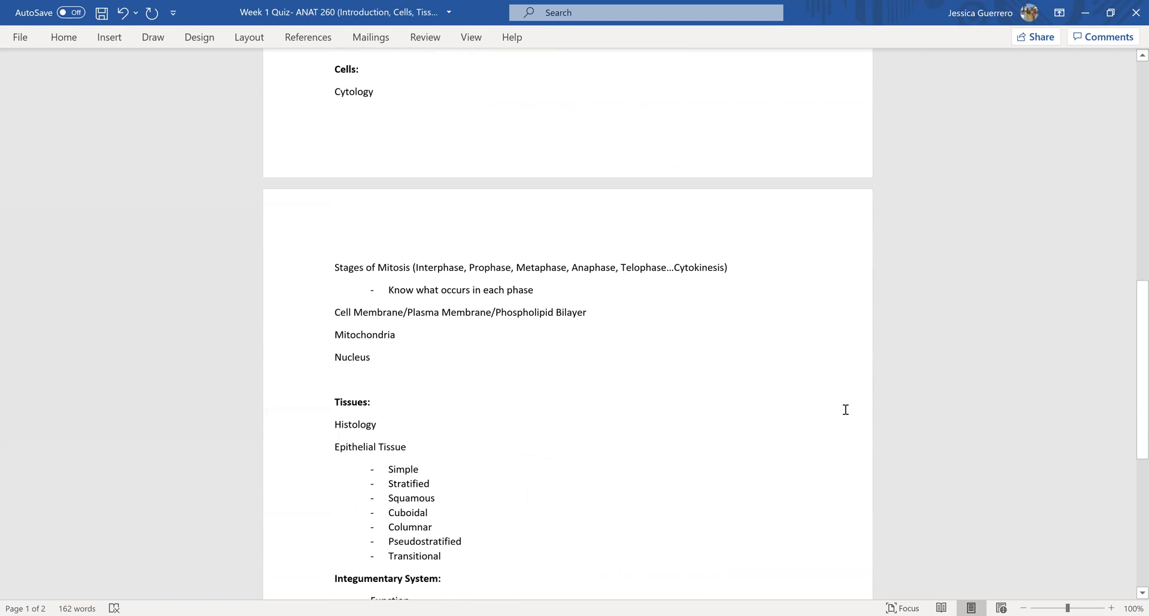
scroll("down", 3)
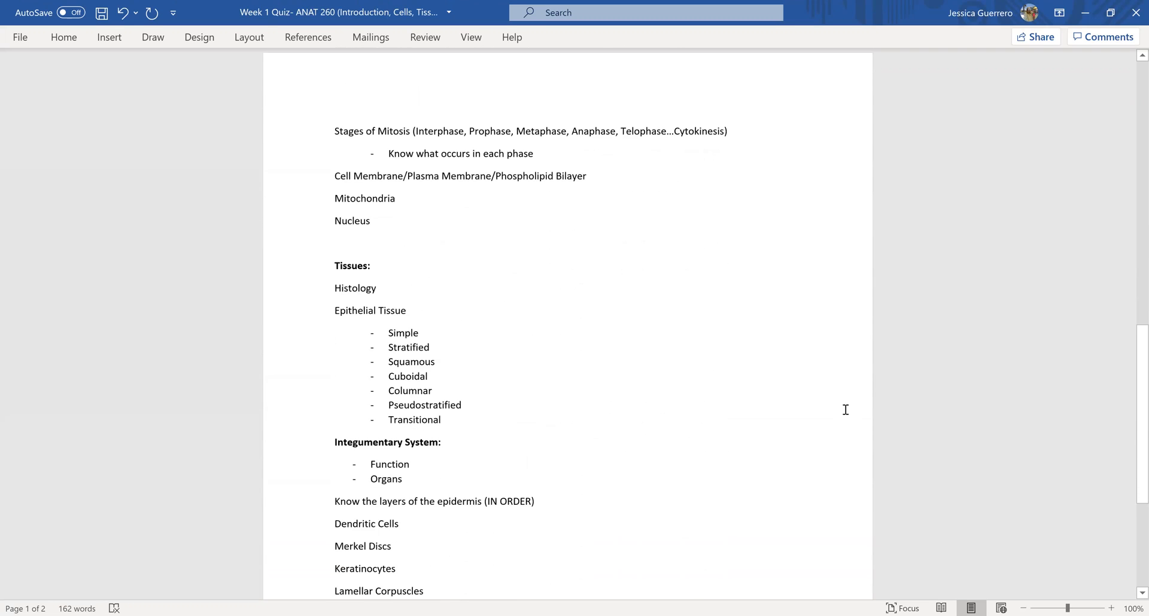
scroll("down", 3)
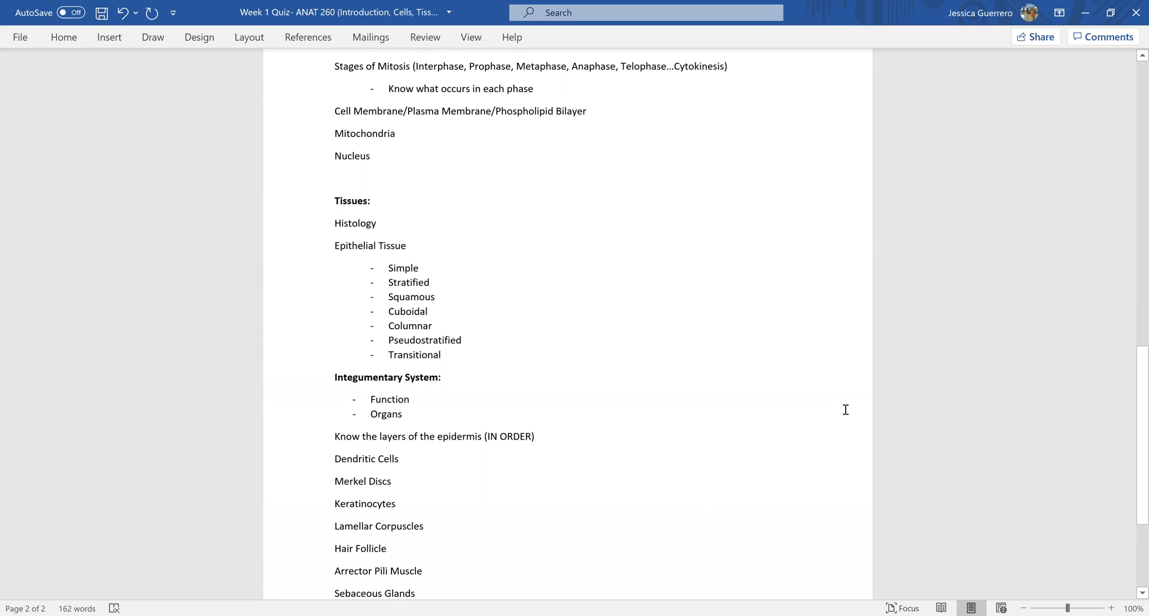
scroll("down", 3)
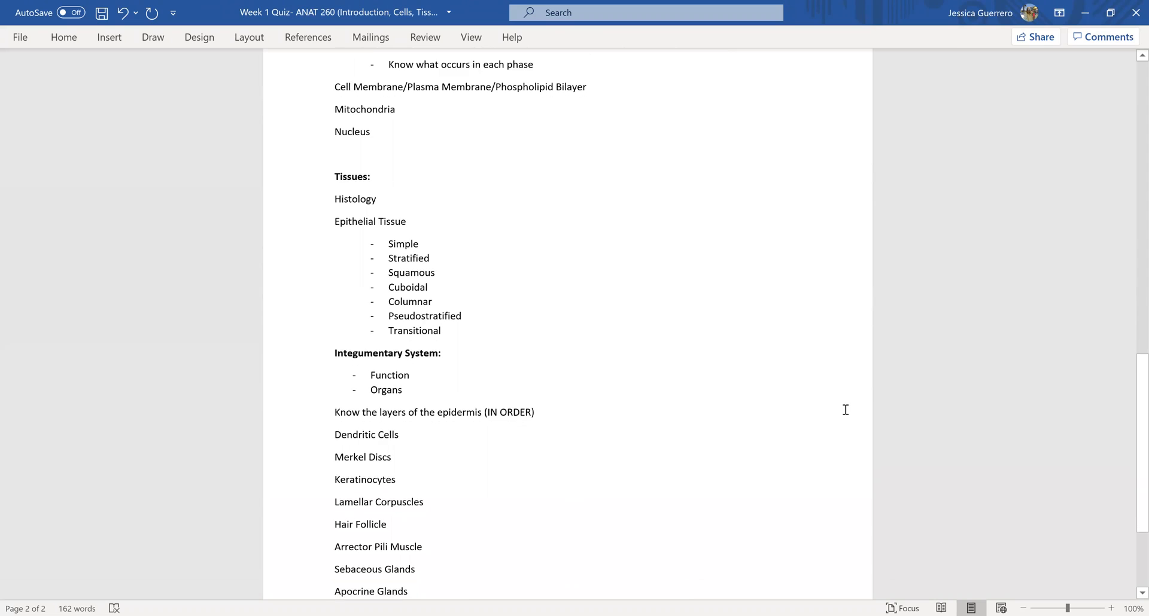
scroll("down", 3)
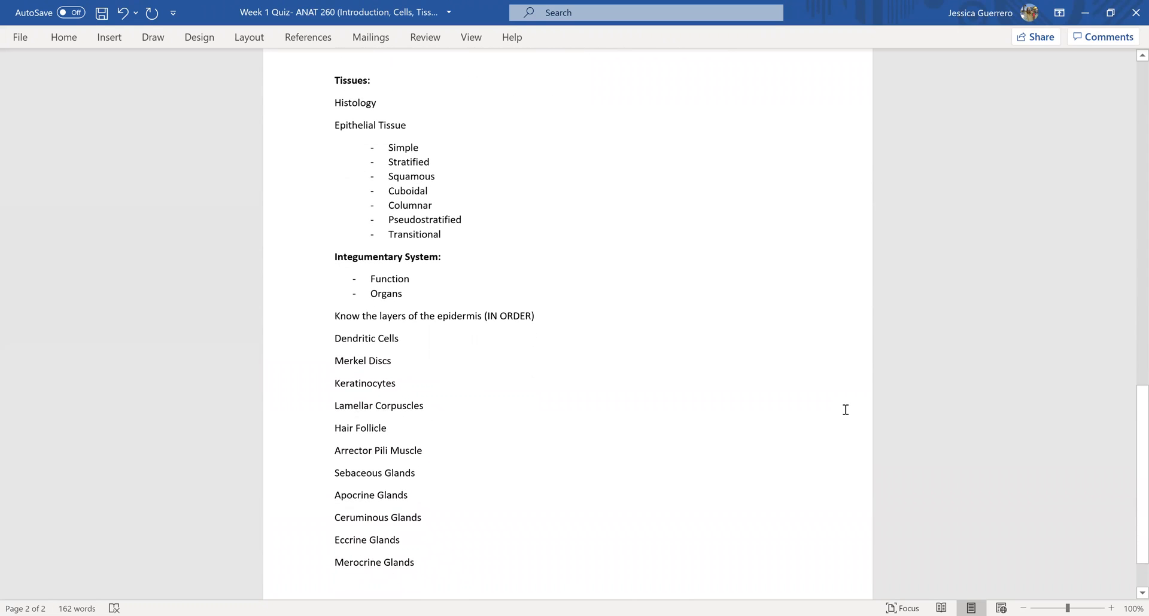
scroll("up", 3)
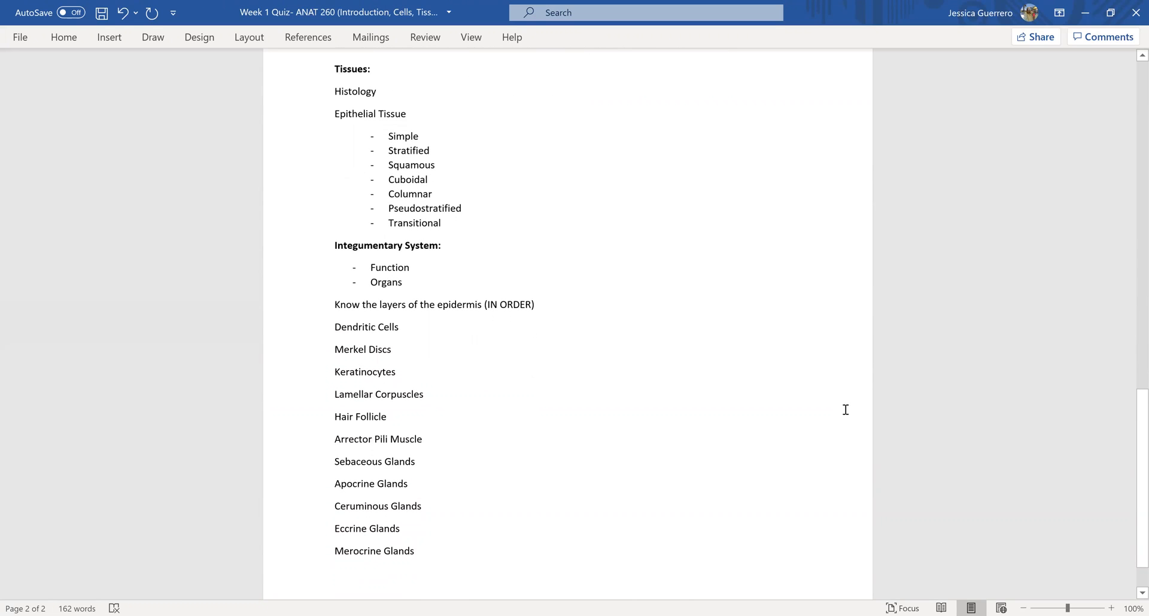